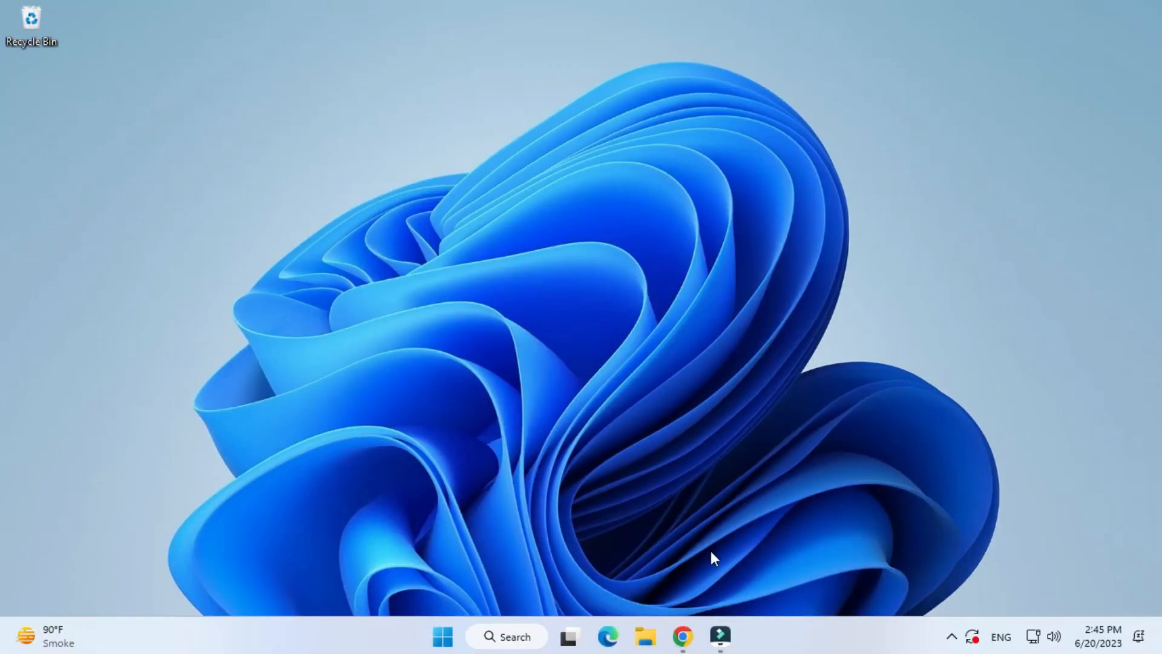
- Launch Chrome and search Google for 'mingw download'
left_click(682, 636)
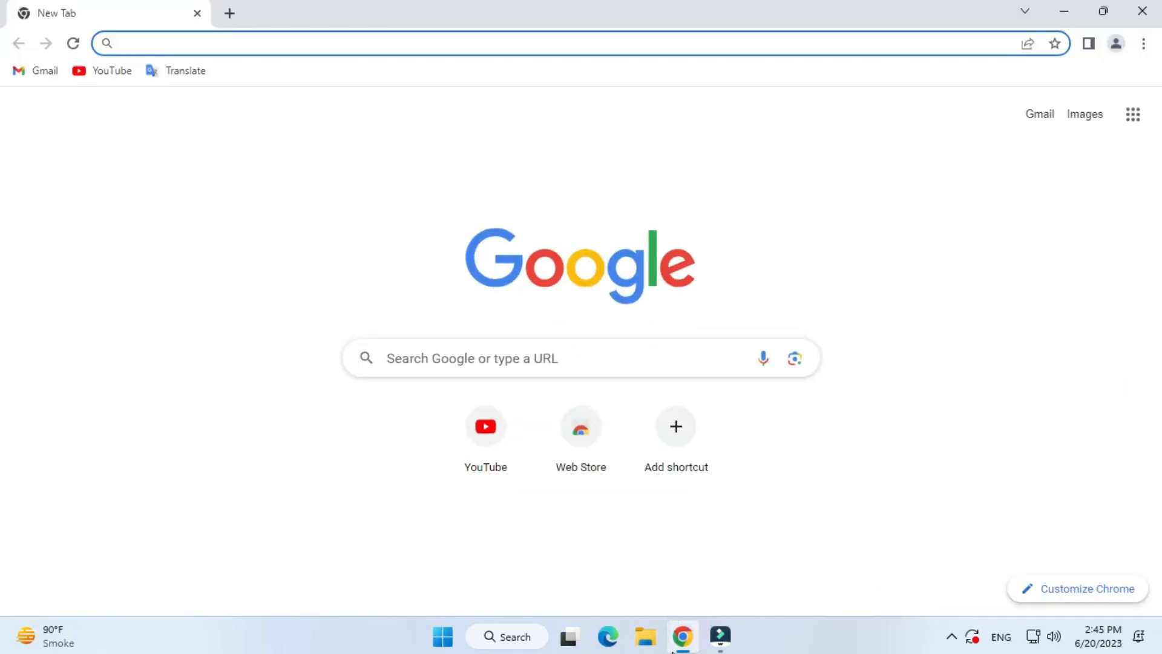
type("mingw d")
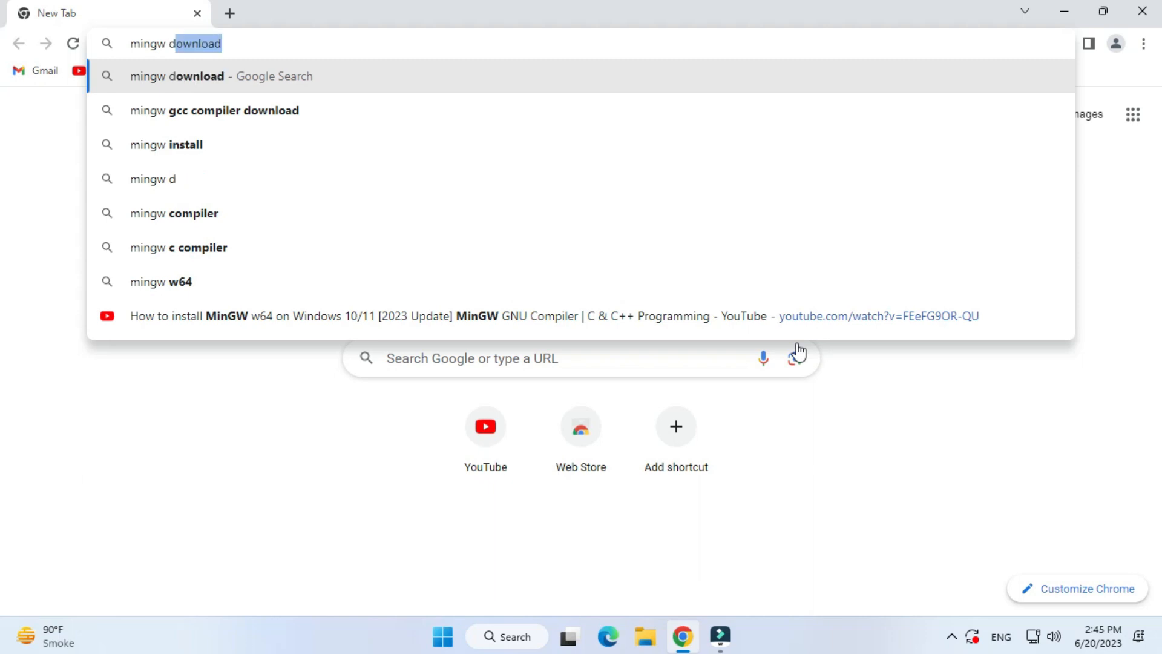
key("End")
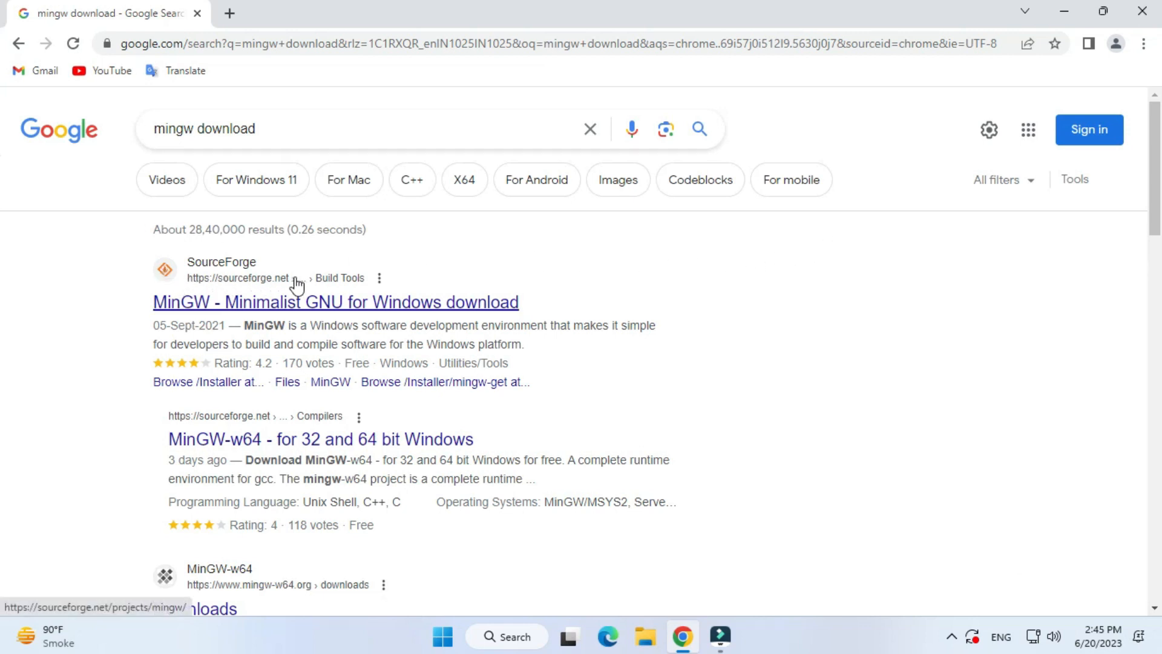
mouse_move(213, 310)
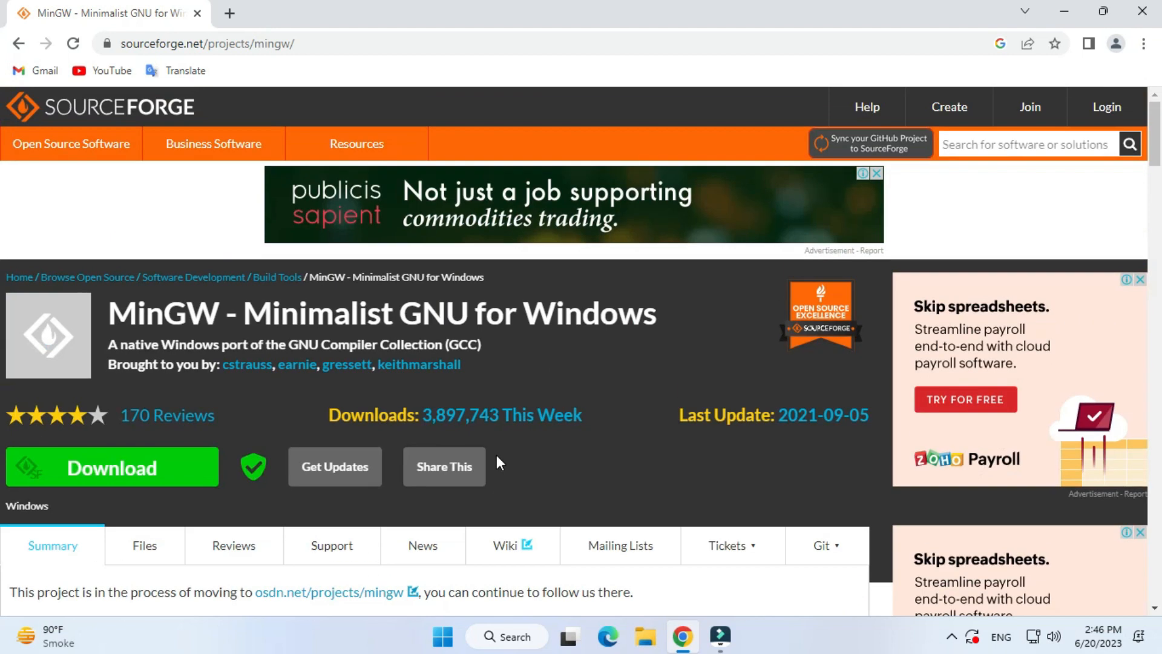
- Download mingw-get-setup.exe from the MinGW SourceForge page
left_click(112, 467)
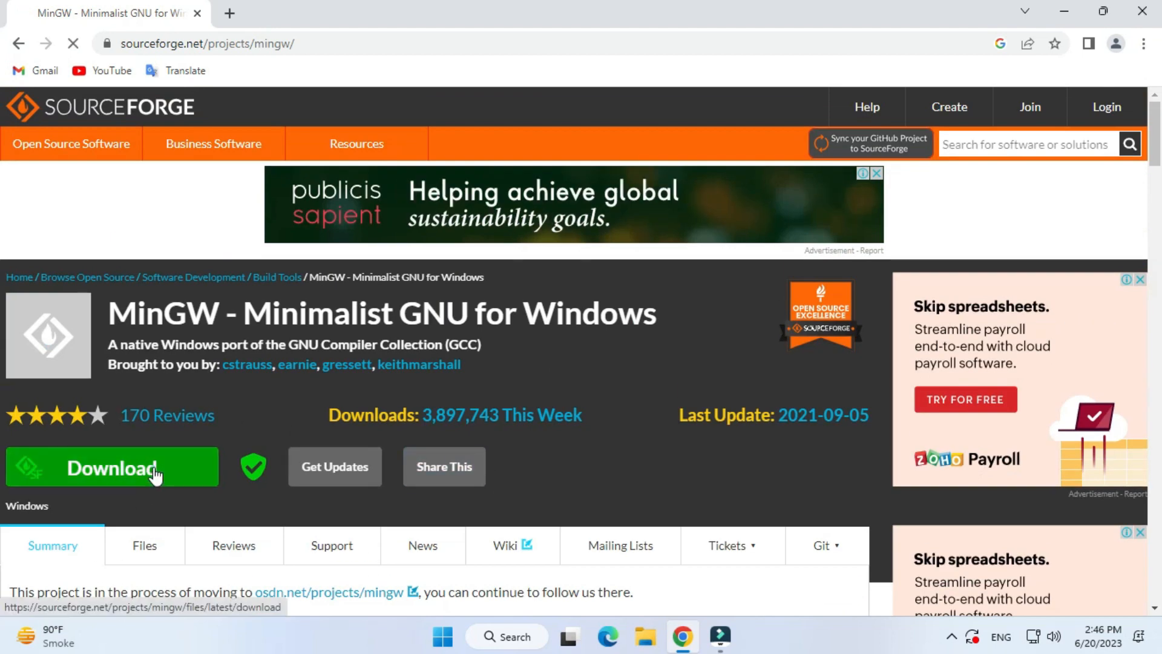
left_click(111, 467)
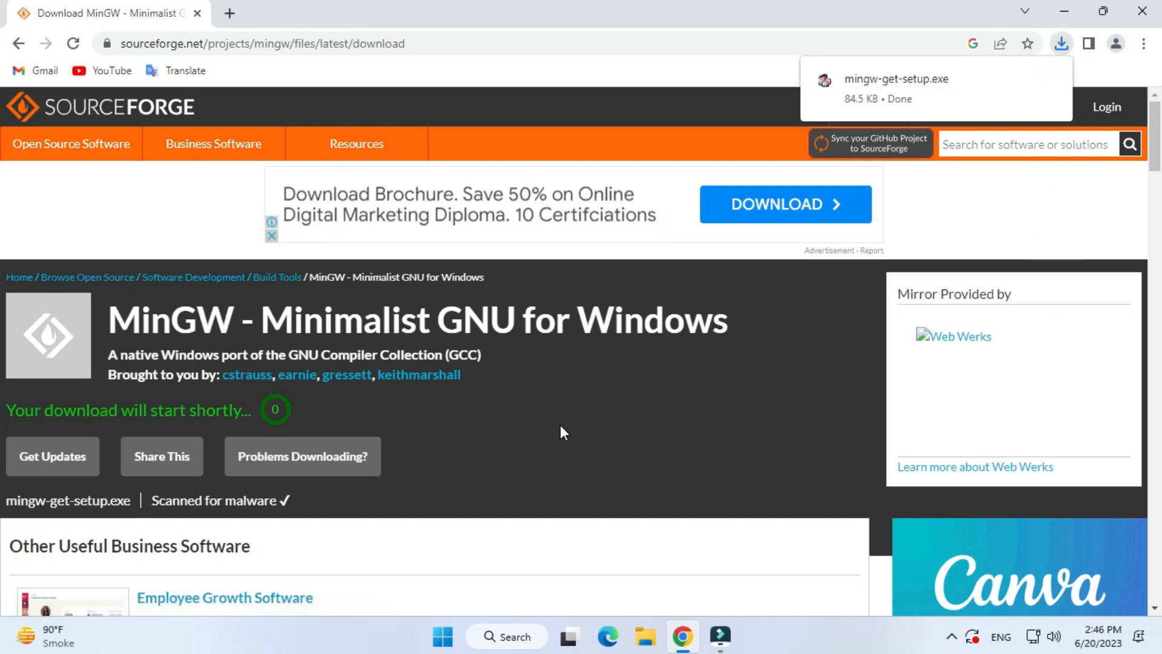
mouse_move(798, 136)
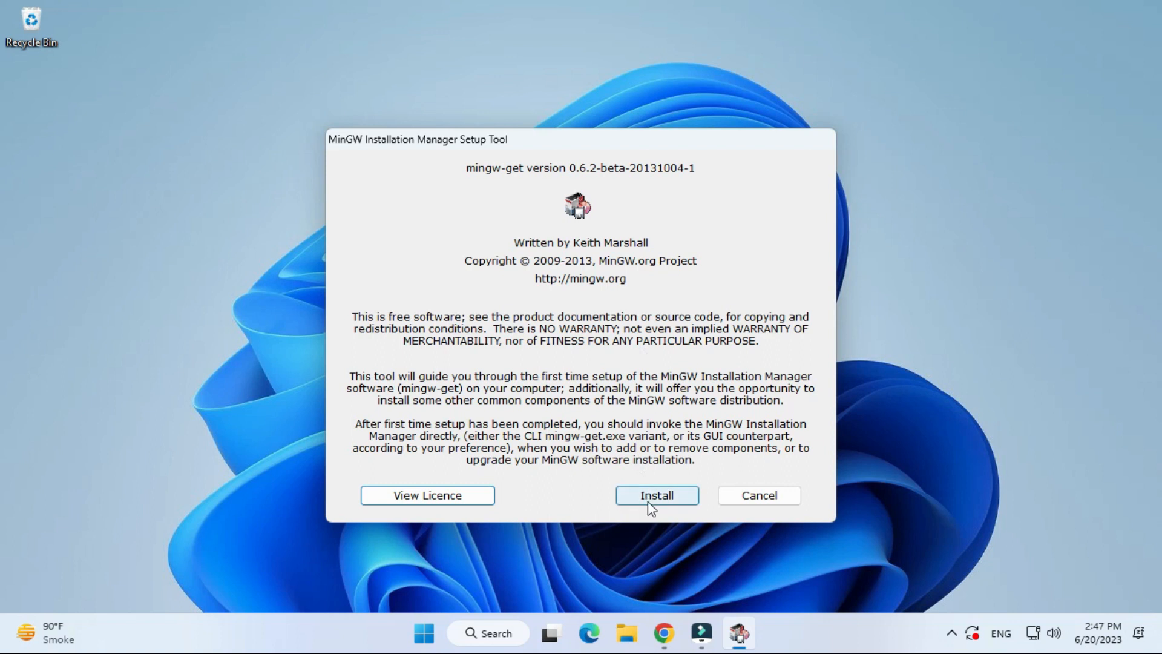
- Install mingw-get into the default C:\MinGW folder and continue to the package manager
left_click(656, 494)
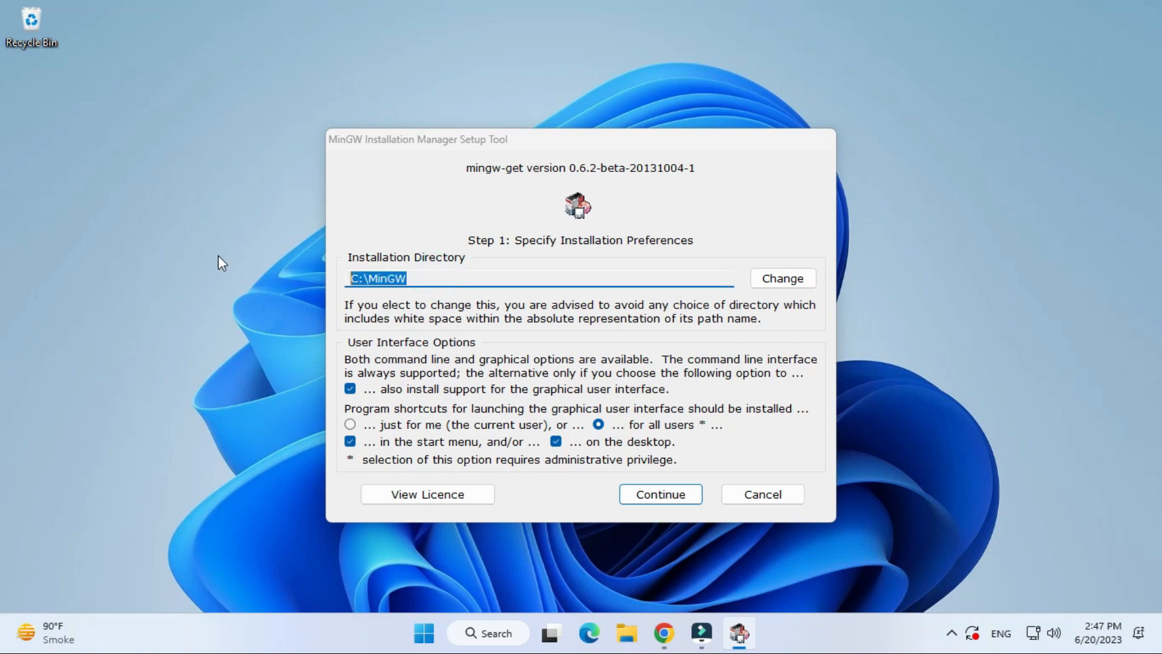
mouse_move(655, 319)
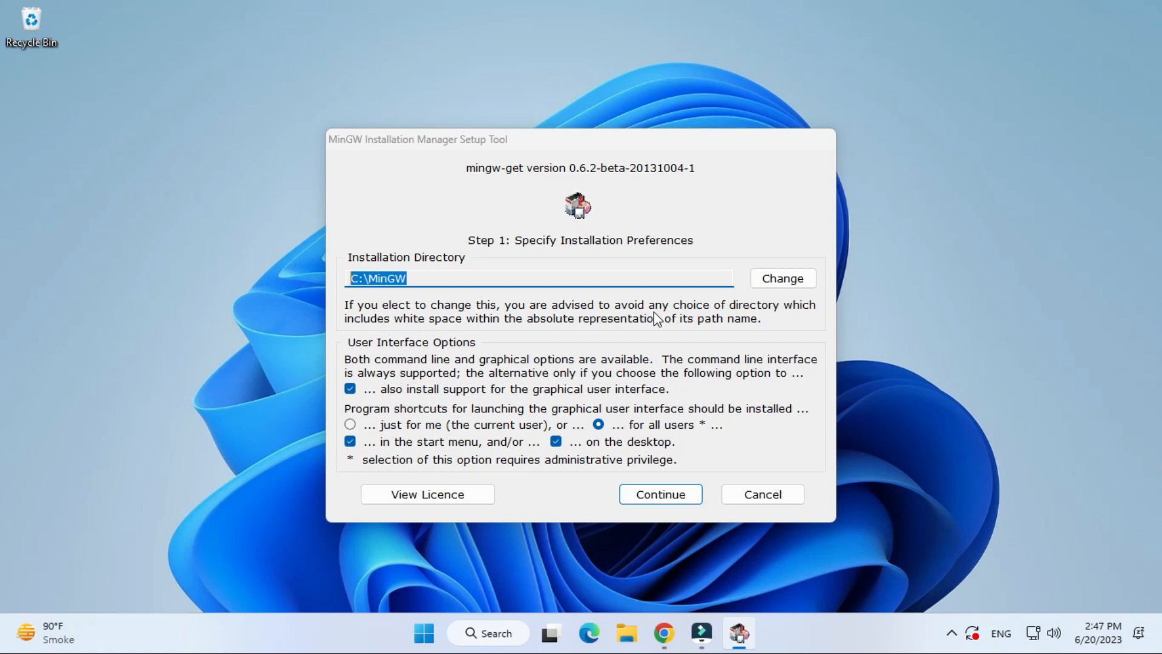
mouse_move(655, 324)
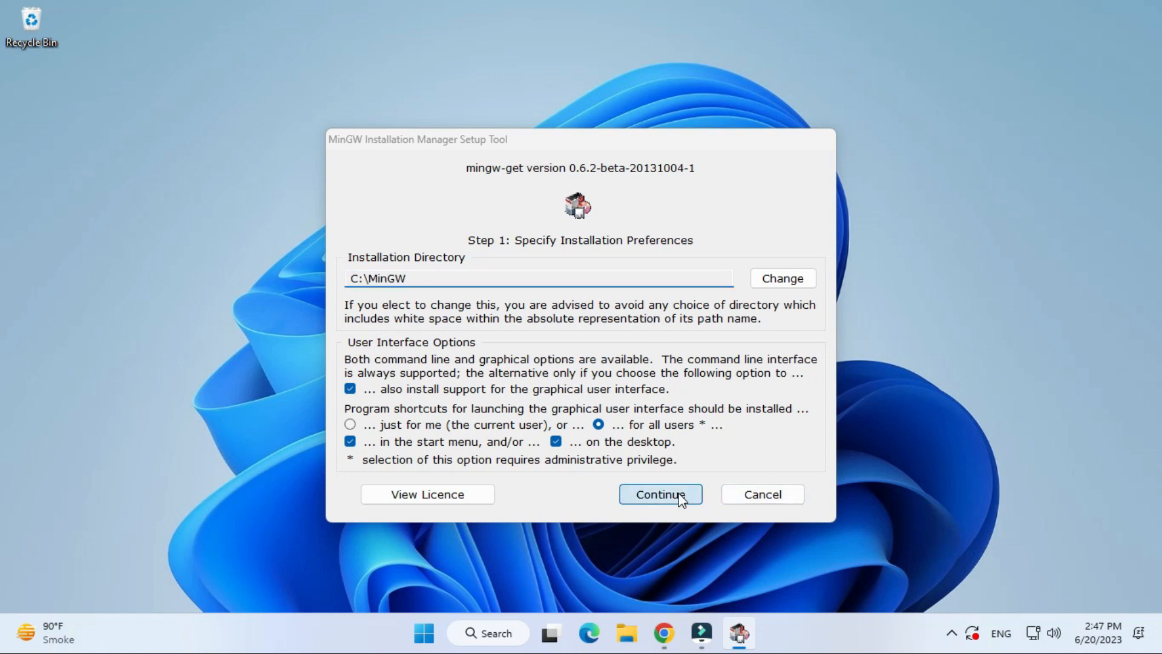
left_click(659, 494)
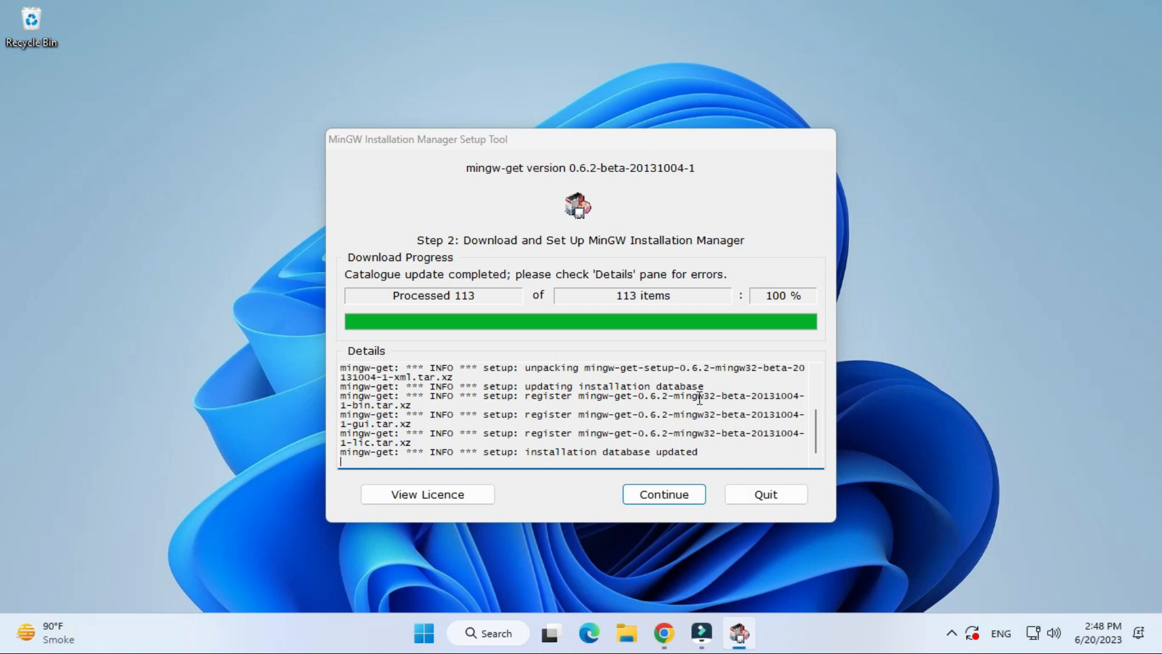
mouse_move(734, 297)
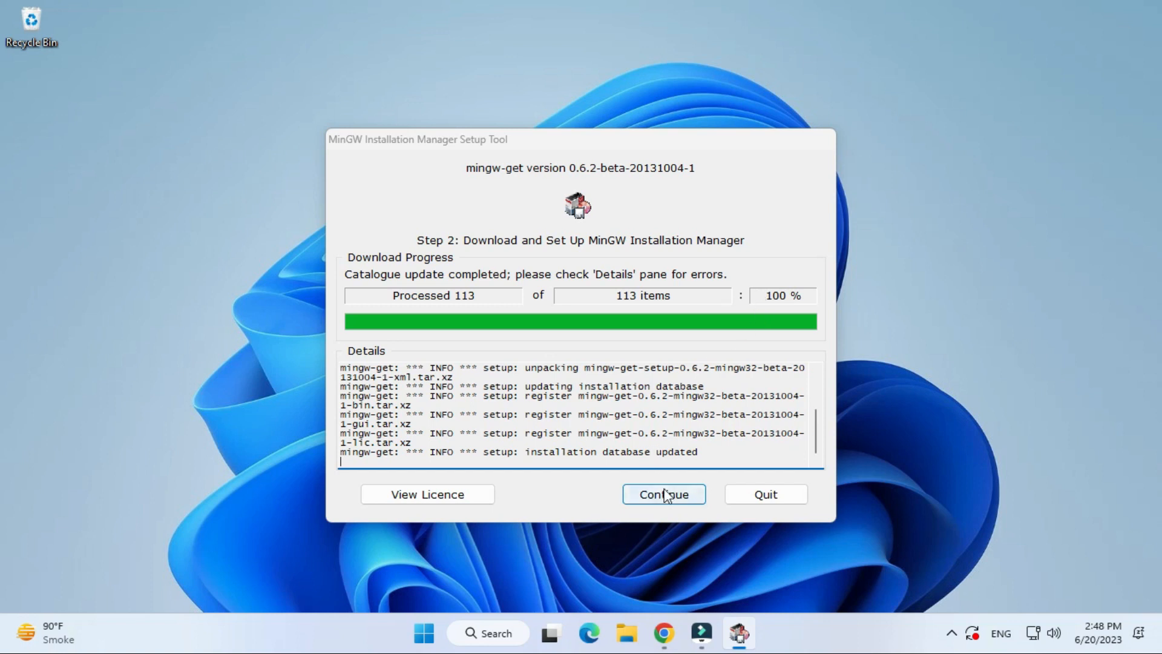
left_click(663, 493)
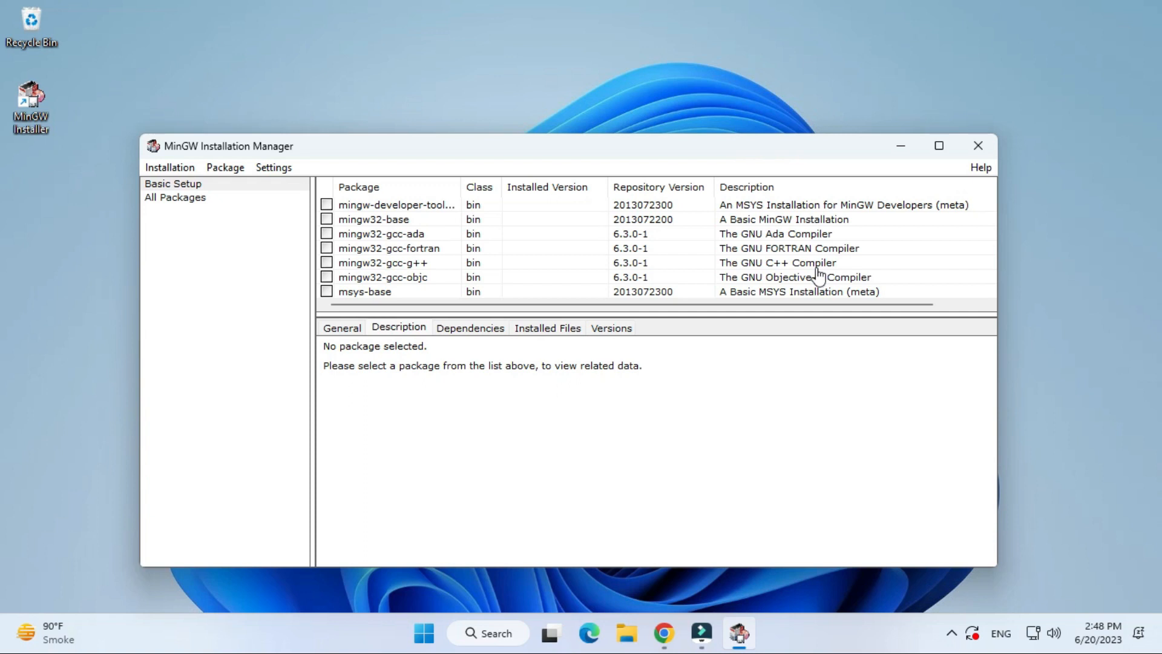
mouse_move(730, 272)
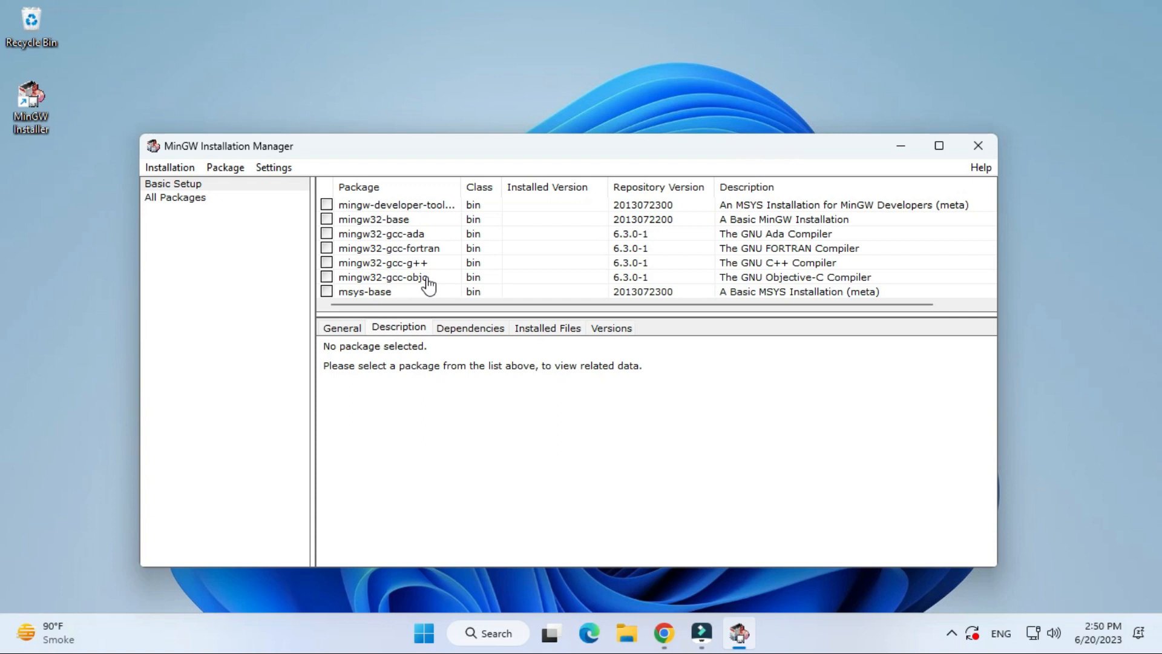
mouse_move(329, 210)
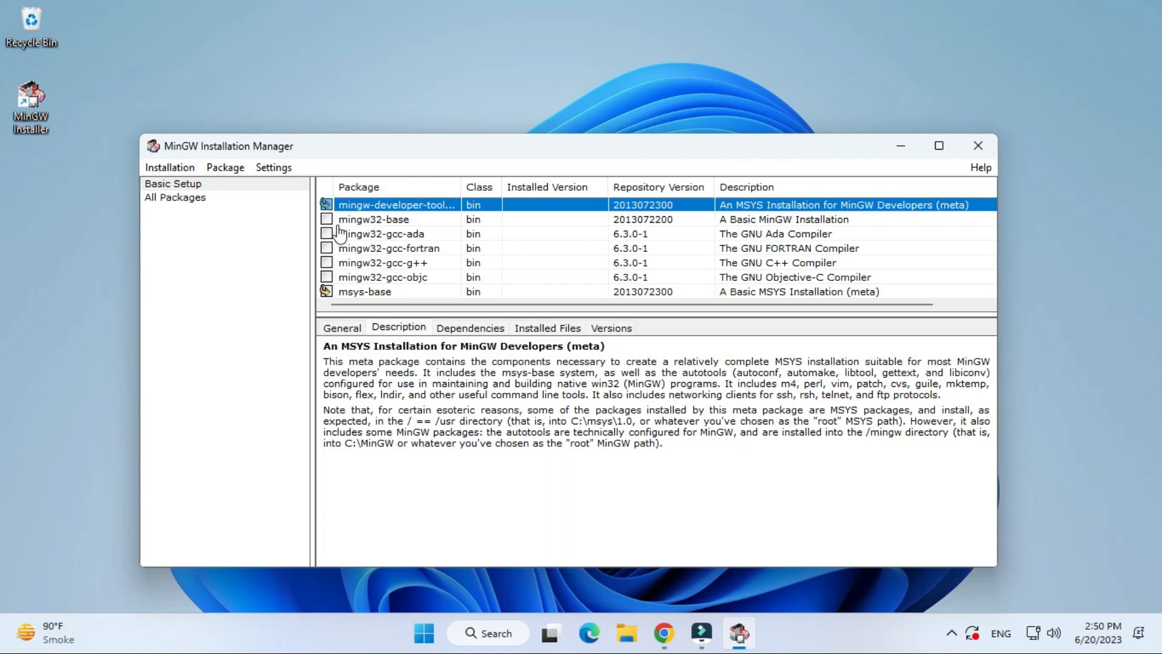
- Mark mingw32-base and the other Basic Setup packages for installation and bring up Apply Changes
right_click(373, 219)
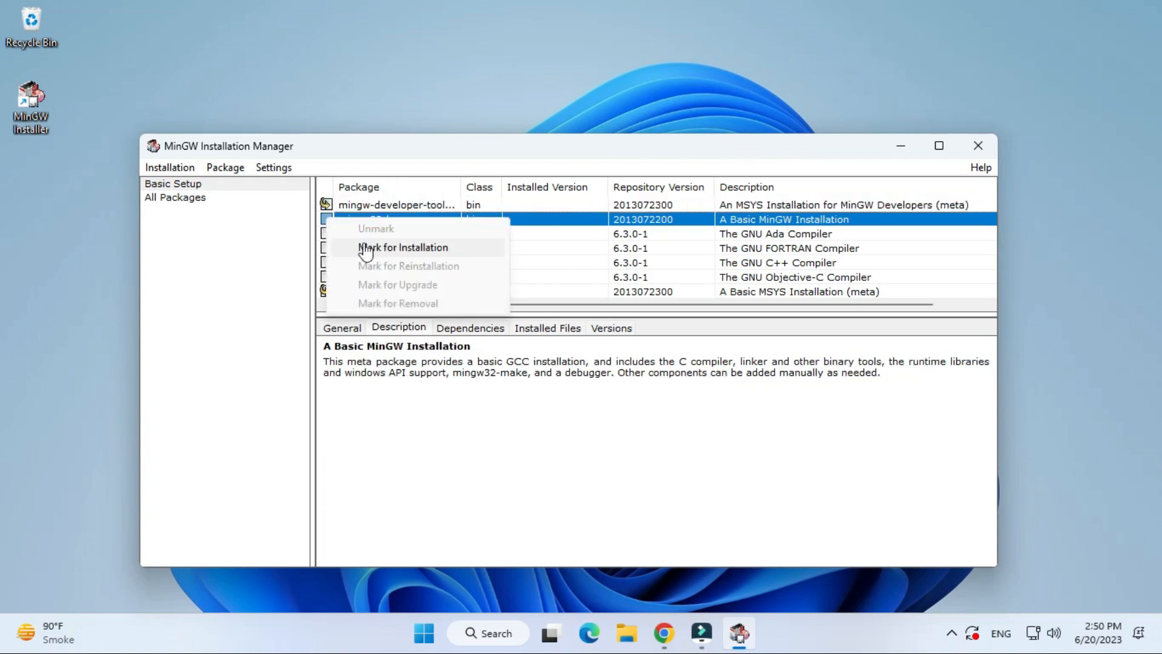
left_click(401, 246)
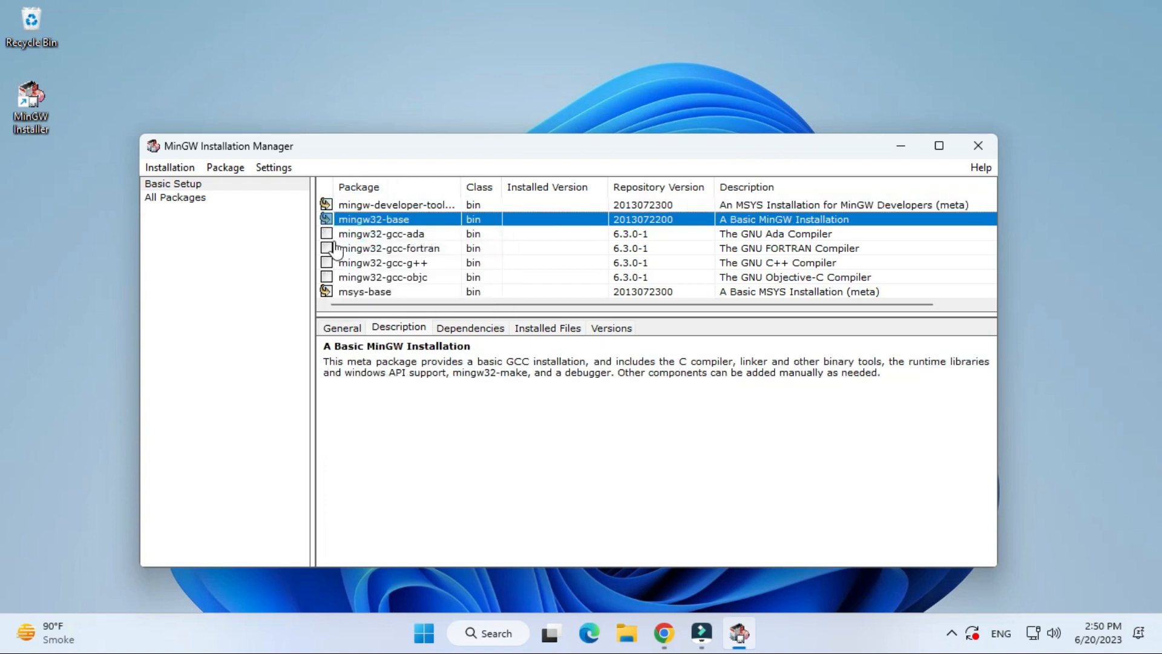
right_click(381, 233)
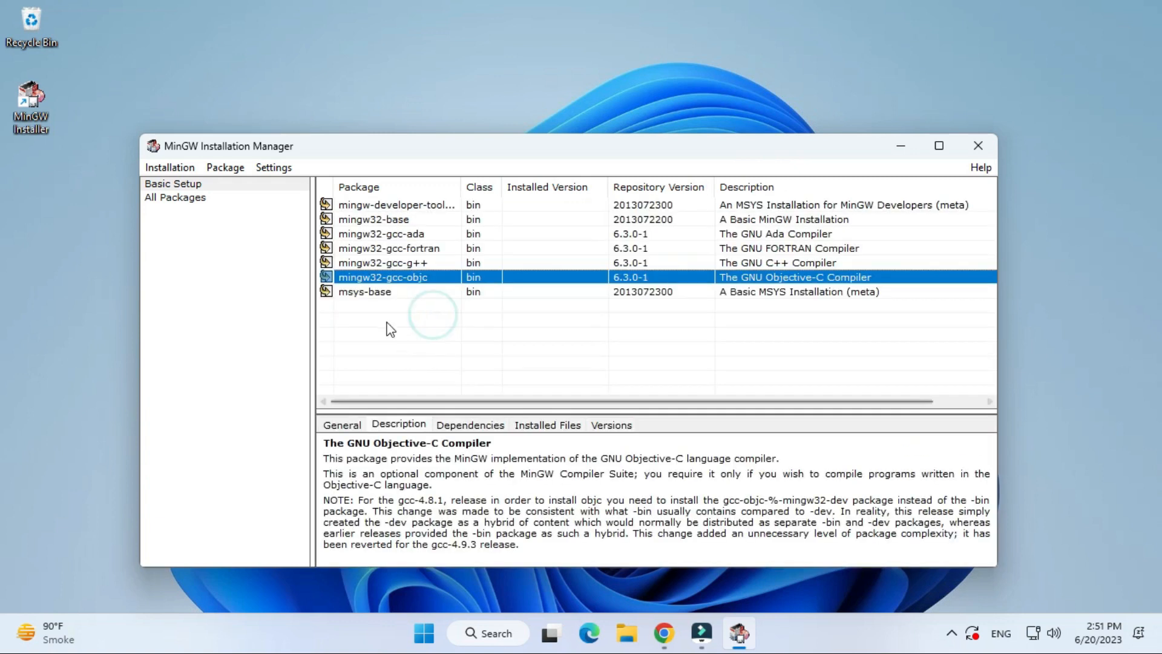
left_click(170, 167)
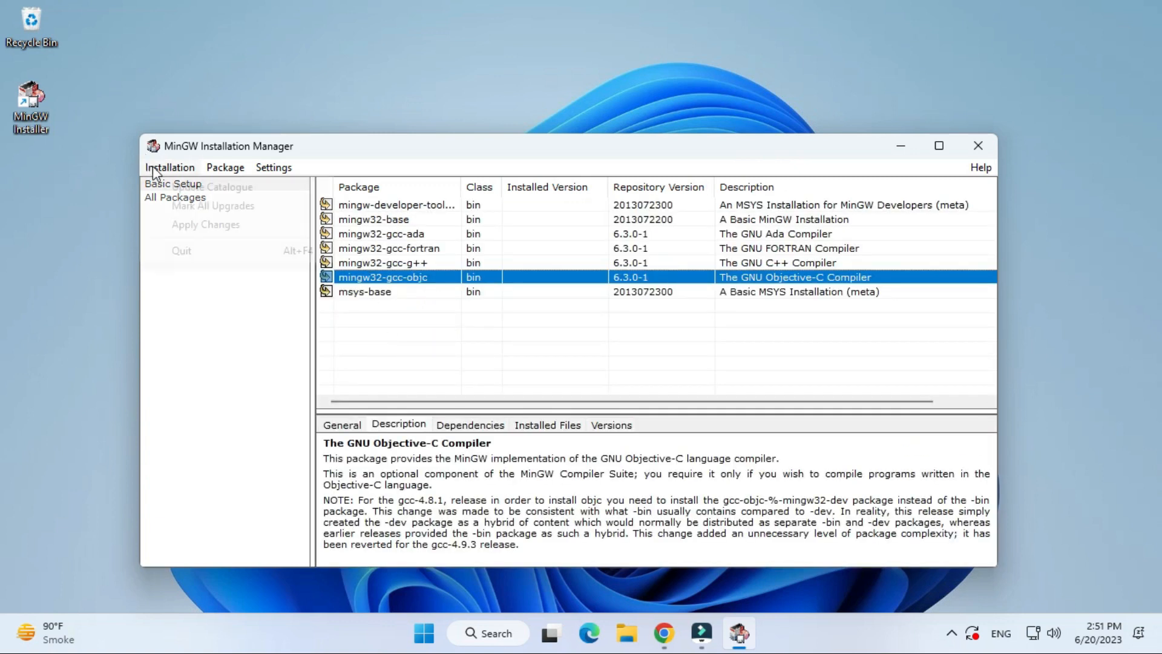
left_click(206, 225)
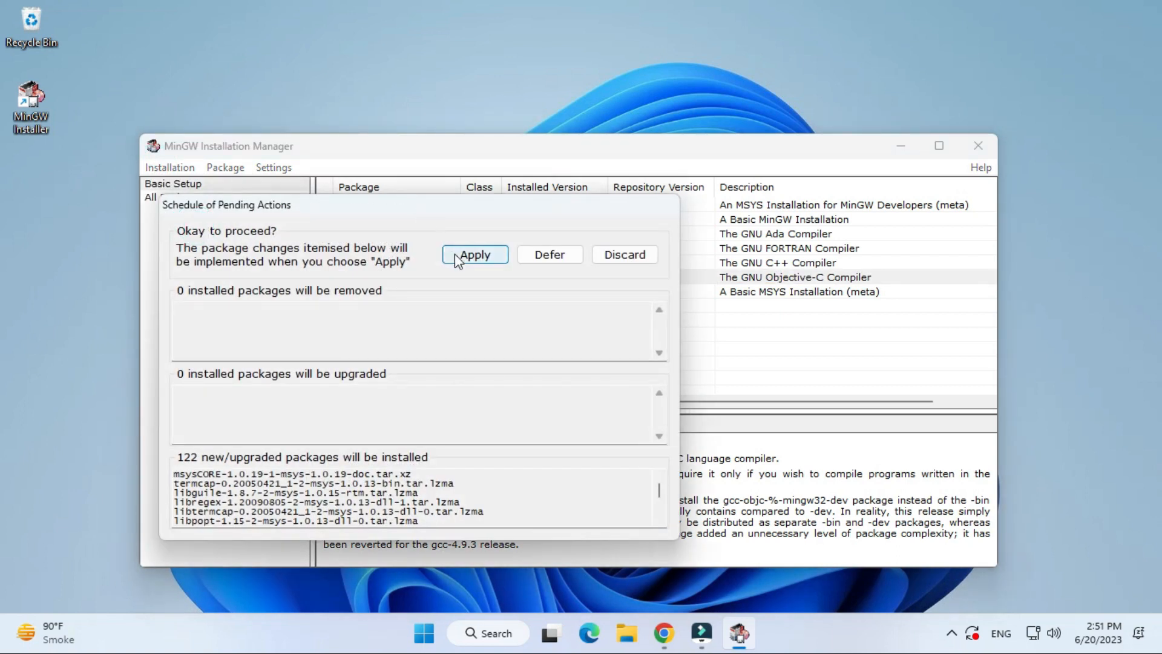
- Apply the 122 scheduled package installs and dismiss the finished report
left_click(474, 256)
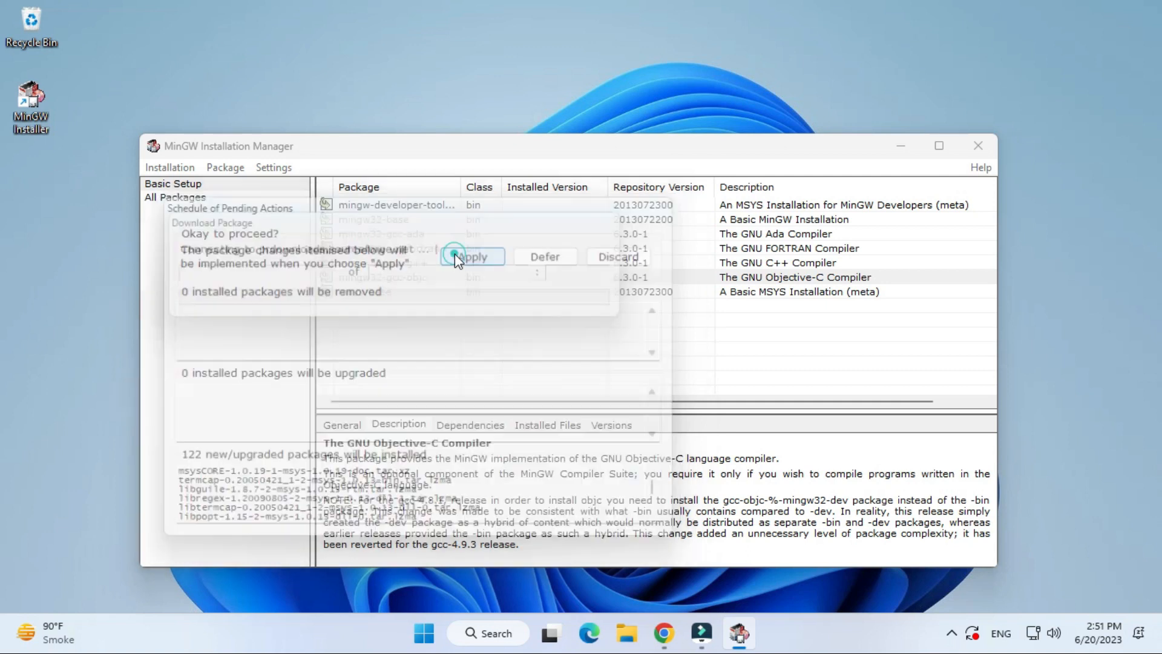
left_click(472, 257)
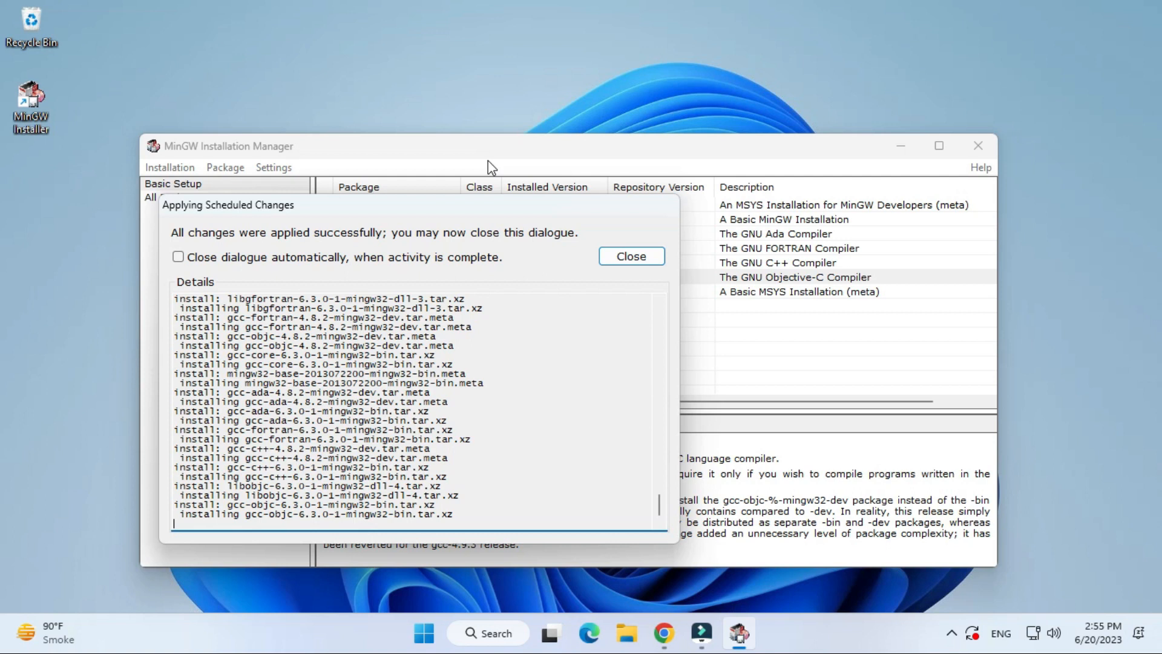
left_click(630, 255)
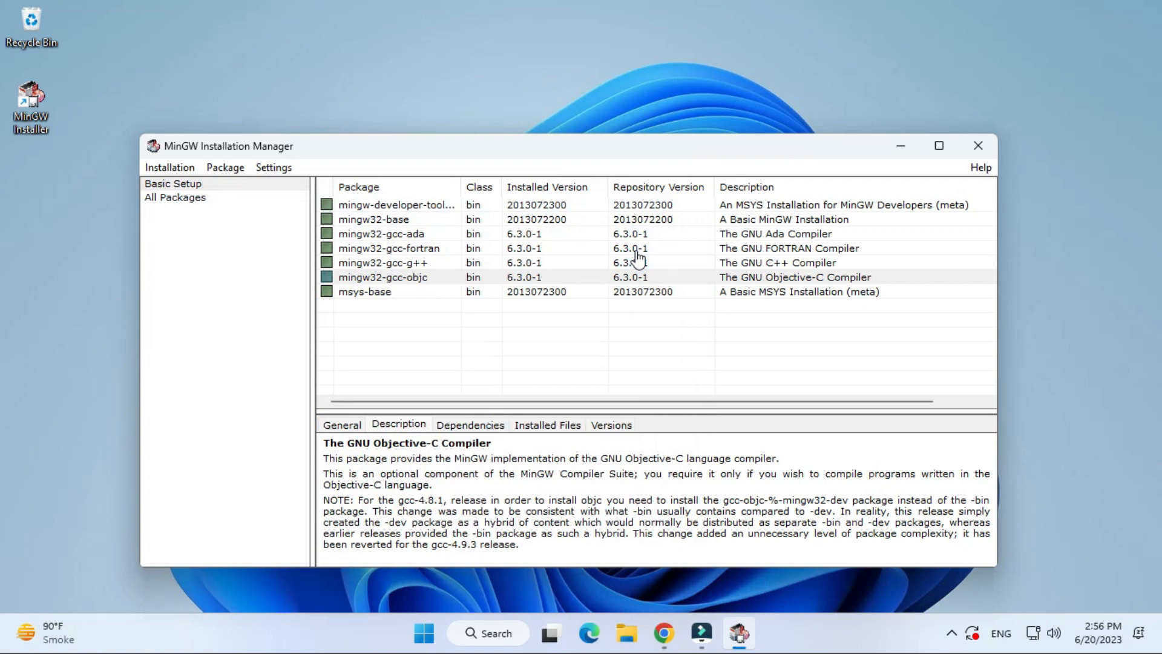
mouse_move(535, 258)
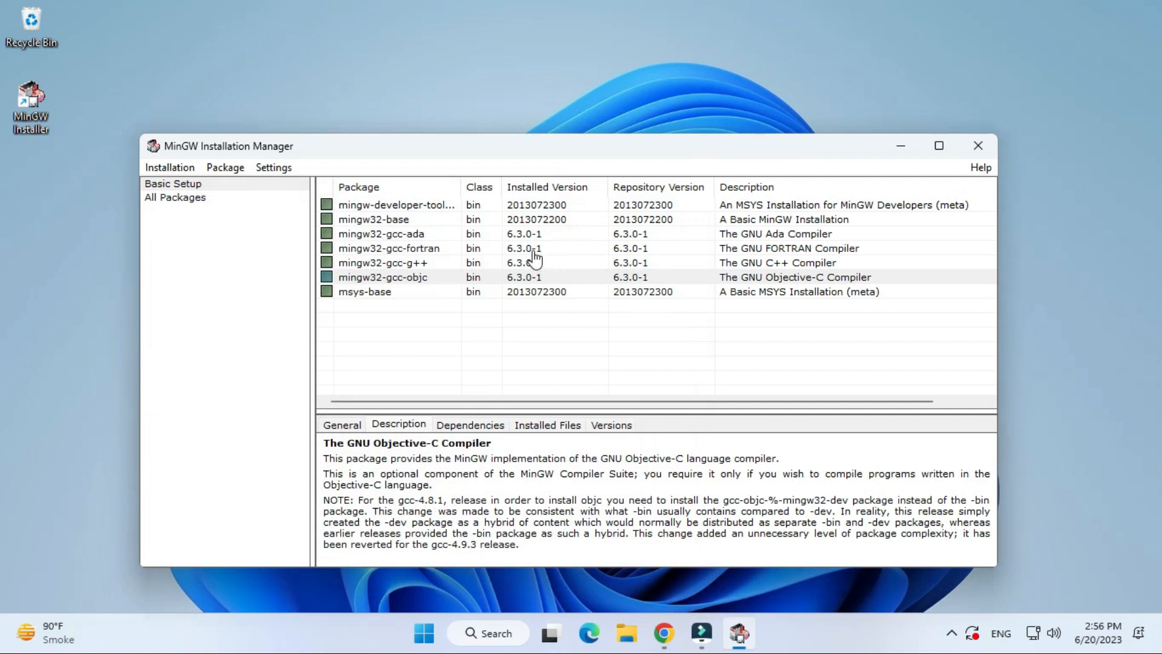
mouse_move(593, 363)
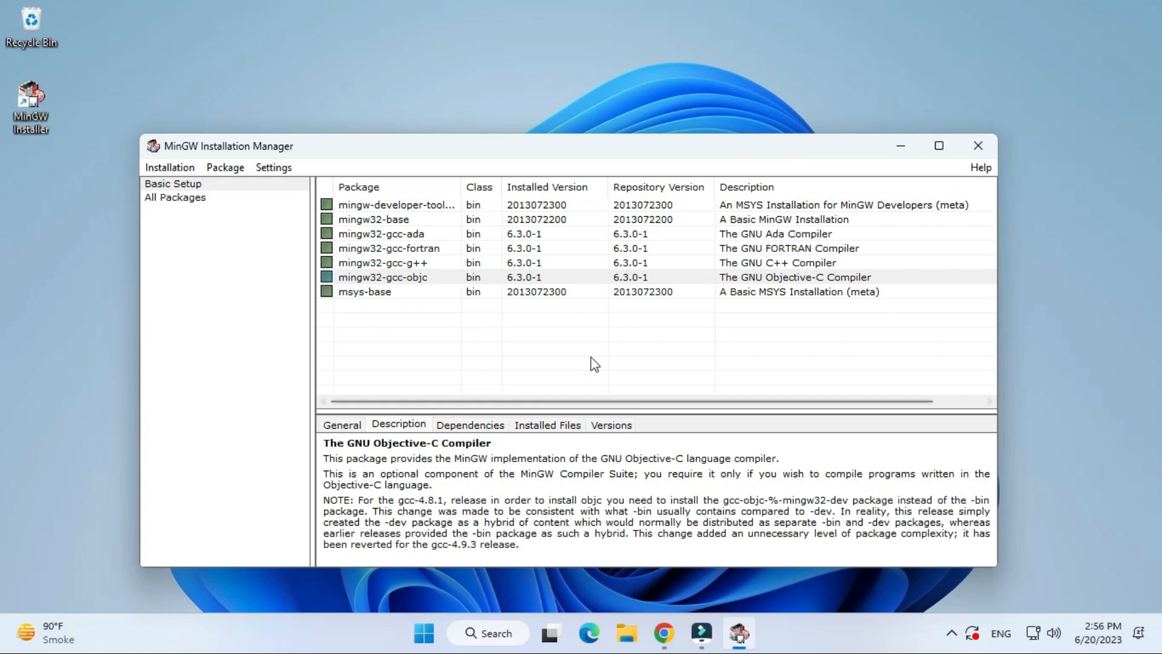
mouse_move(978, 146)
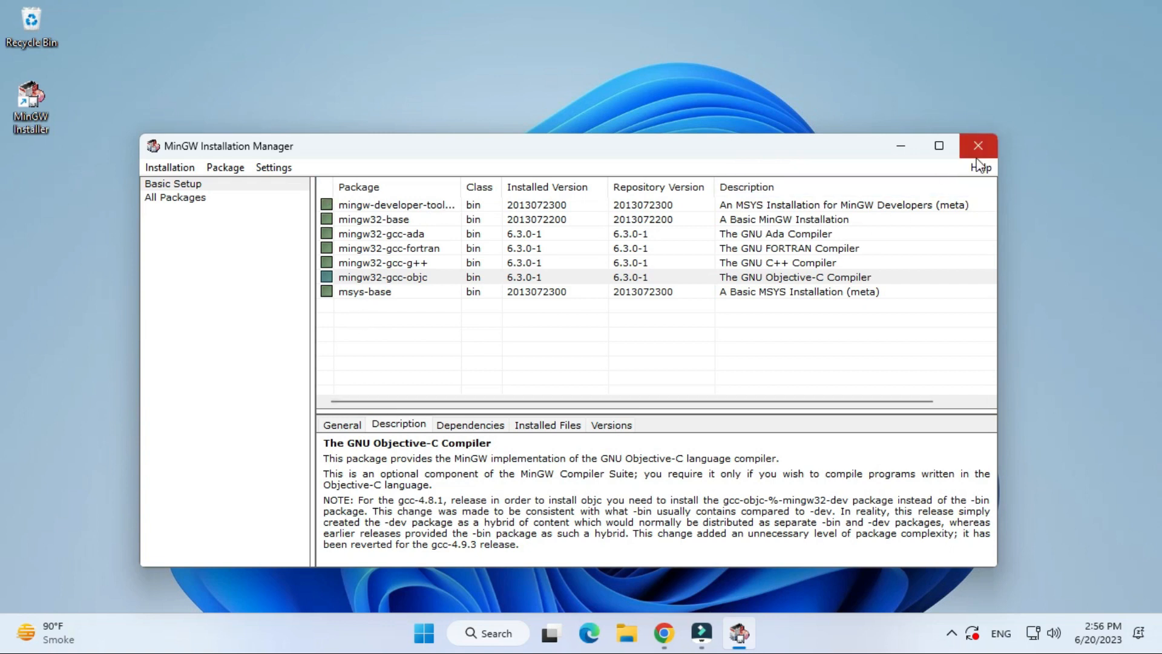
- Close the installer and browse File Explorer to C:\MinGW\bin
left_click(978, 145)
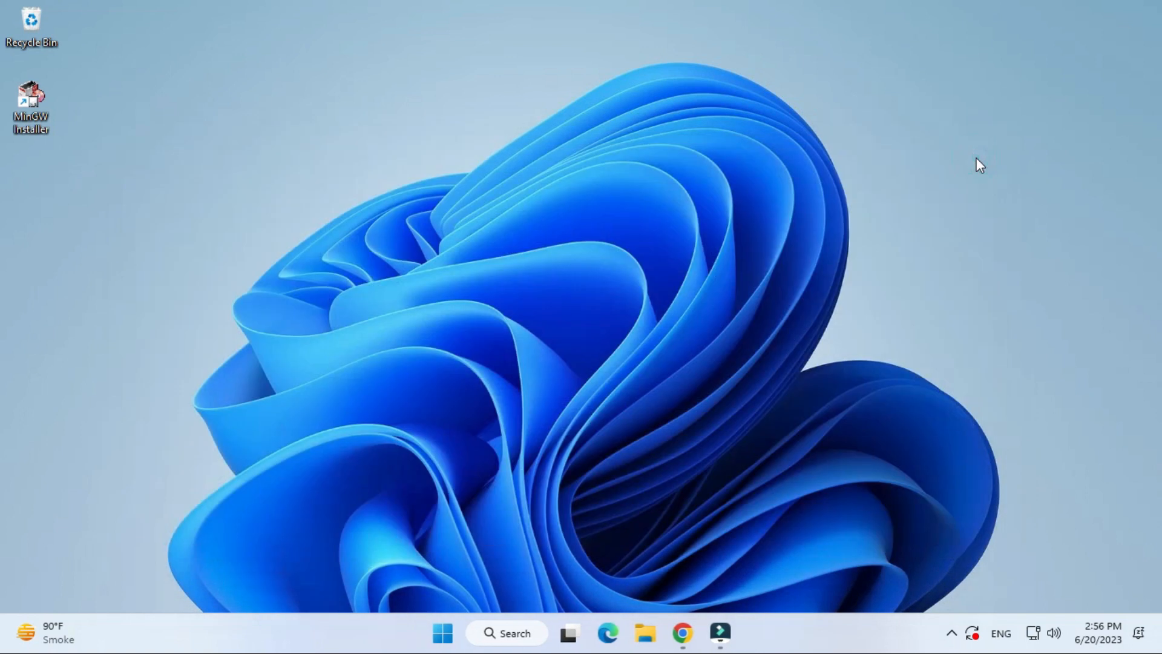
mouse_move(935, 147)
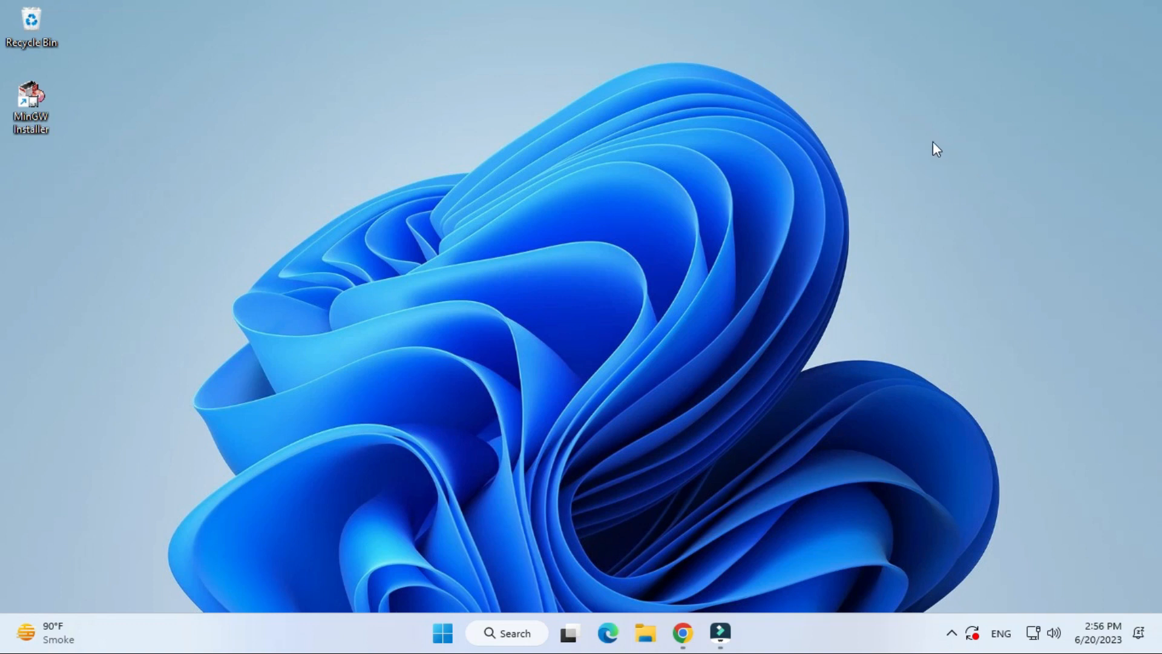
mouse_move(644, 633)
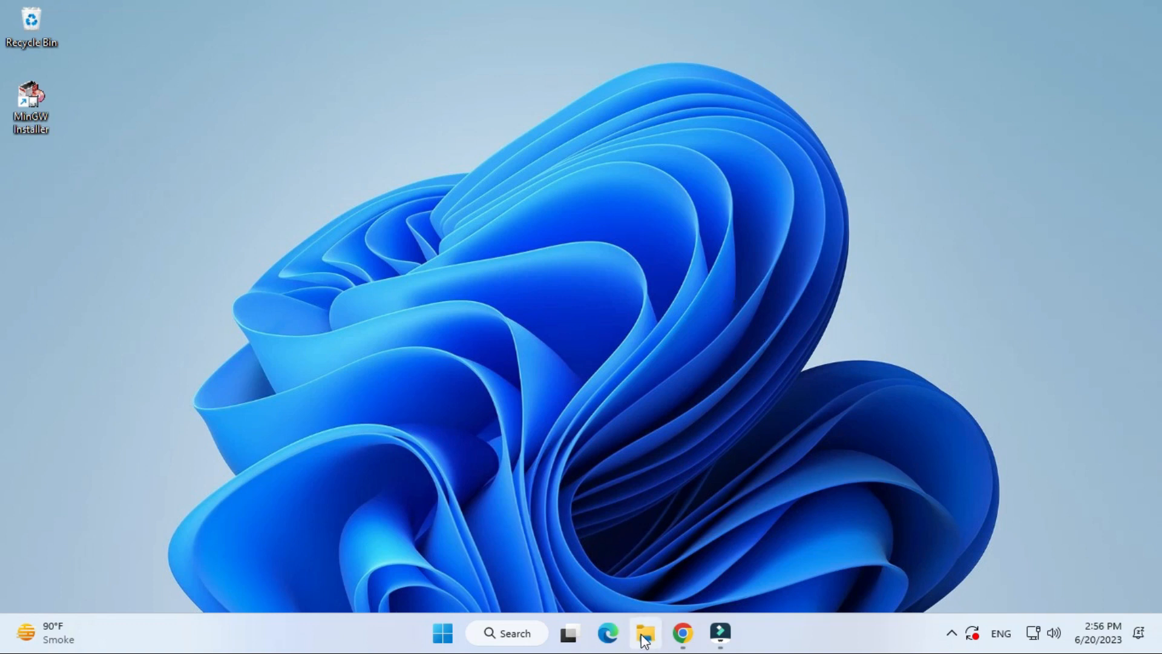
left_click(642, 633)
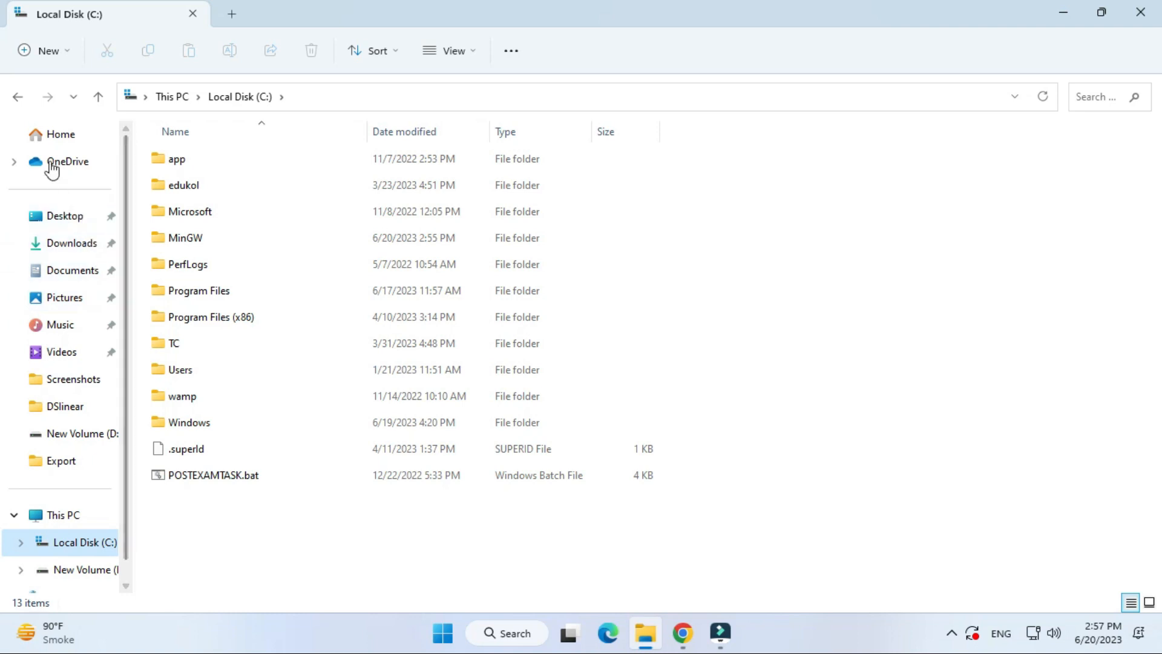
left_click(183, 184)
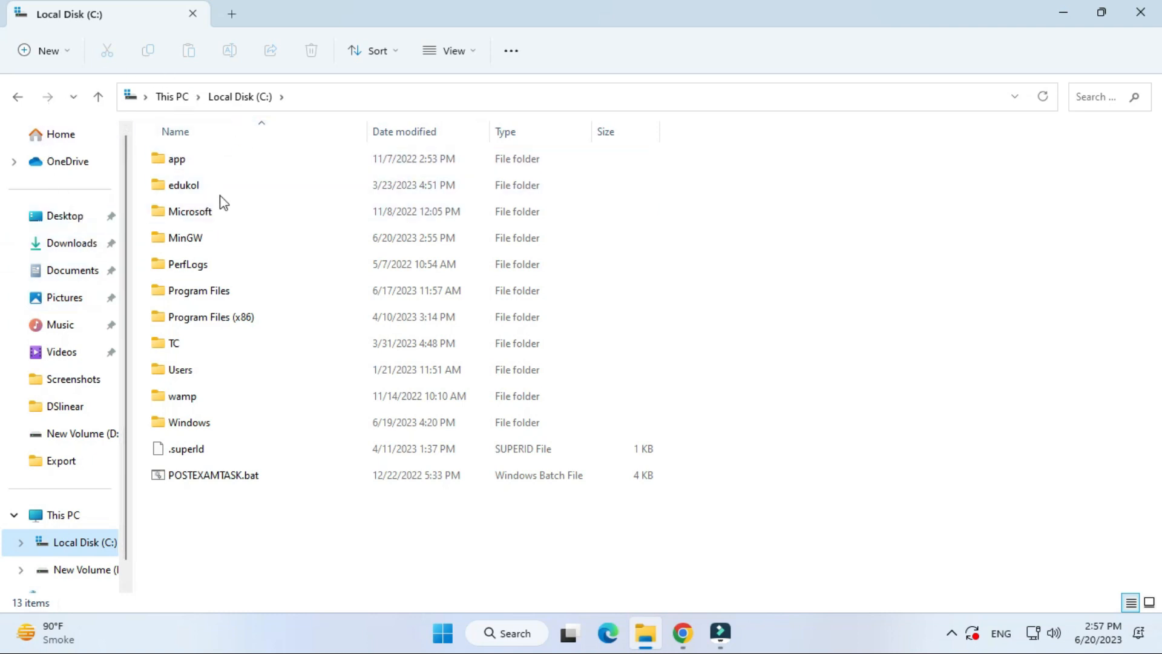
left_click(184, 237)
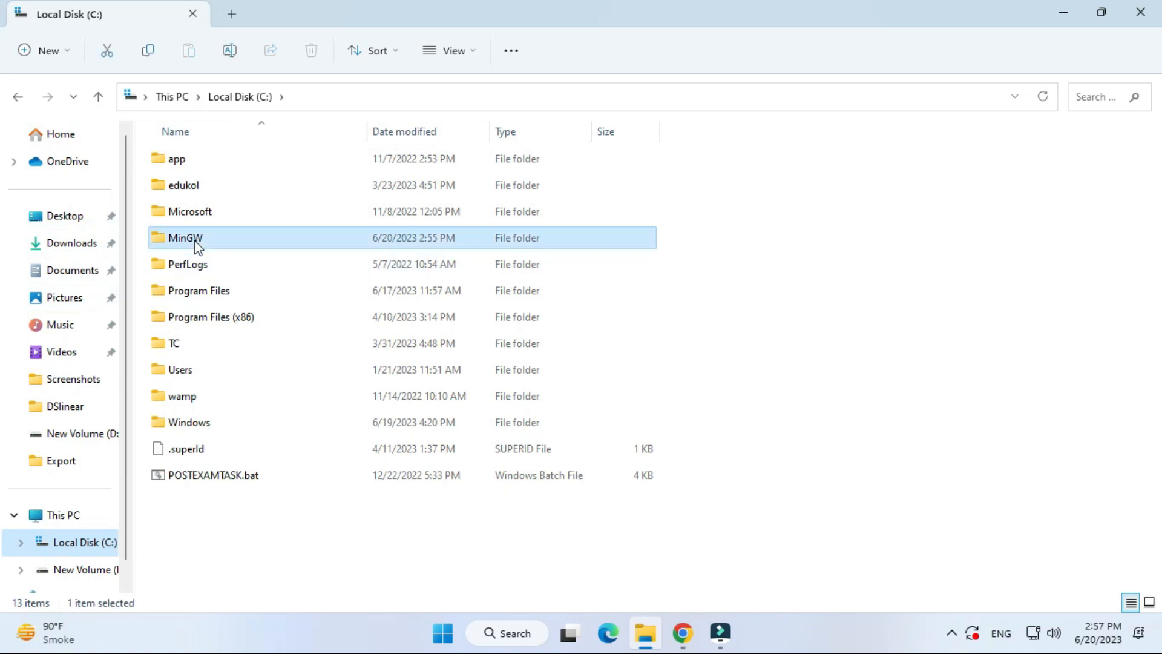
double_click(184, 237)
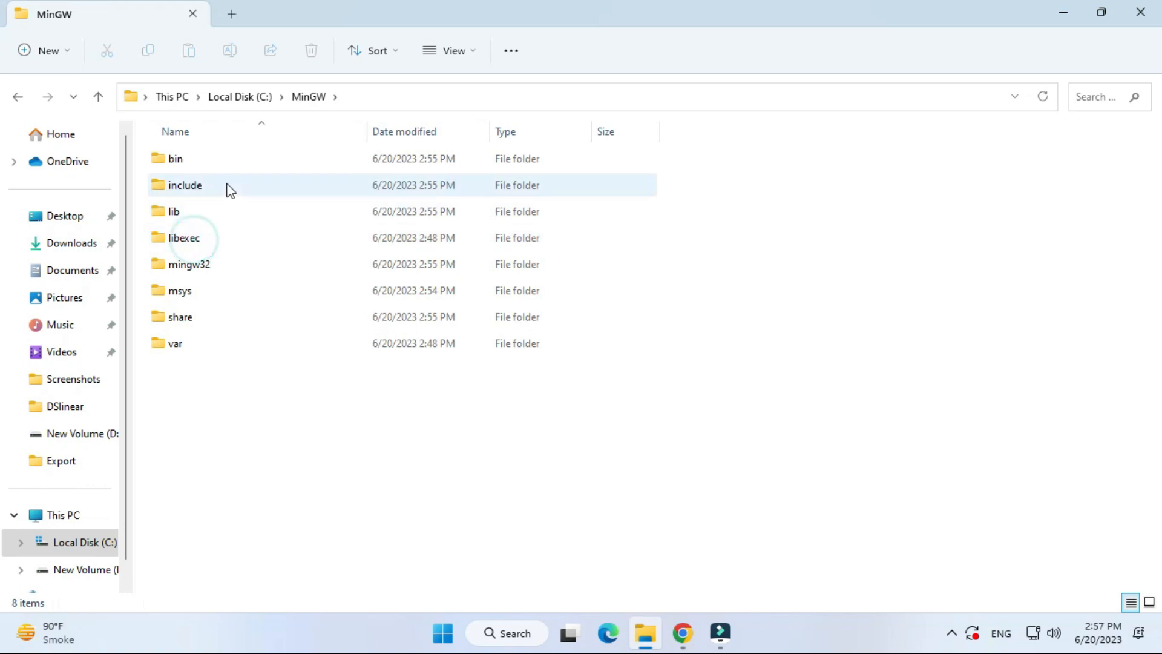
left_click(175, 159)
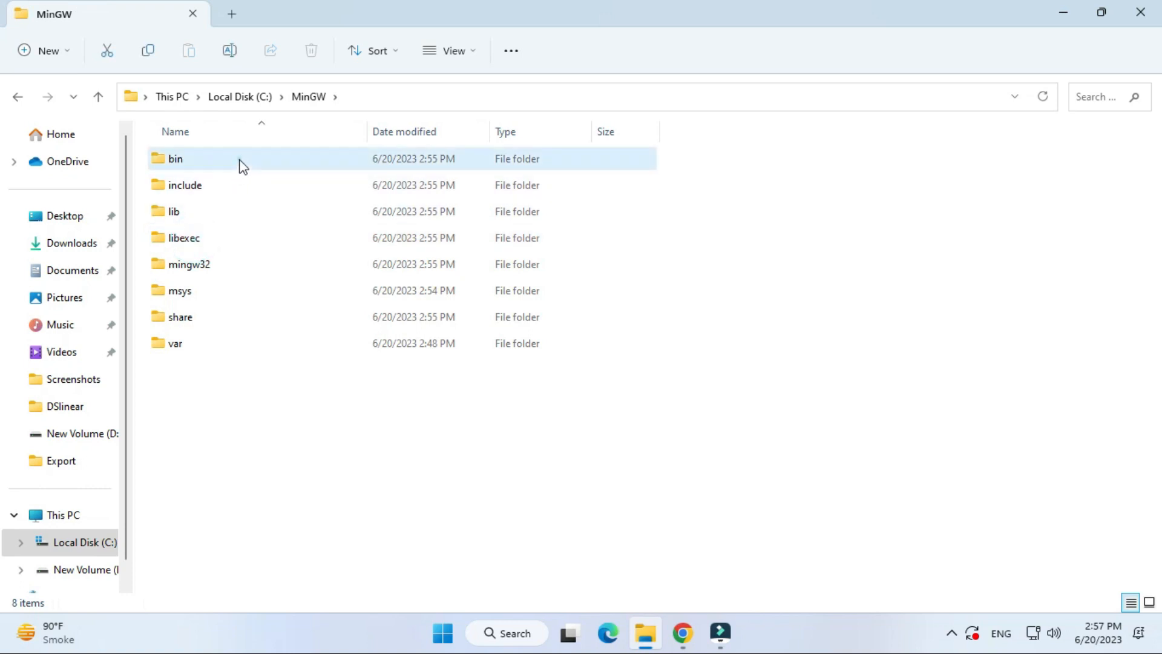
double_click(174, 158)
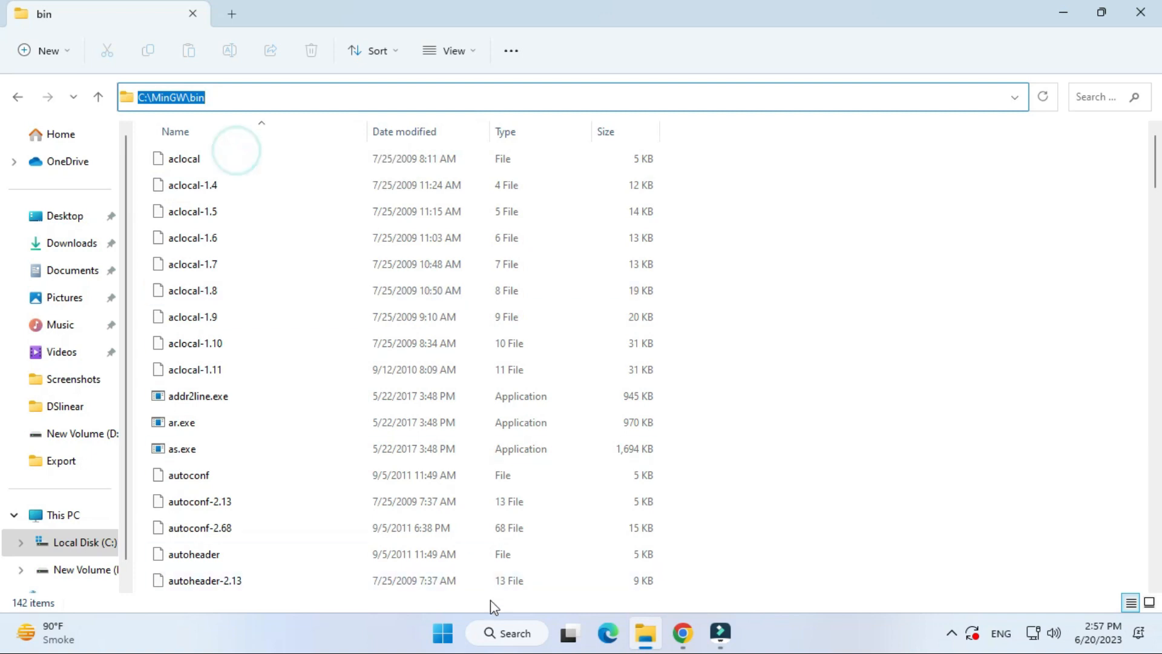
- Add C:\MinGW\bin as a new entry to the system Path environment variable
left_click(507, 633)
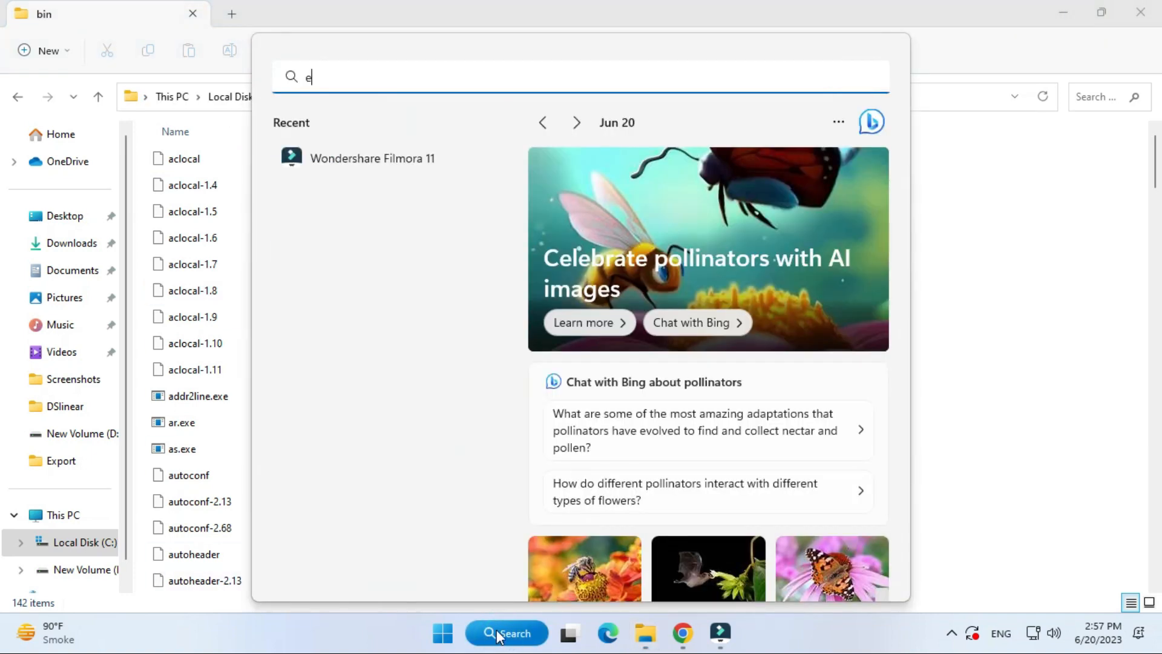
type("nv")
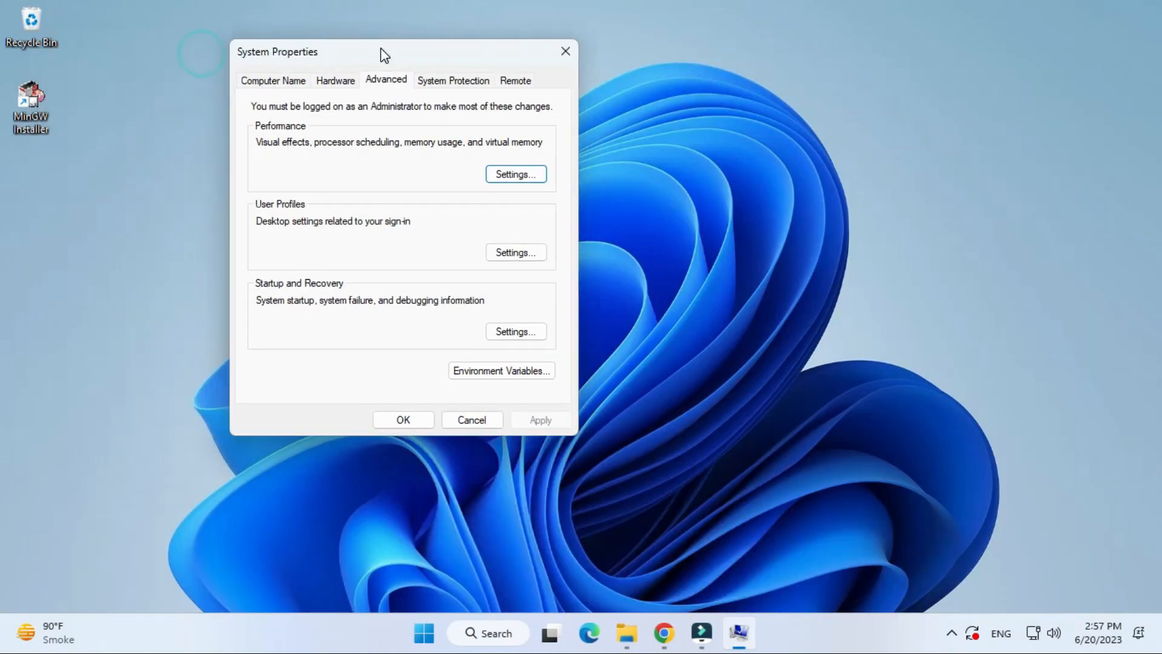
left_click(499, 370)
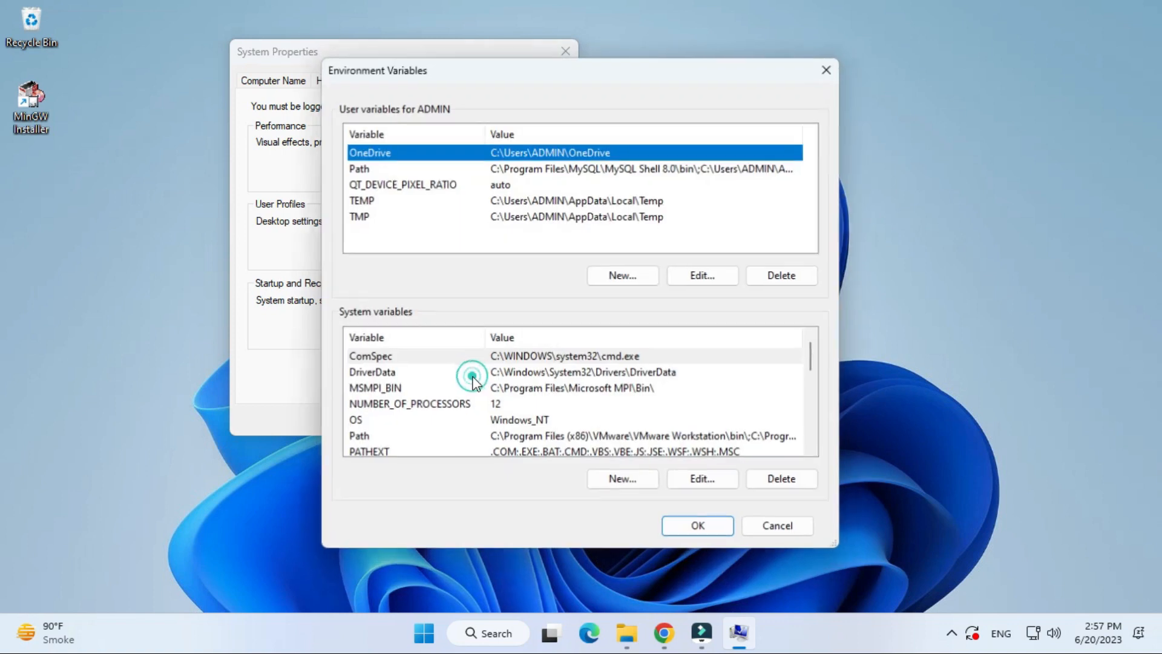
left_click(359, 436)
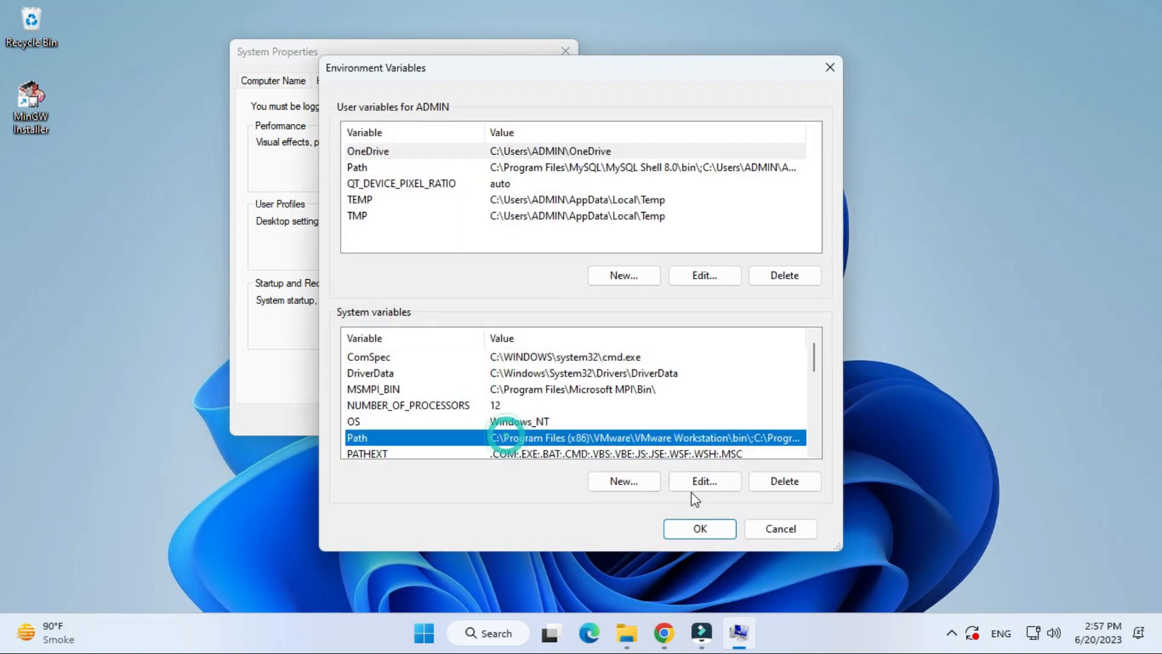
left_click(702, 480)
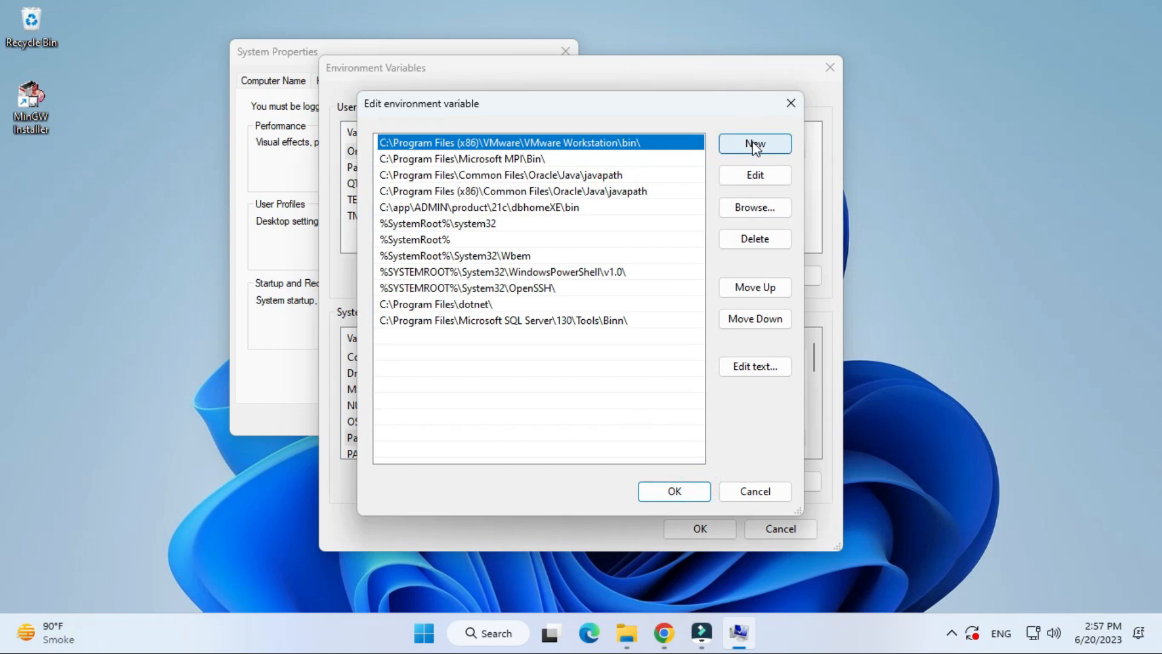
type("C:\\MinGW\\bin")
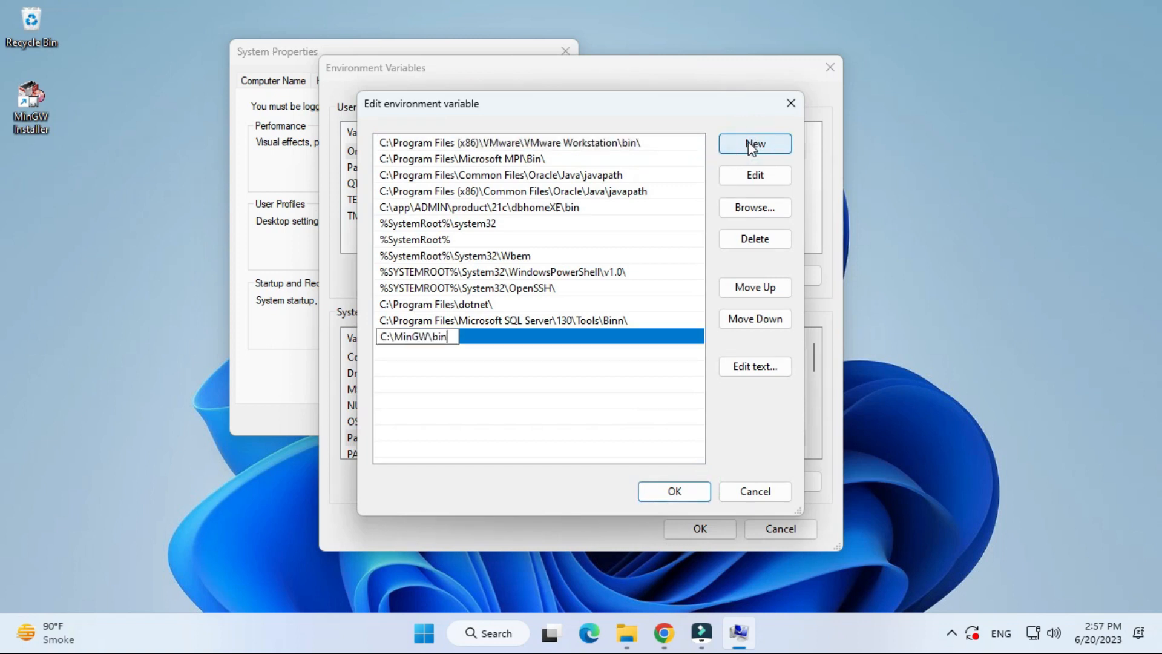
- Confirm the Path change through all dialogs and launch Command Prompt
left_click(673, 491)
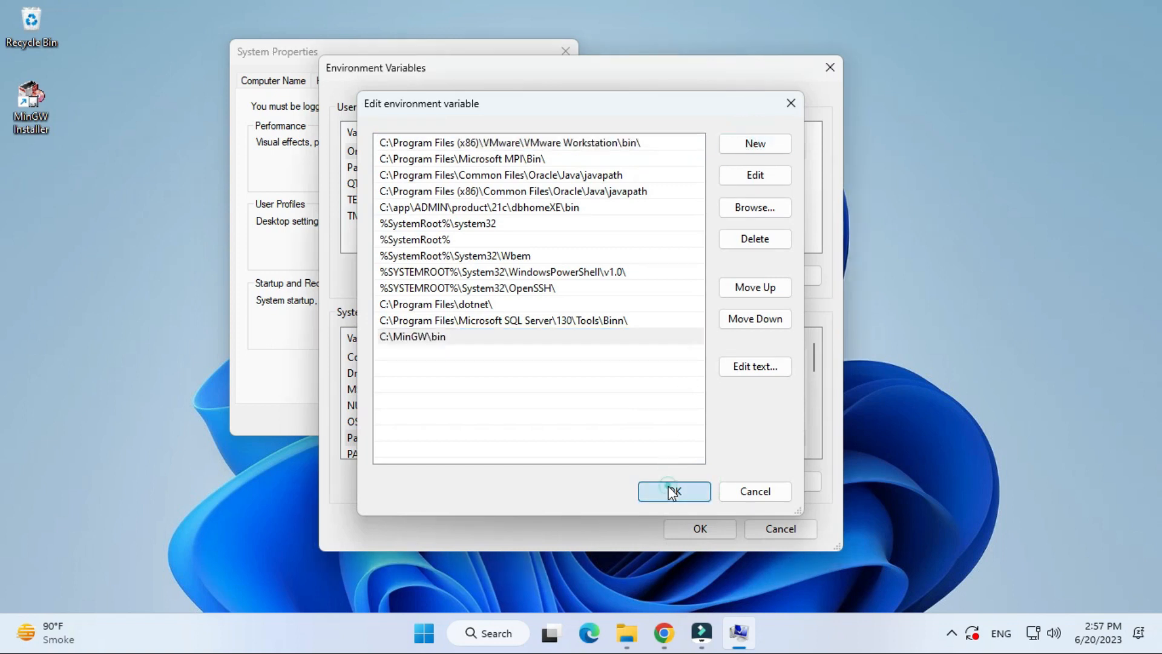
left_click(673, 491)
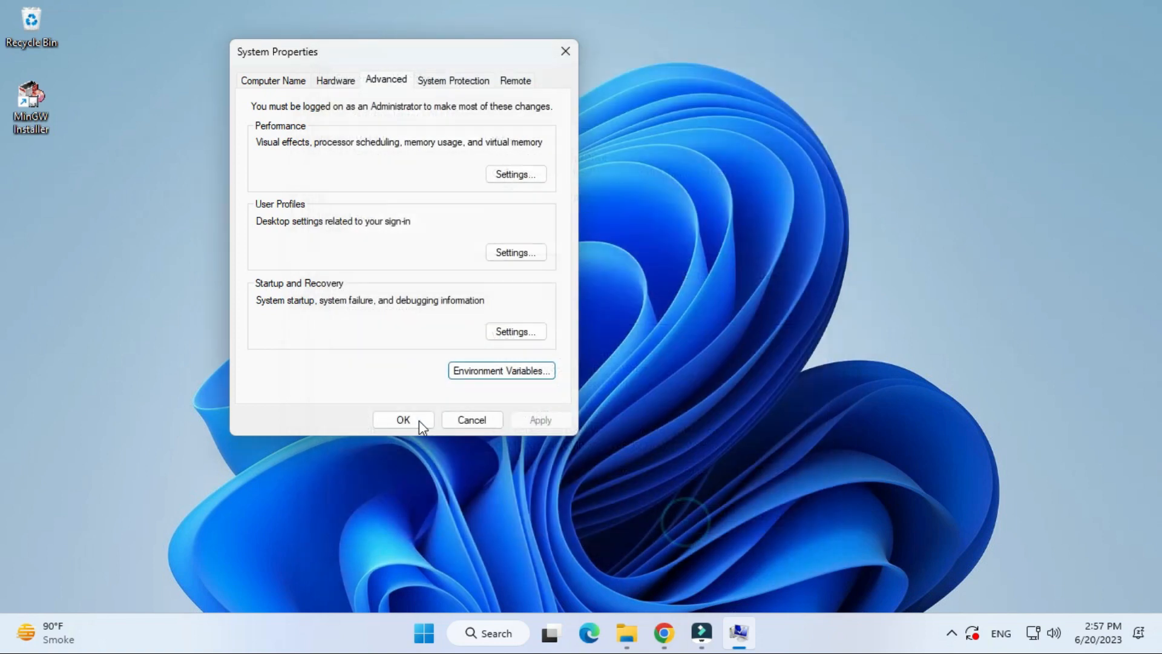
left_click(403, 420)
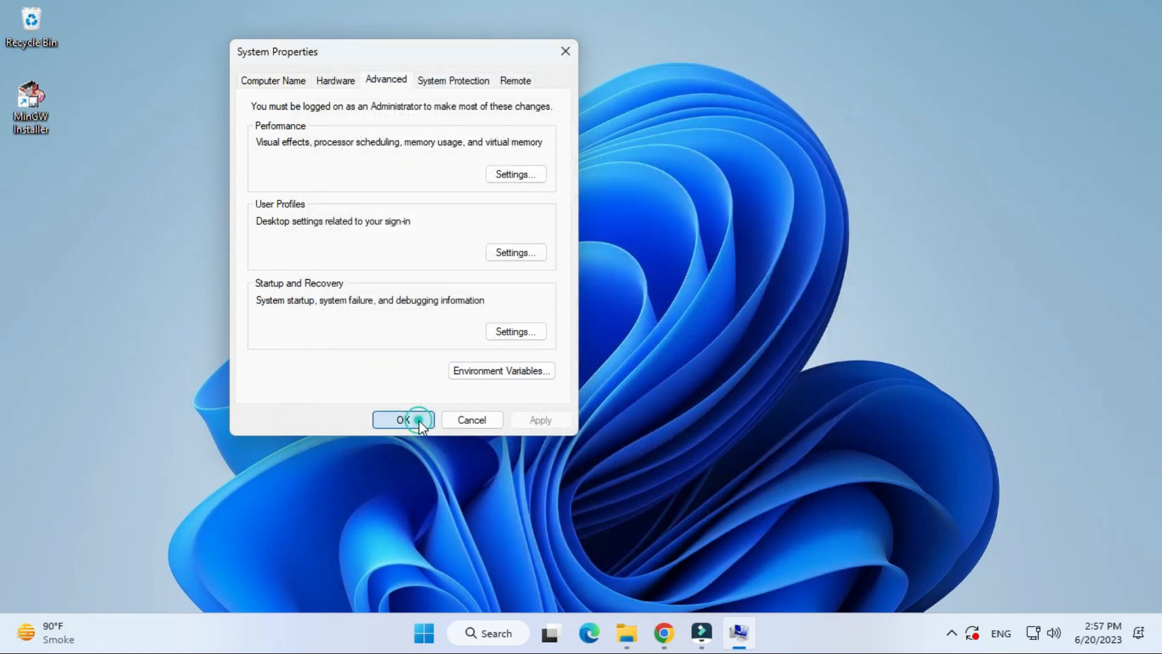
left_click(402, 420)
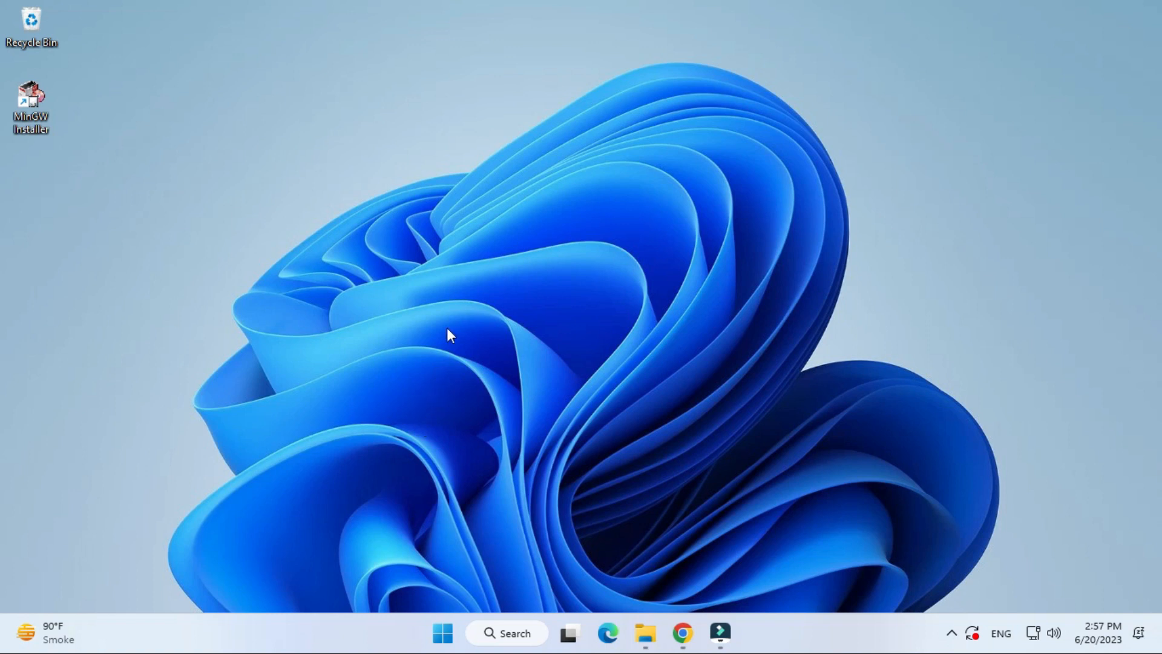
left_click(507, 633)
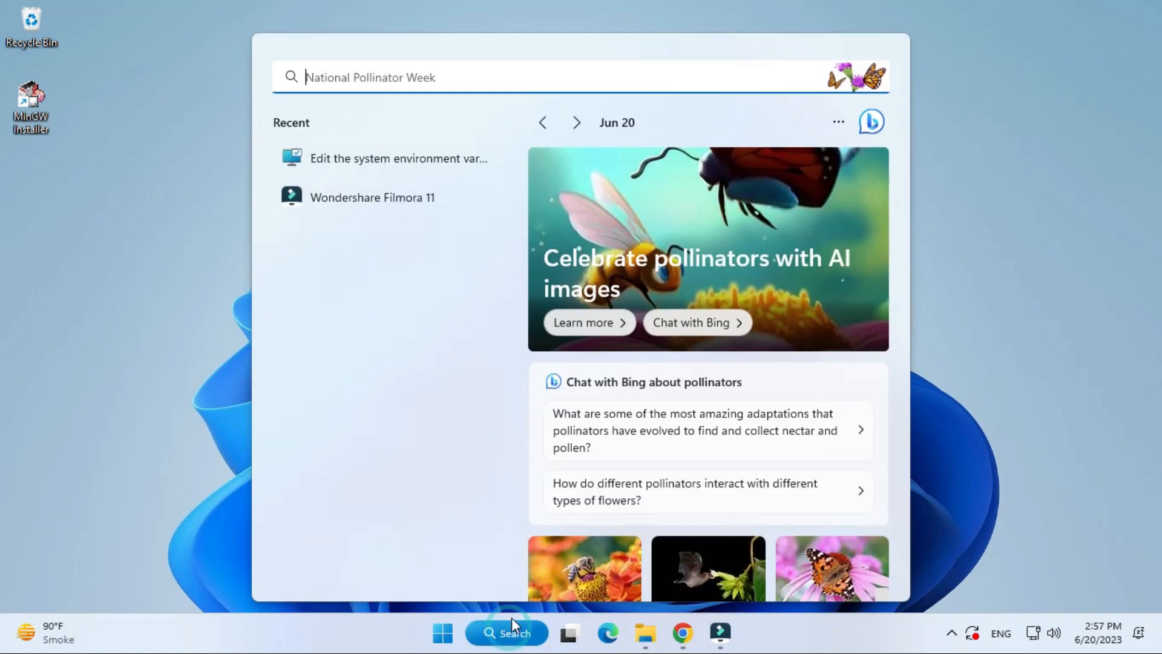
left_click(719, 633)
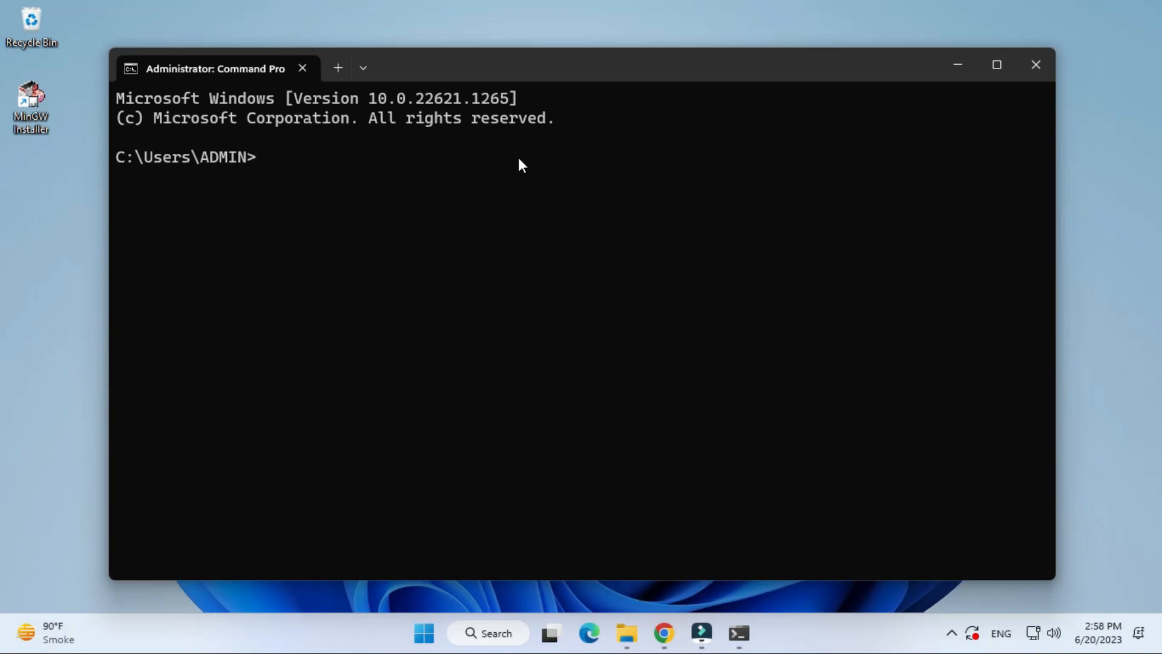
- Run g++ --version, which reports MinGW.org GCC 6.3.0
type("g++ --")
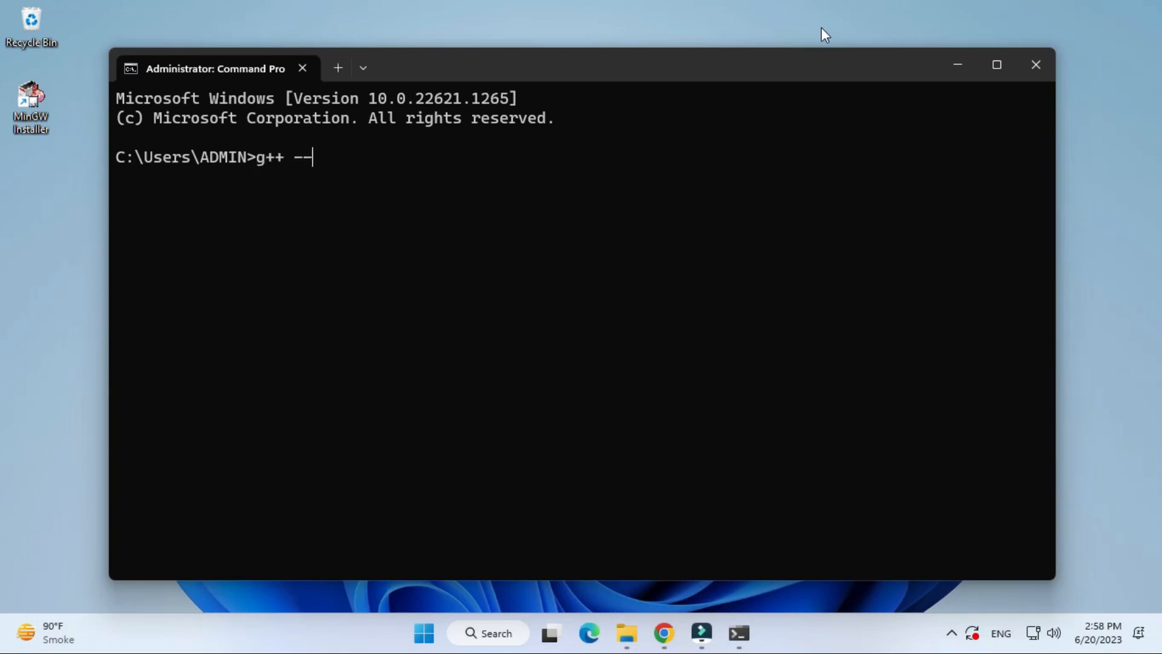
type("version")
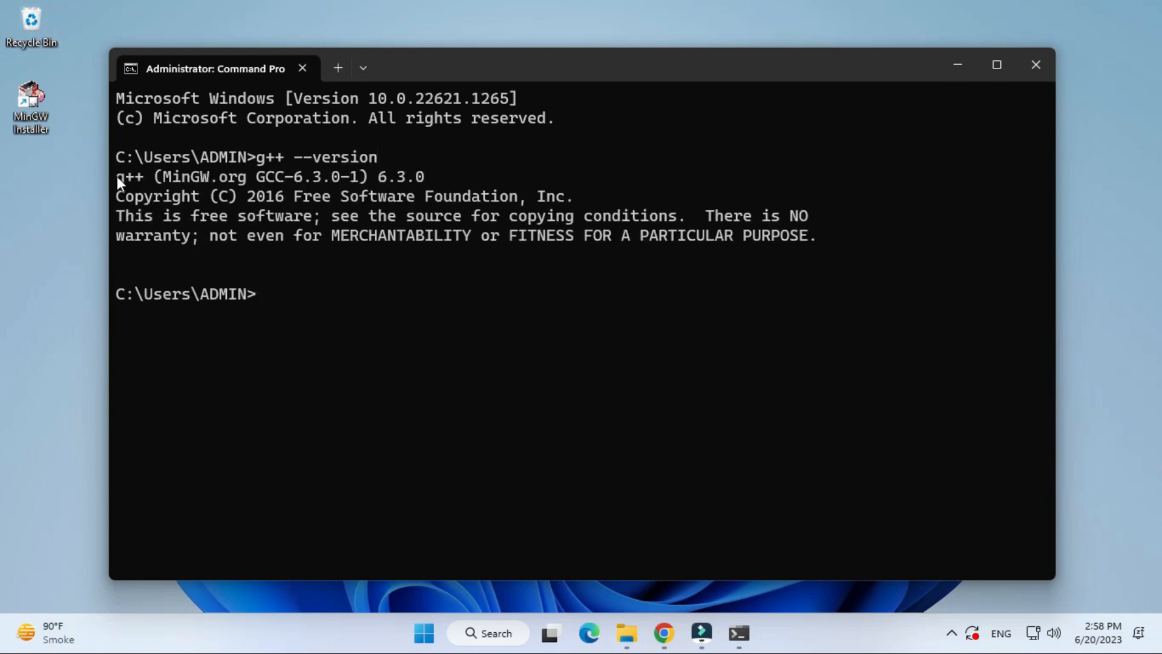
left_click_drag(115, 177, 444, 176)
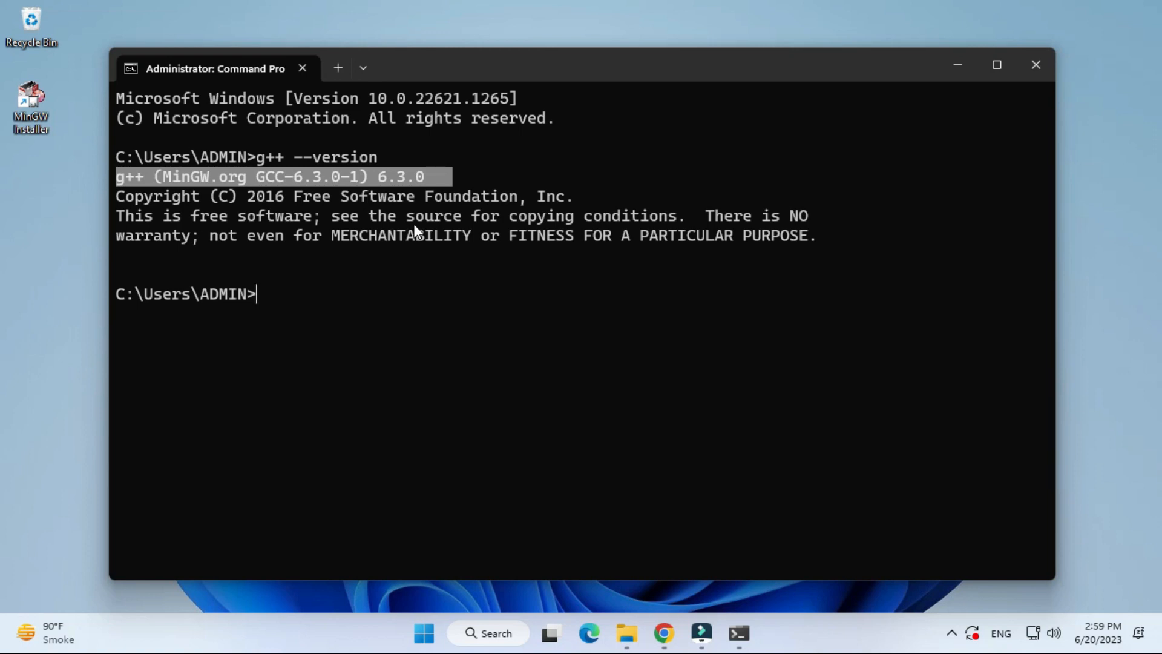
left_click(433, 312)
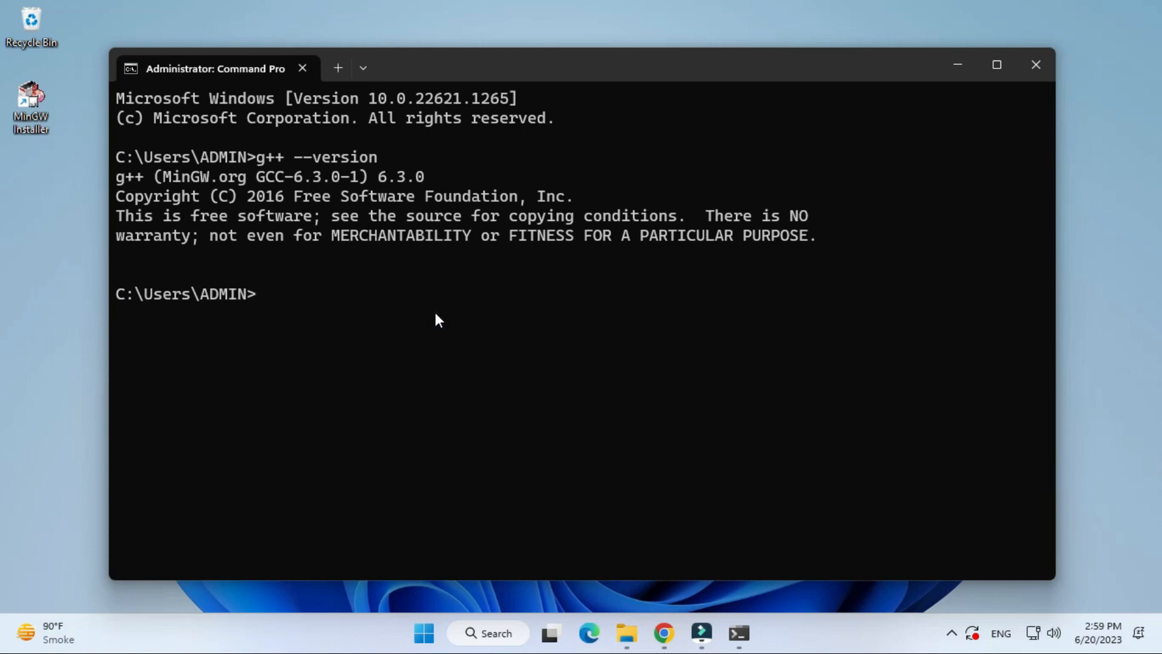
- Create a desktop folder named cdemo, enter it, and start Notepad
left_click(1035, 66)
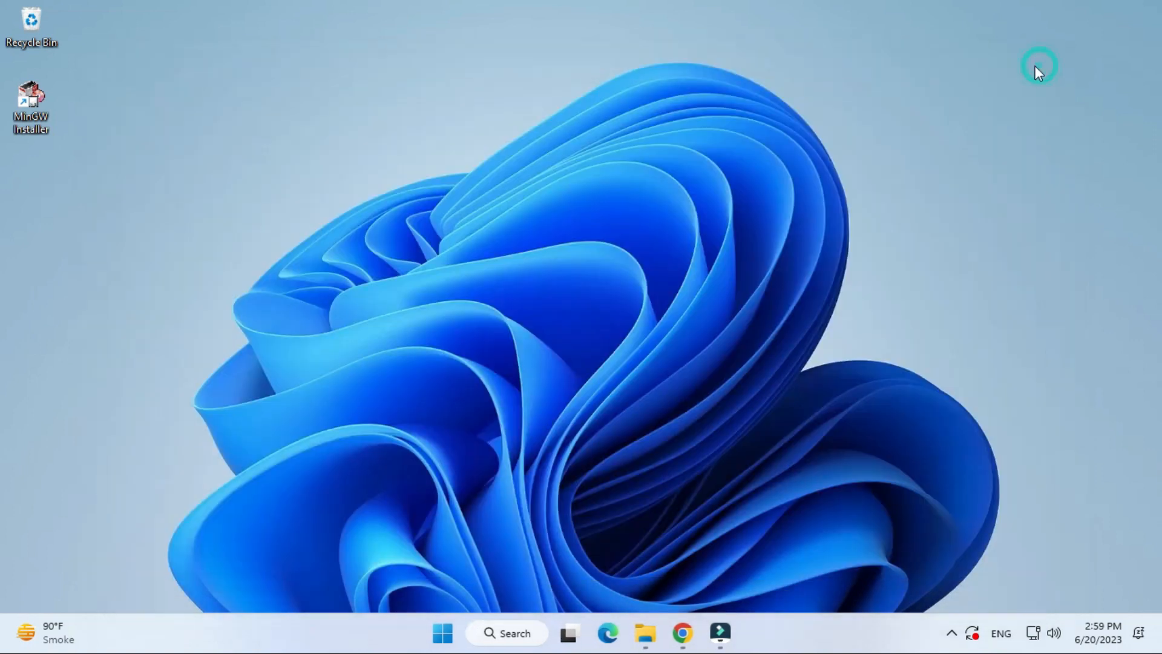
mouse_move(849, 81)
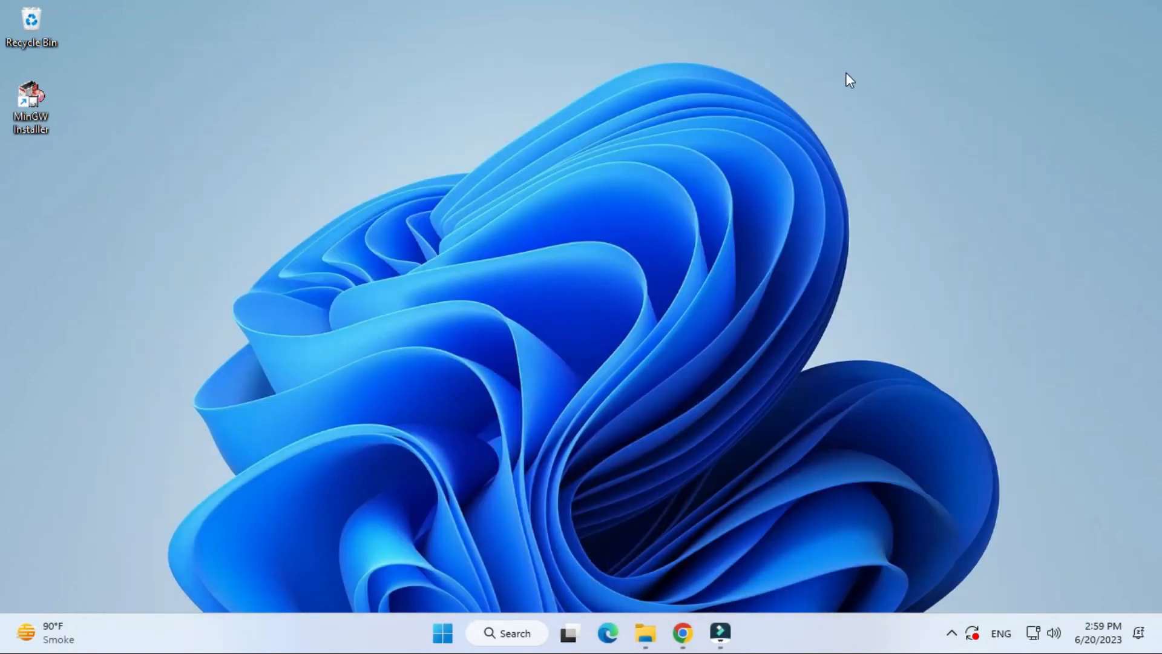
right_click(156, 278)
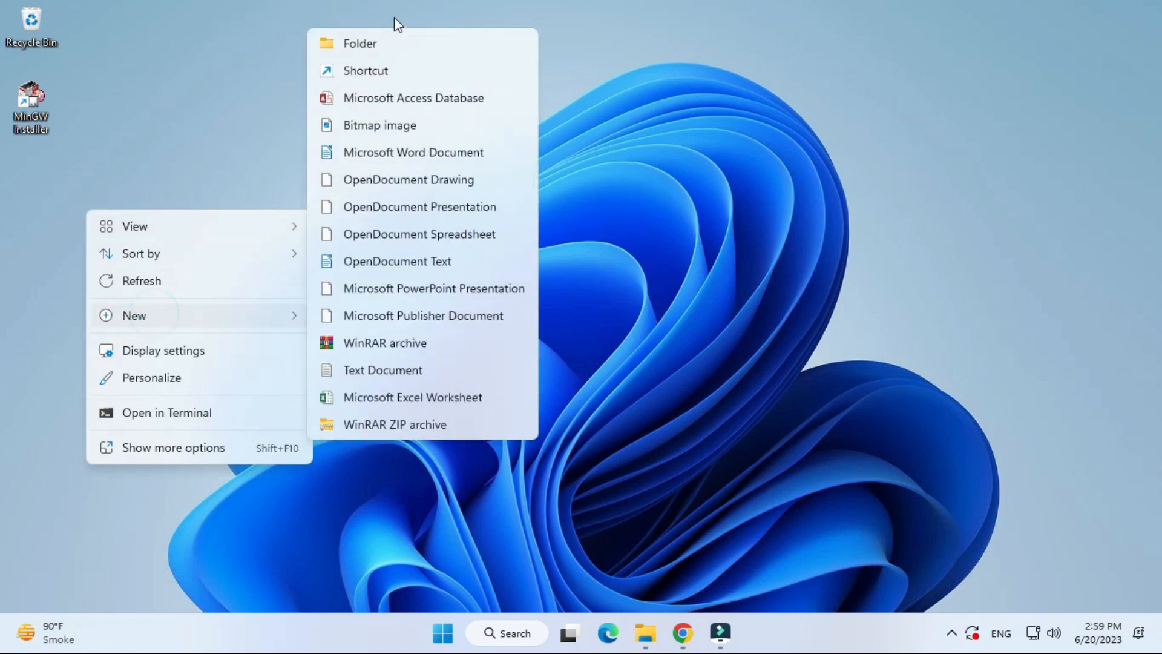
left_click(360, 44)
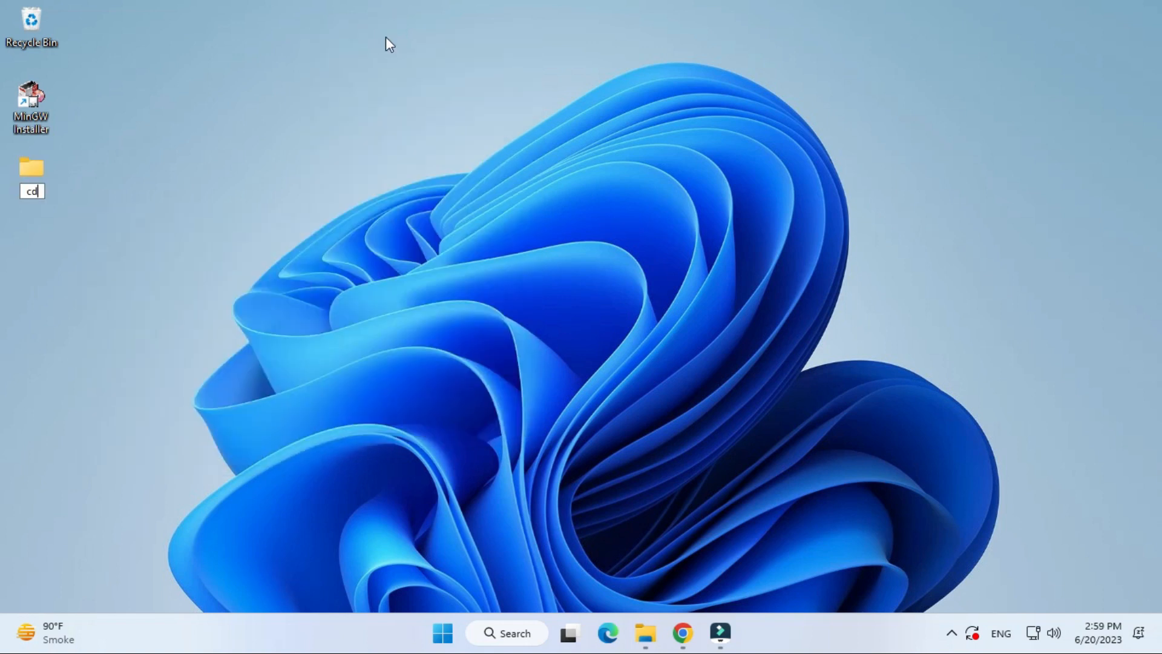
double_click(32, 173)
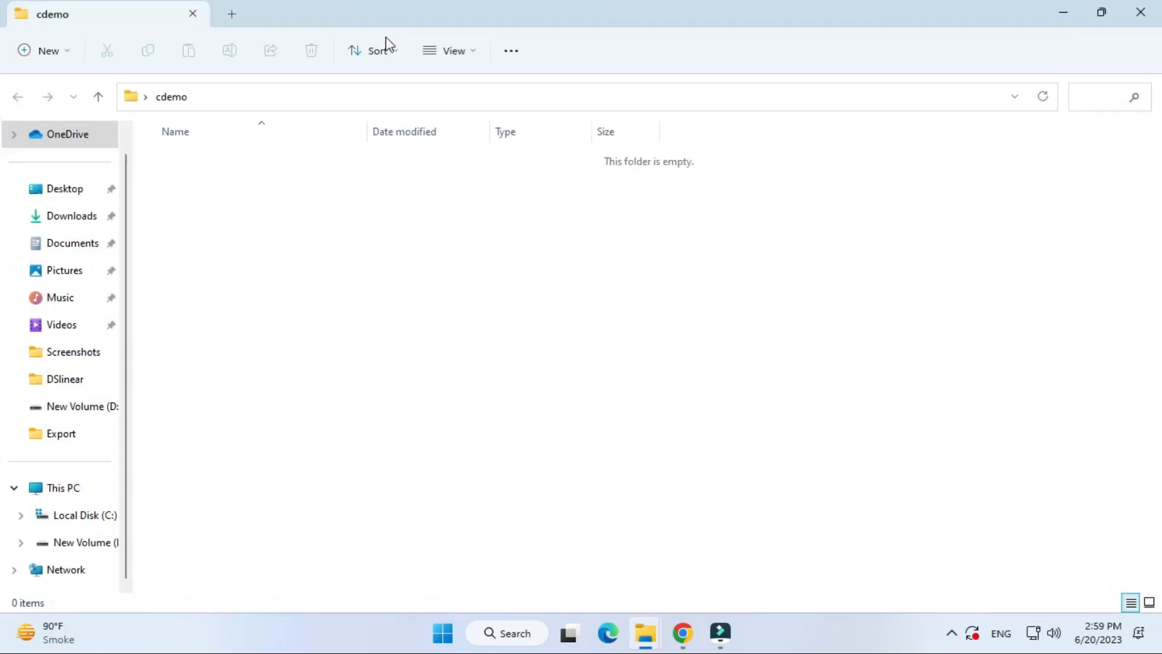
mouse_move(497, 363)
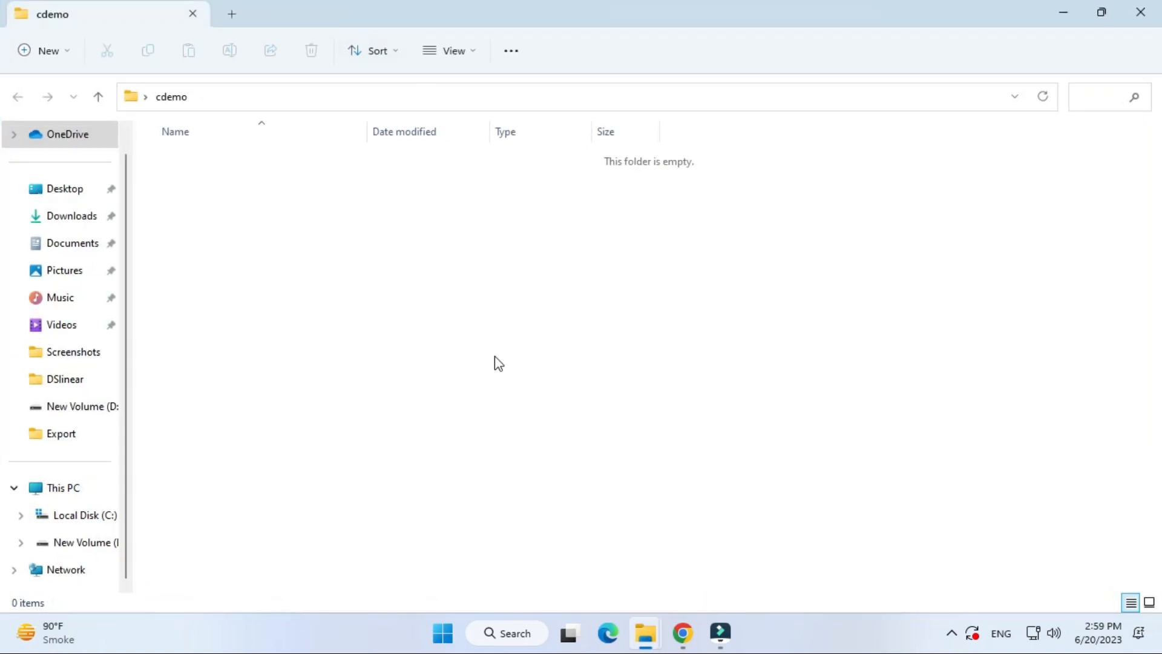
left_click(507, 633)
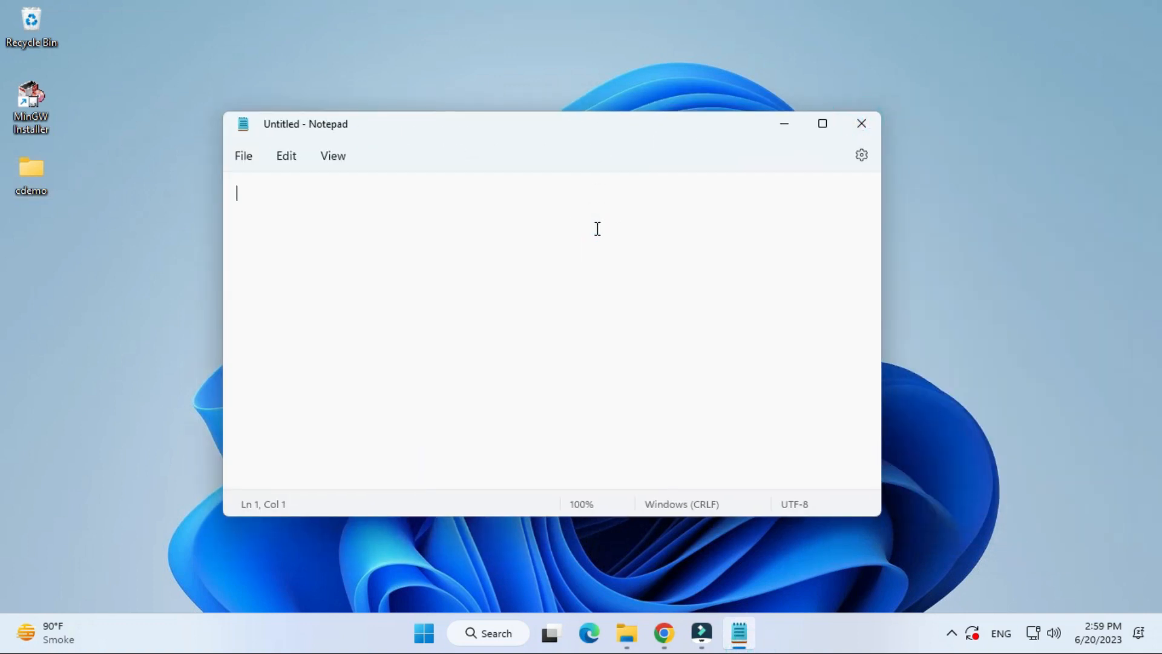
- Write #include<stdio.h> and the int main() header with its opening brace
type("#i")
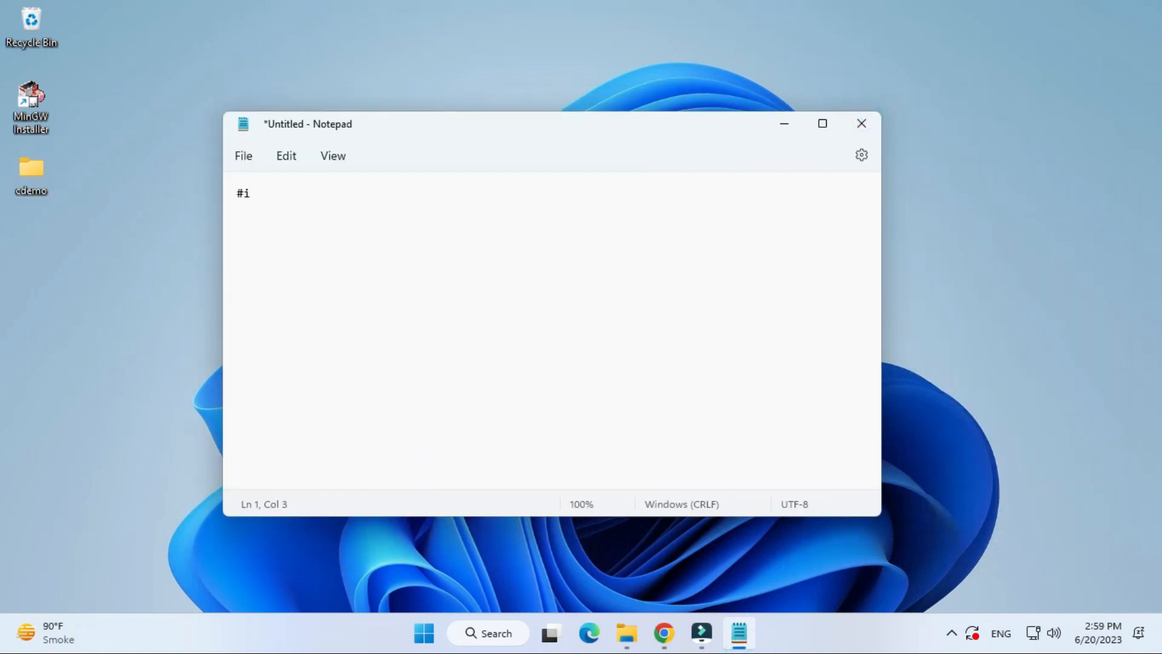
type("nclude")
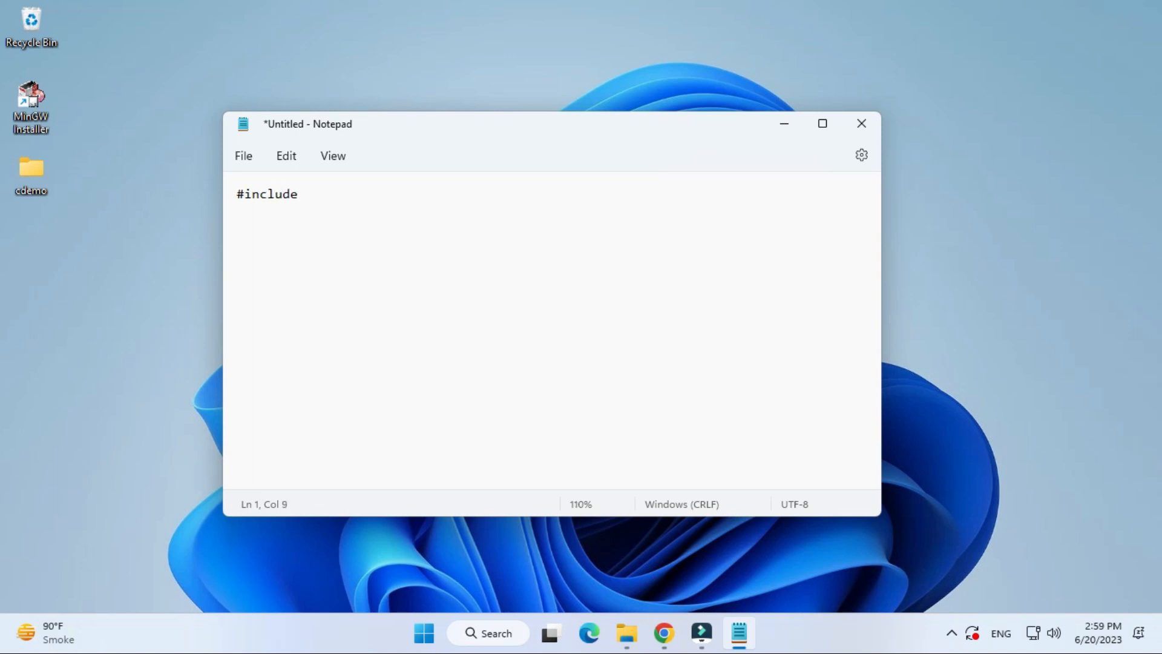
key("ctrl+plus")
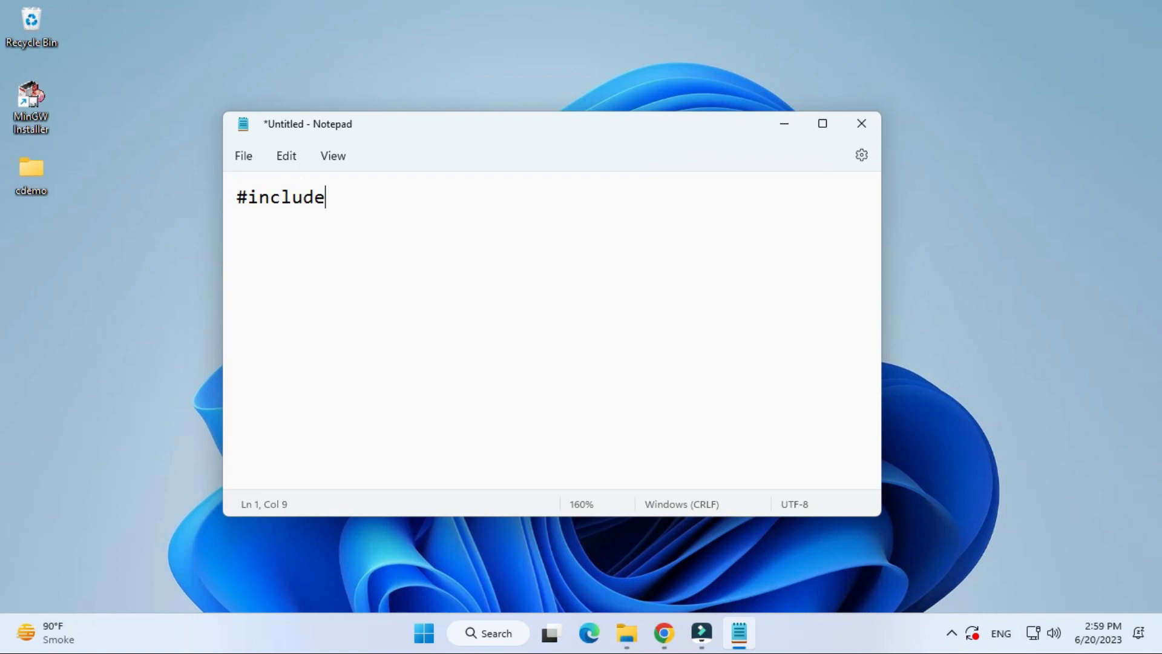
type("<stdio.h>")
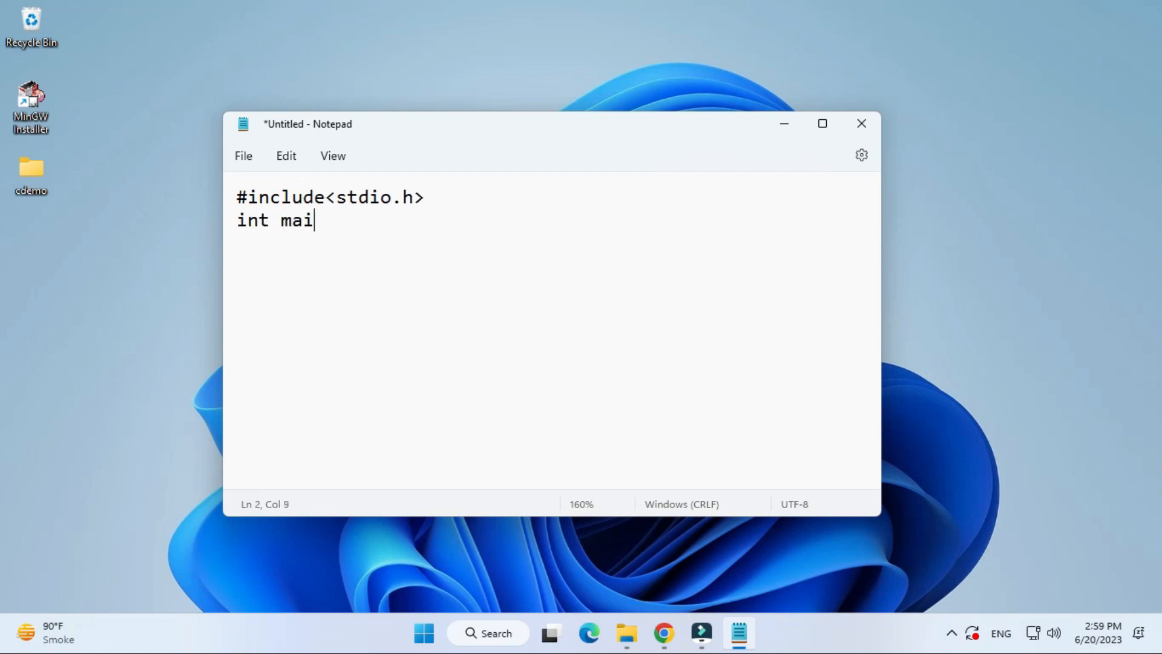
type("n()")
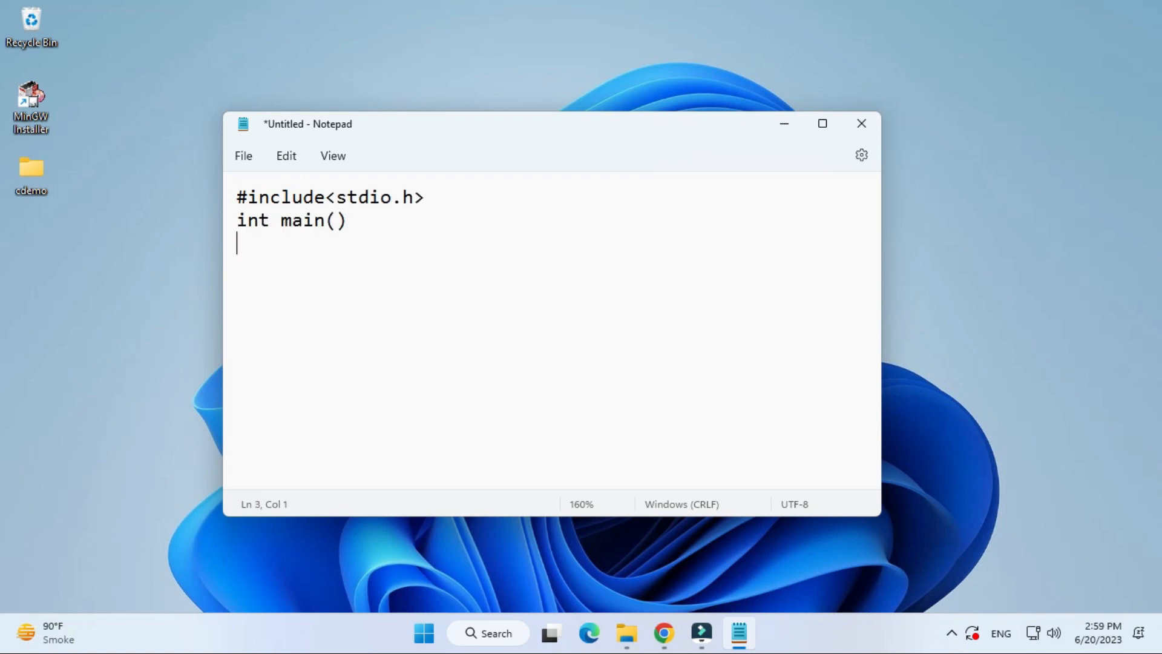
type("{")
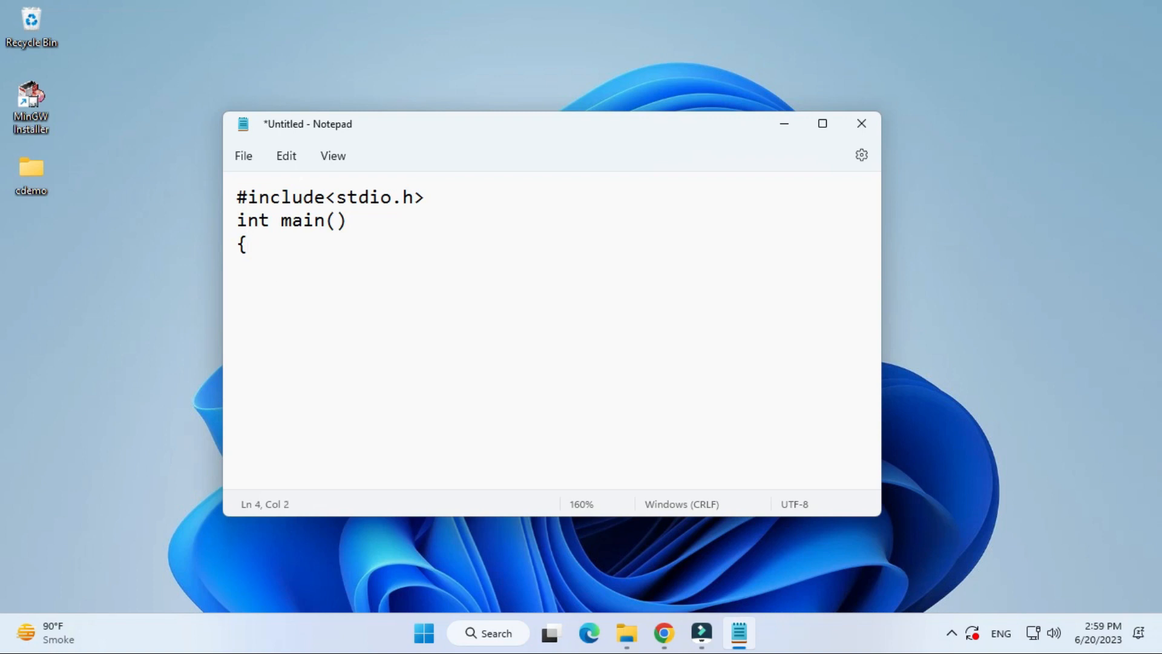
- Write printf("Welcome to world of C..!!"); and return 0; in main
type("printf(")
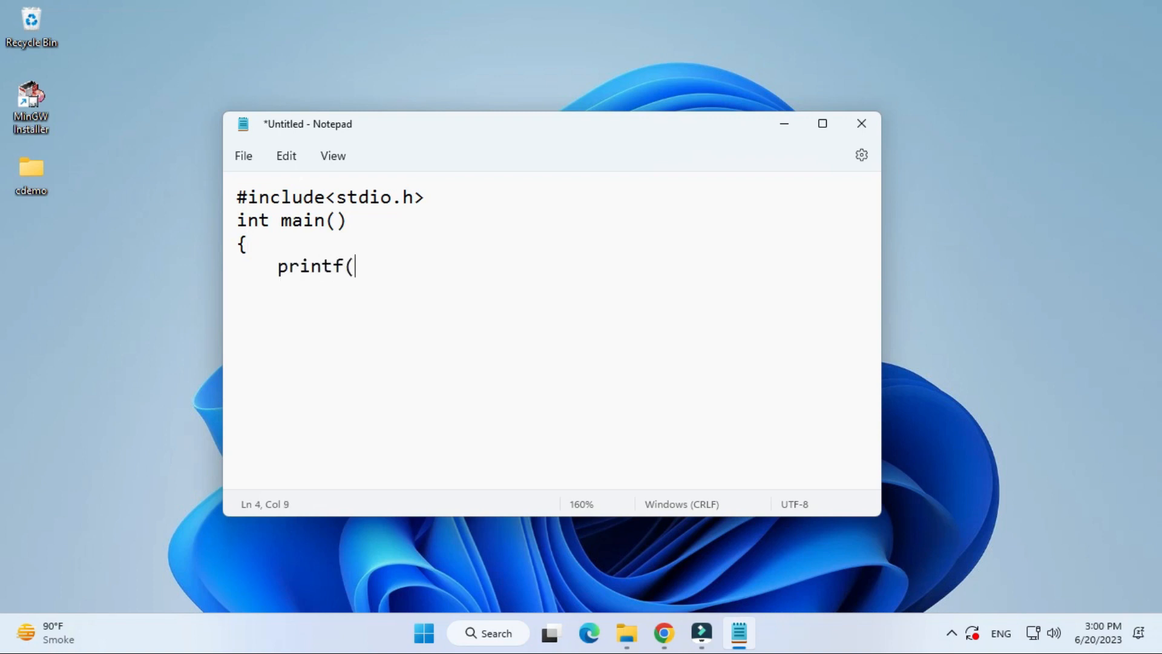
type("\"")
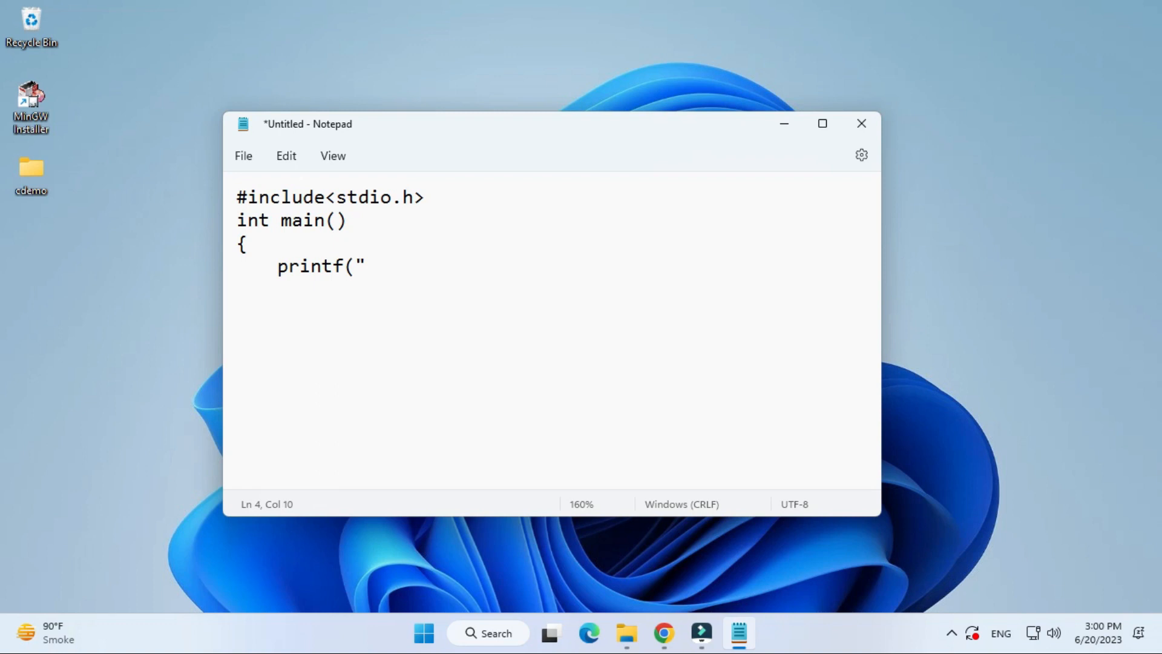
type("Welcome")
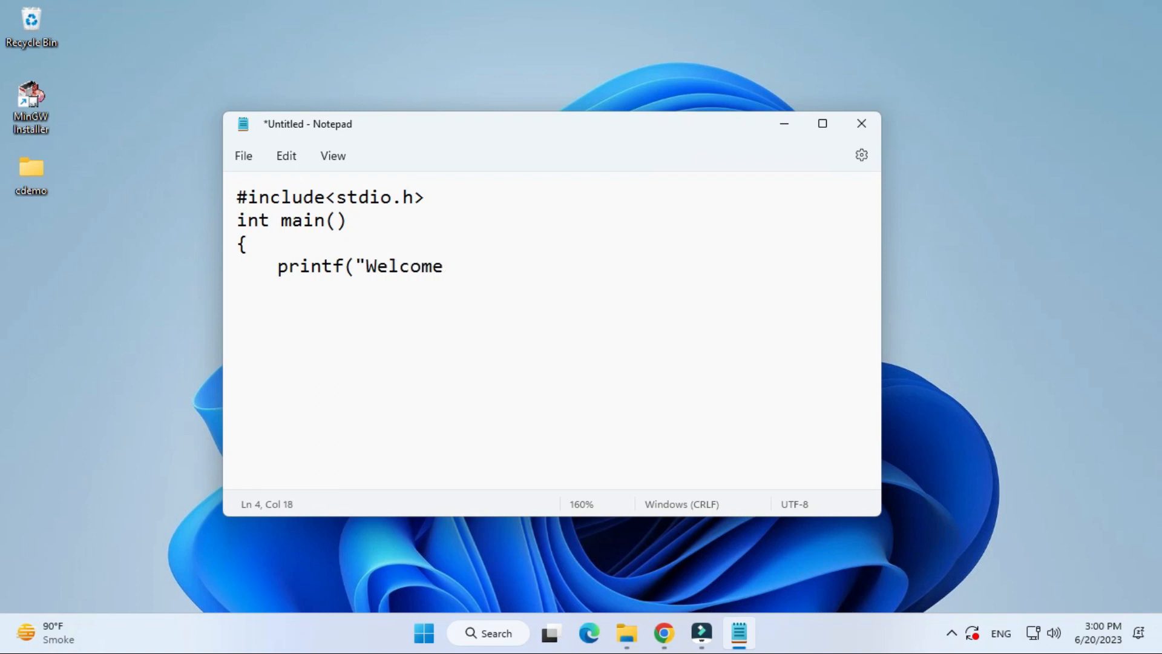
type("to wo")
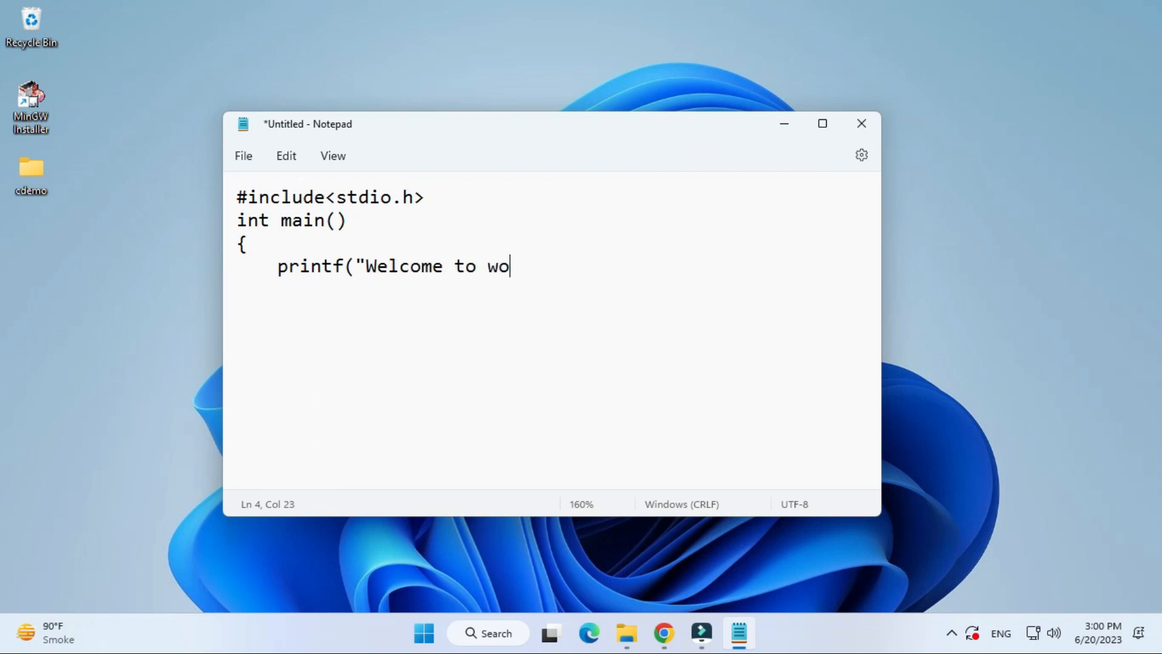
type("rld of C.")
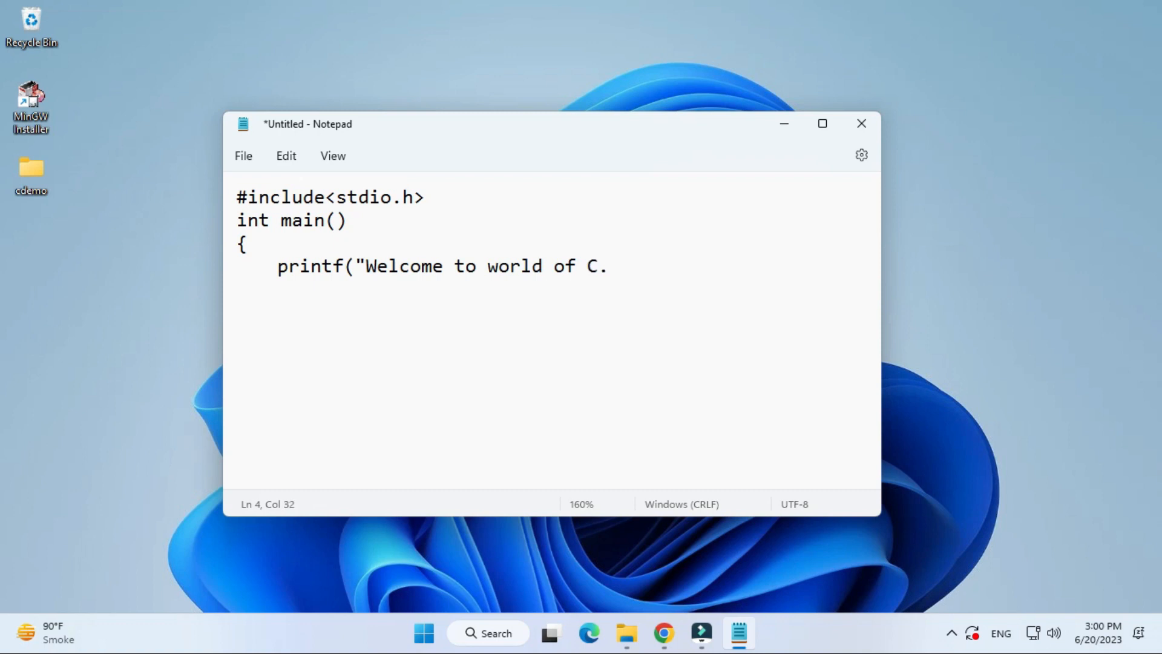
type(".!!\")")
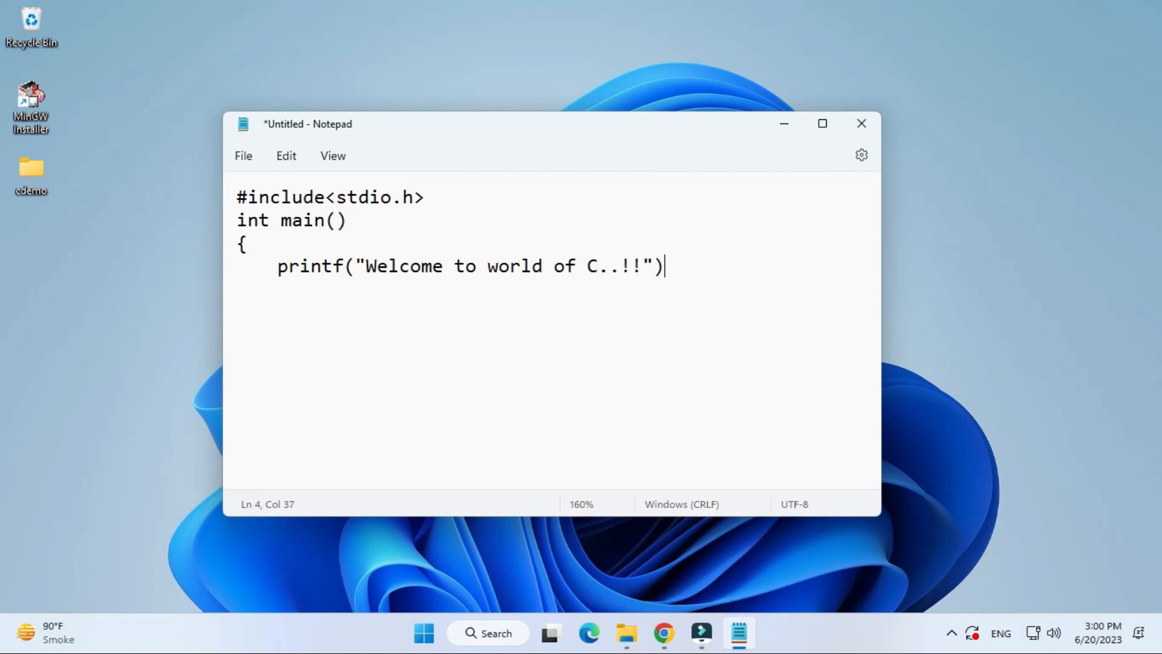
type(";")
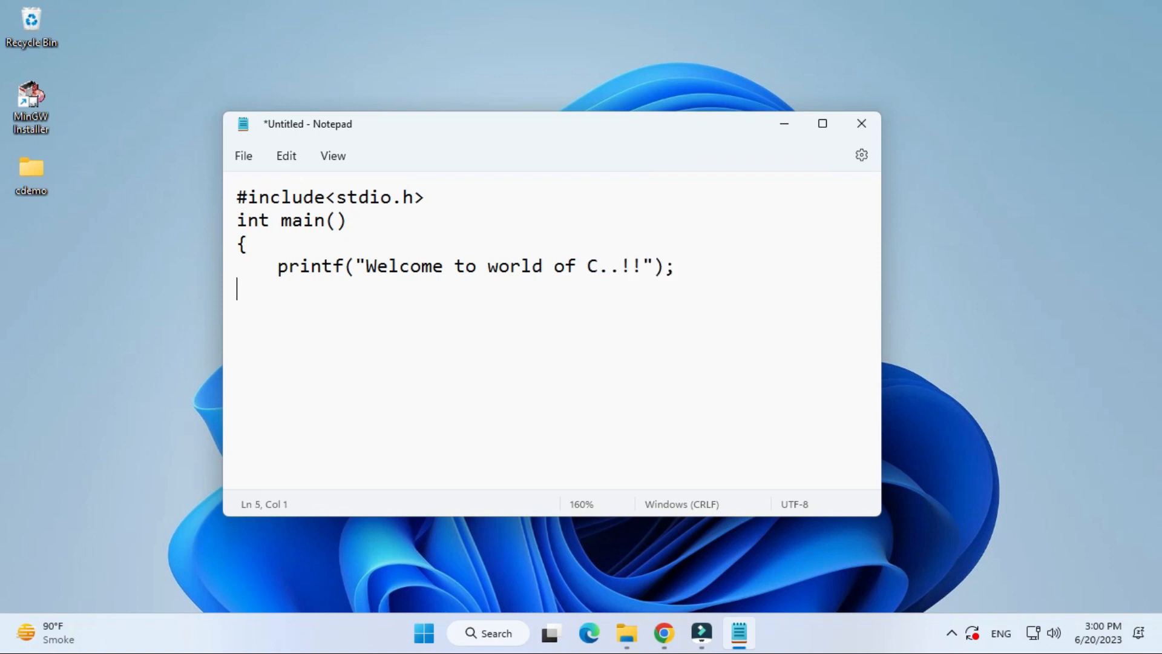
type("return")
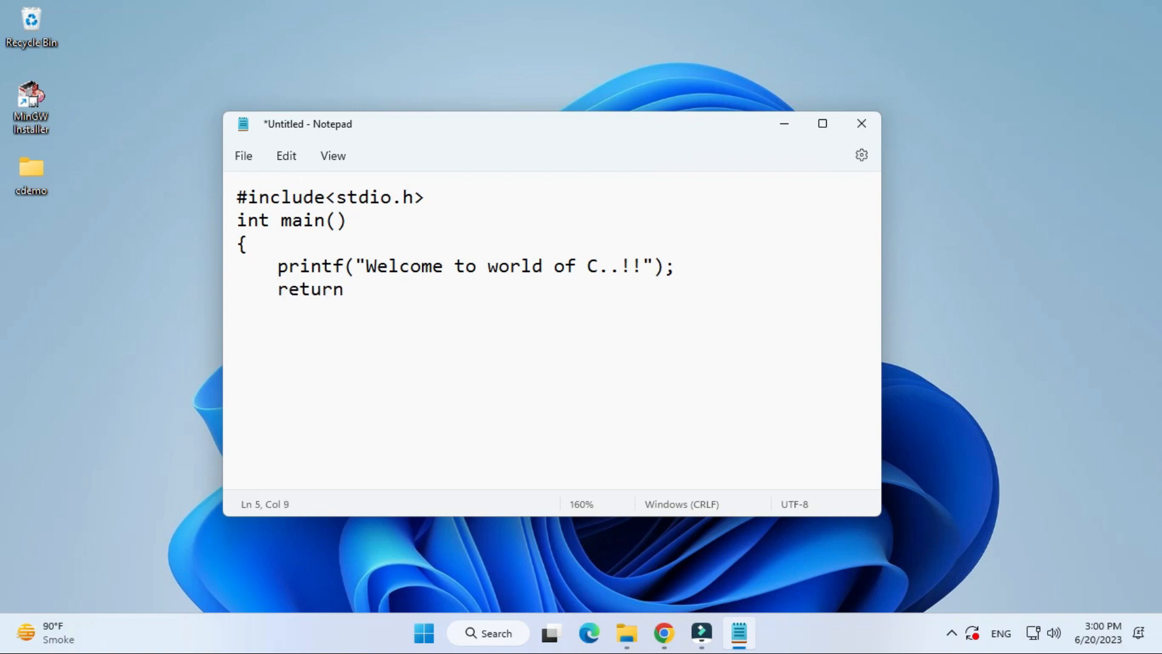
type("0;")
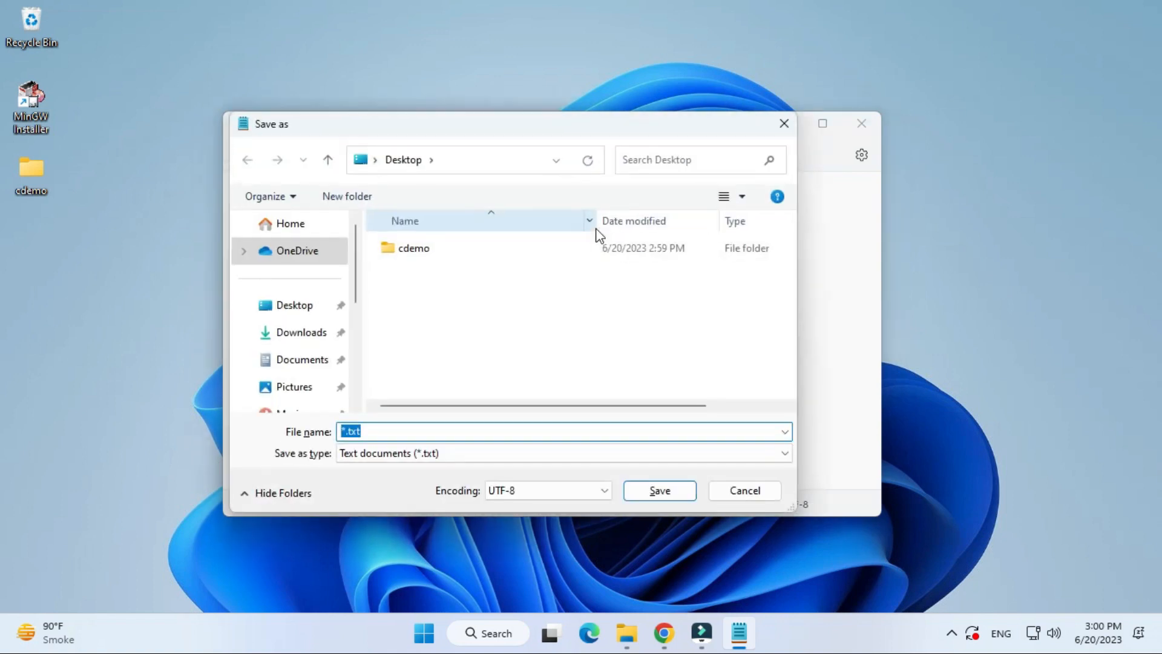
- Save the program as hello.c (All files type) inside the Desktop cdemo folder
left_click(413, 246)
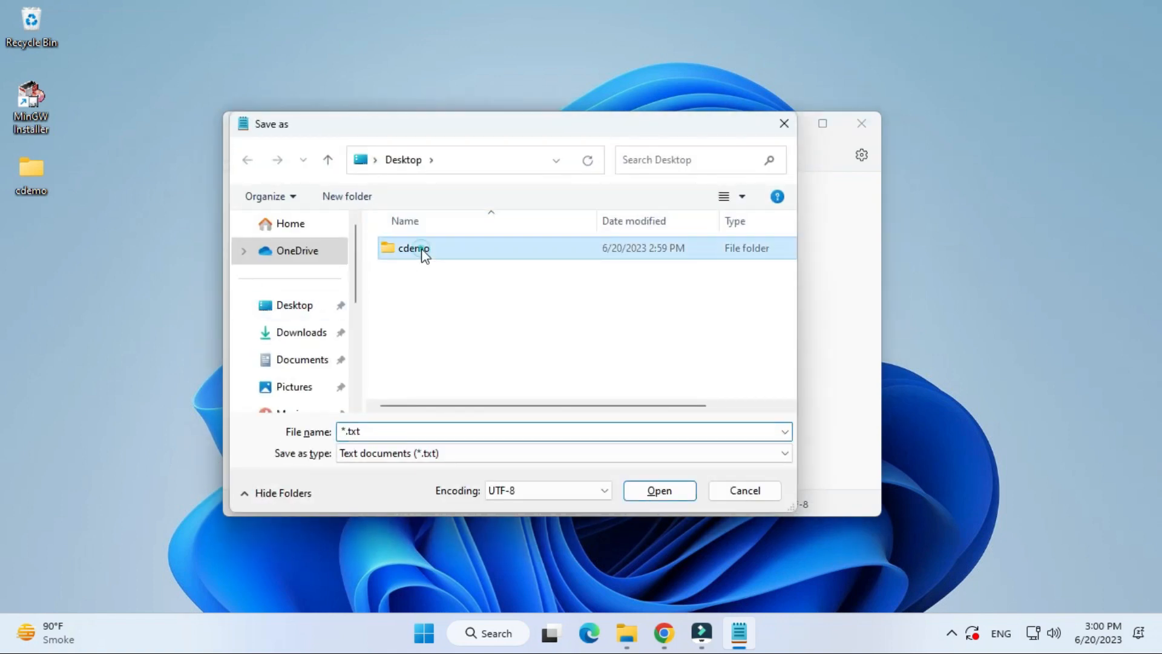
double_click(413, 247)
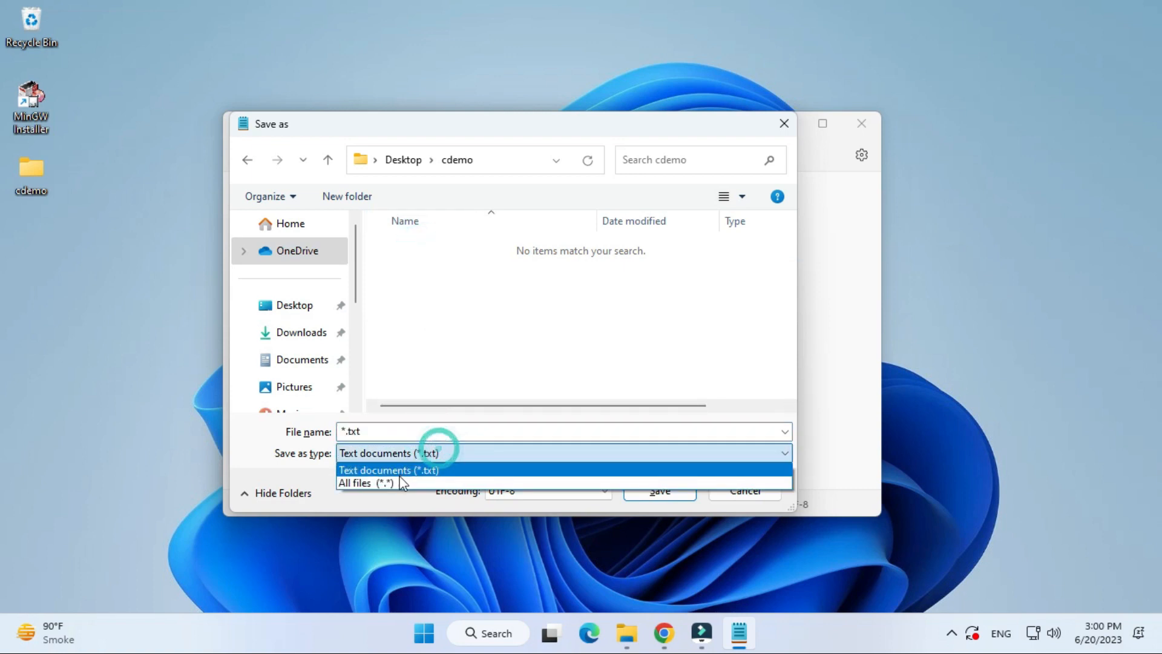
left_click(364, 482)
type("hello.c")
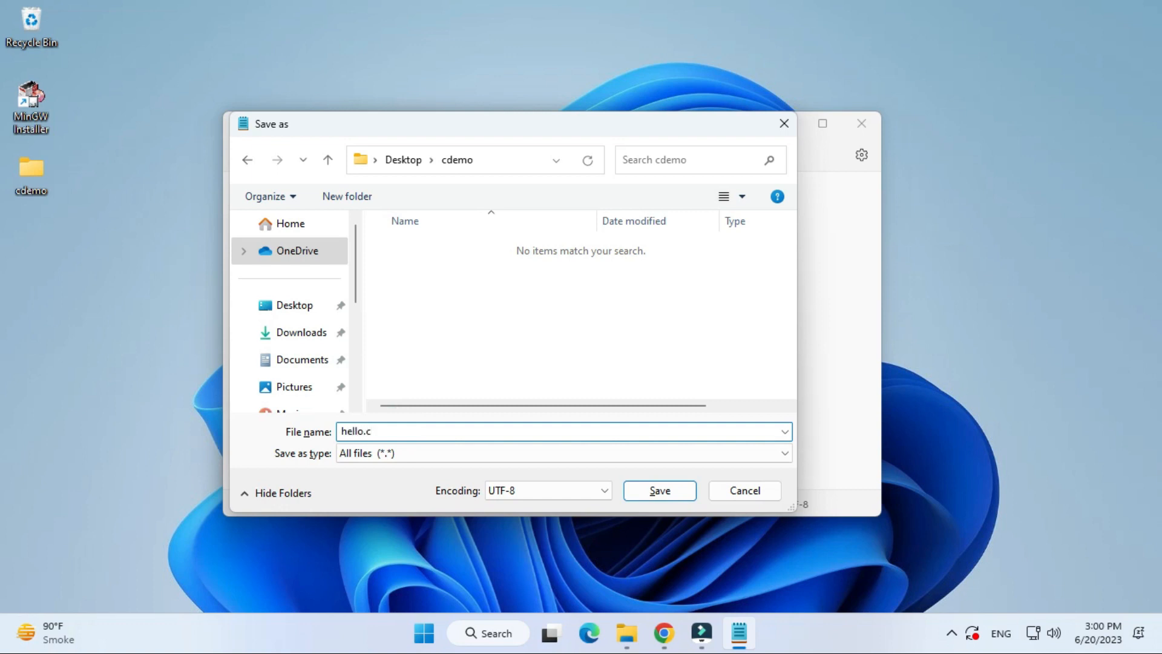
left_click(658, 490)
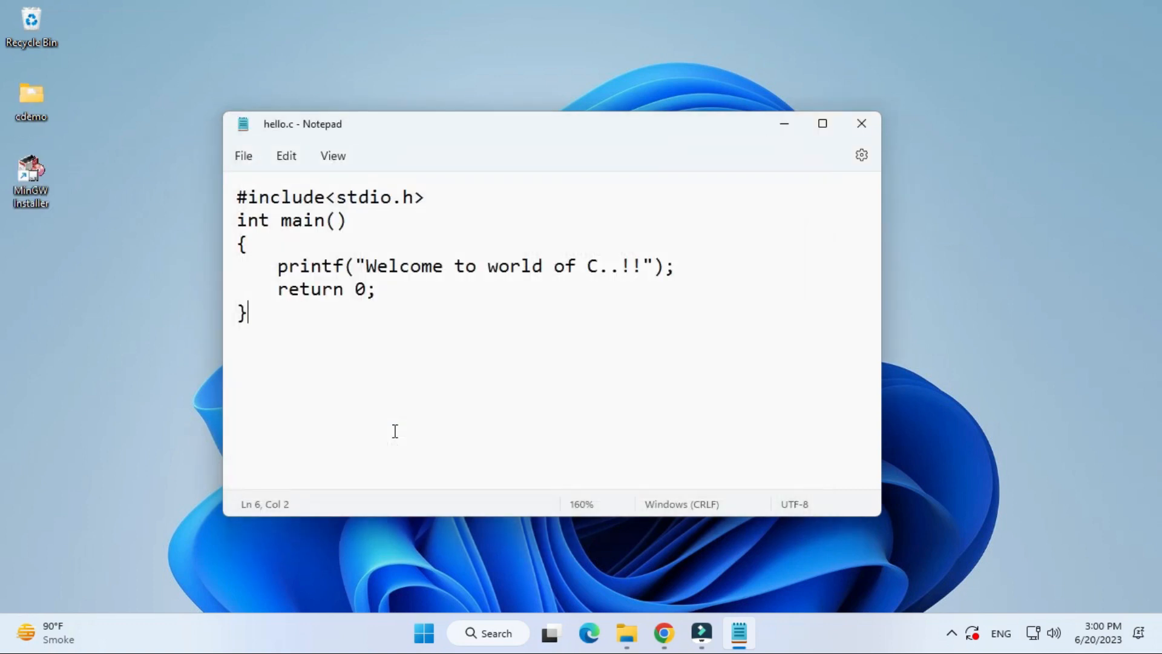
mouse_move(237, 104)
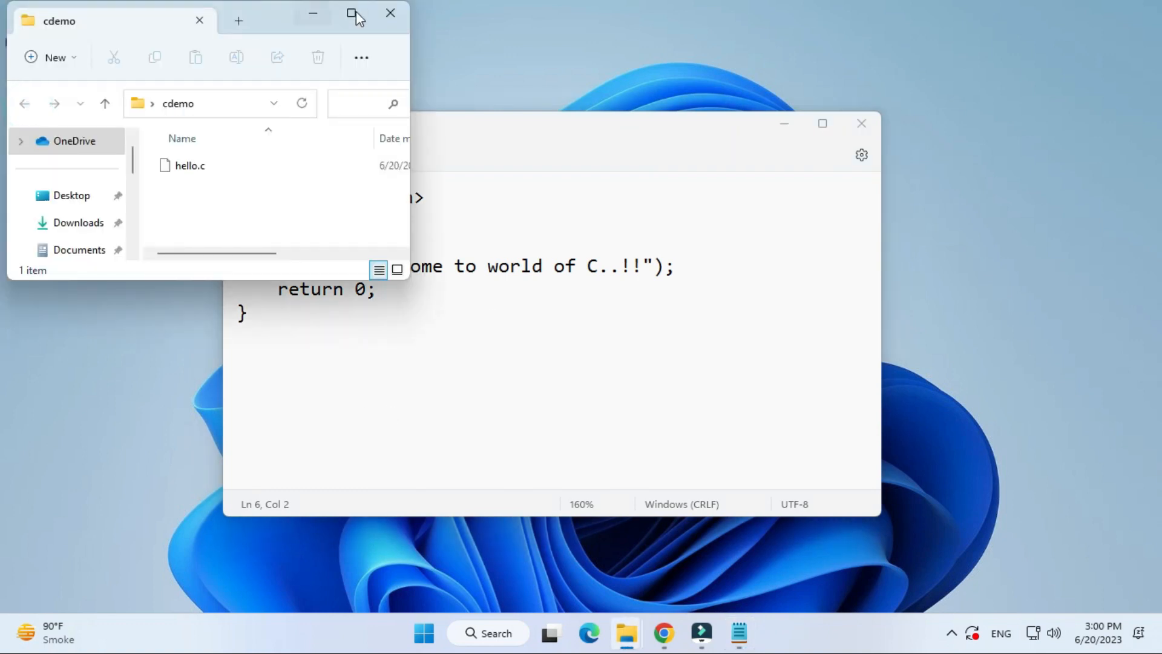
- Maximize the cdemo Explorer window before launching a command prompt there
left_click(353, 14)
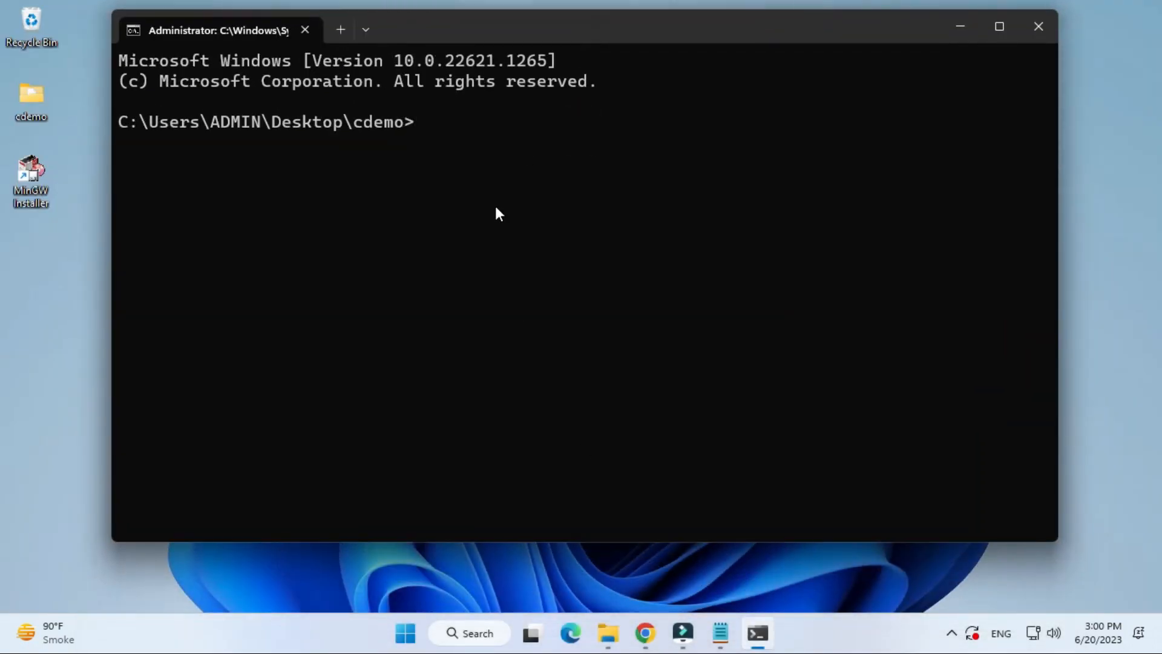
- Compile with gcc hello.c, confirm a.exe appeared, then run a to print the welcome message
type("gcc")
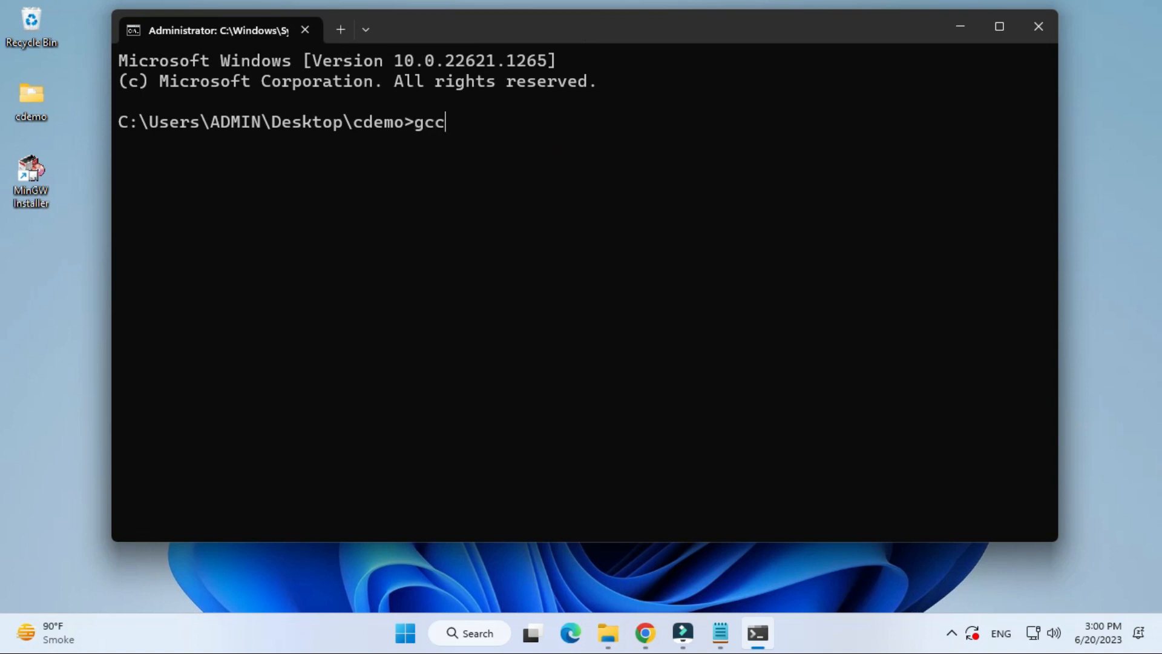
type("hel")
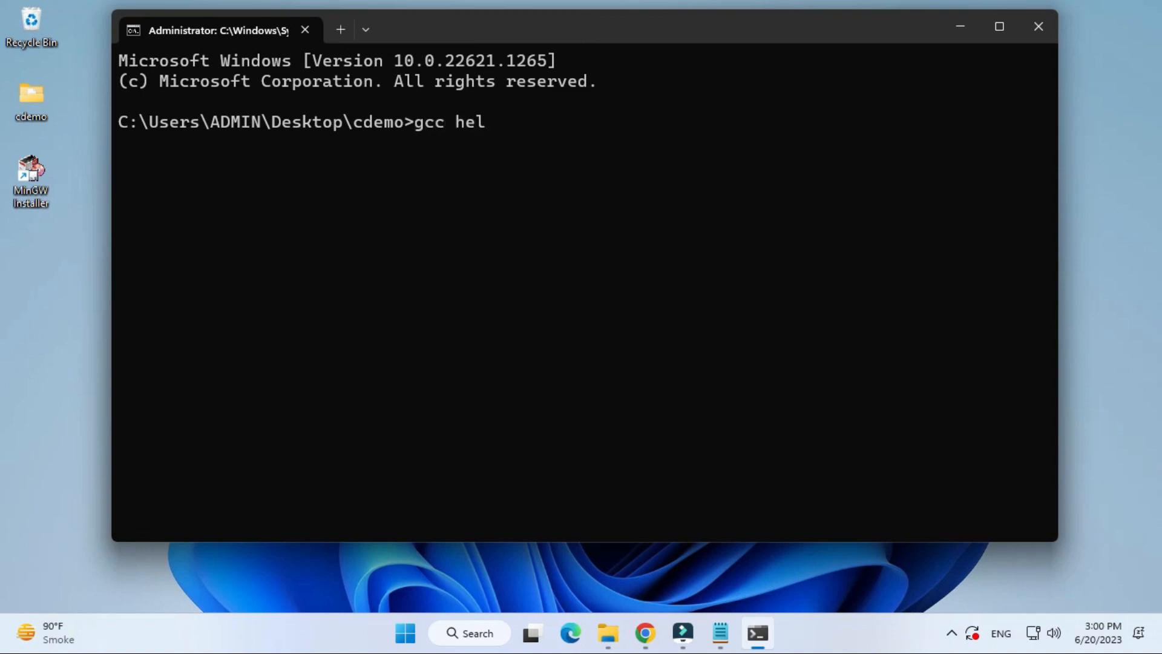
type("lo")
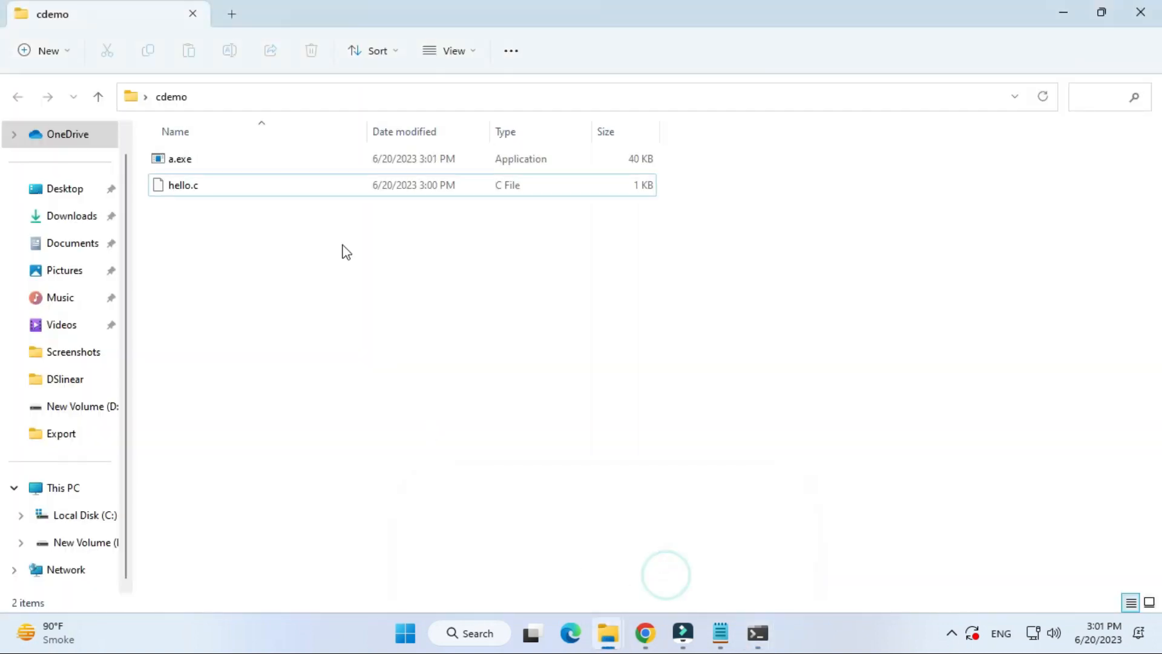
left_click(179, 158)
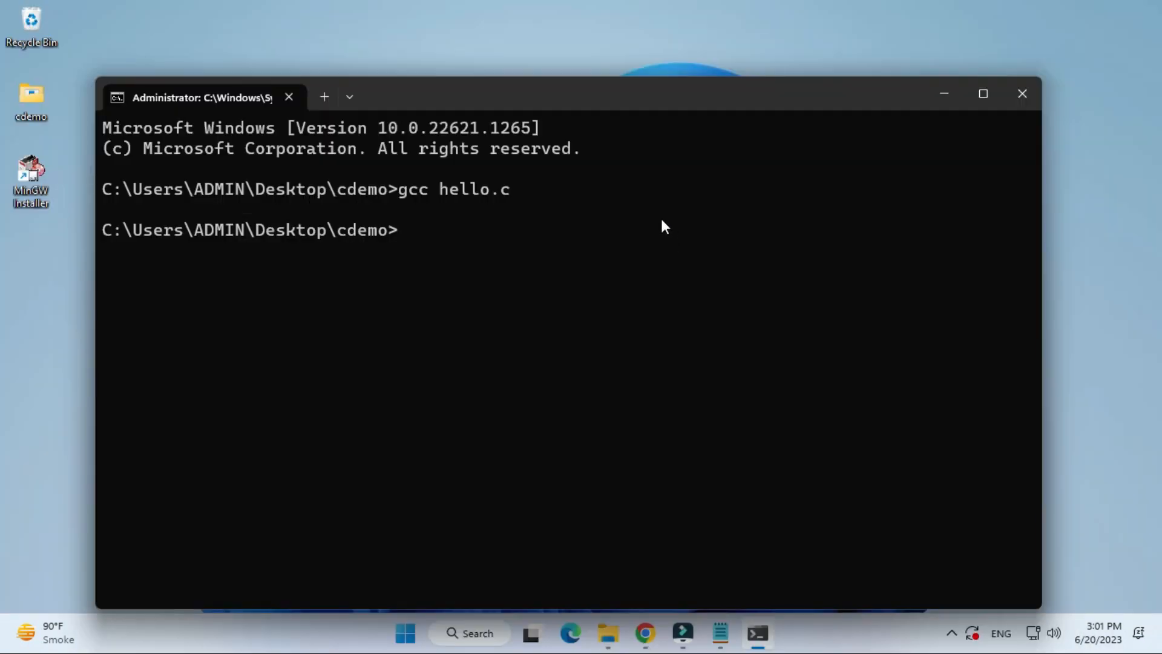
type("a")
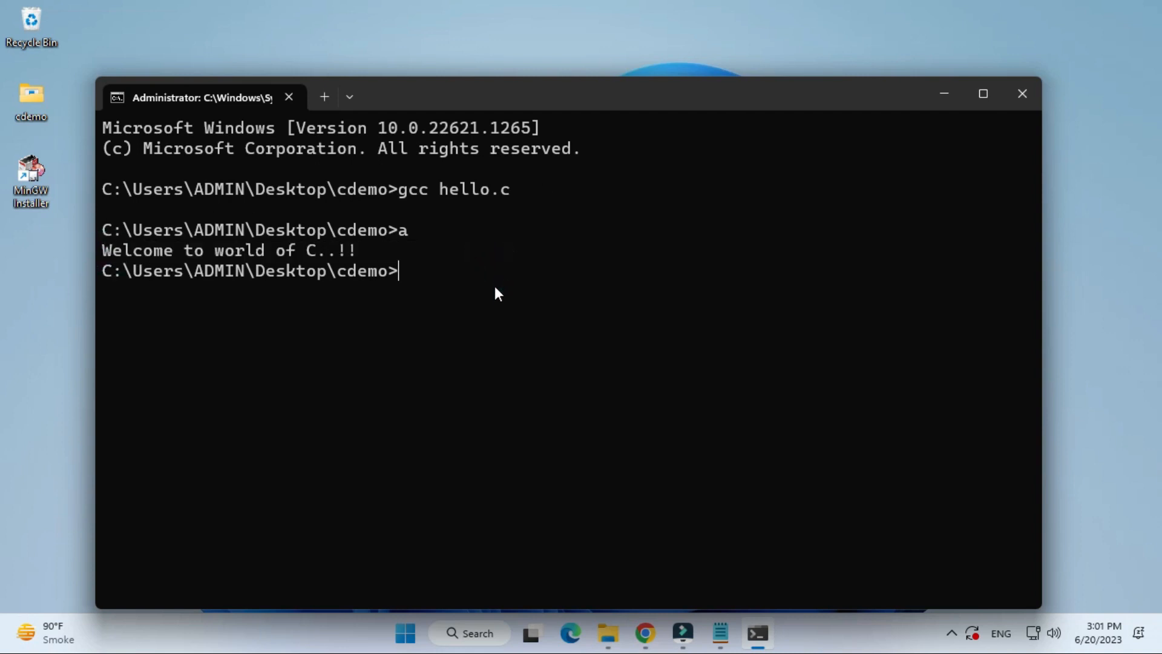
mouse_move(558, 287)
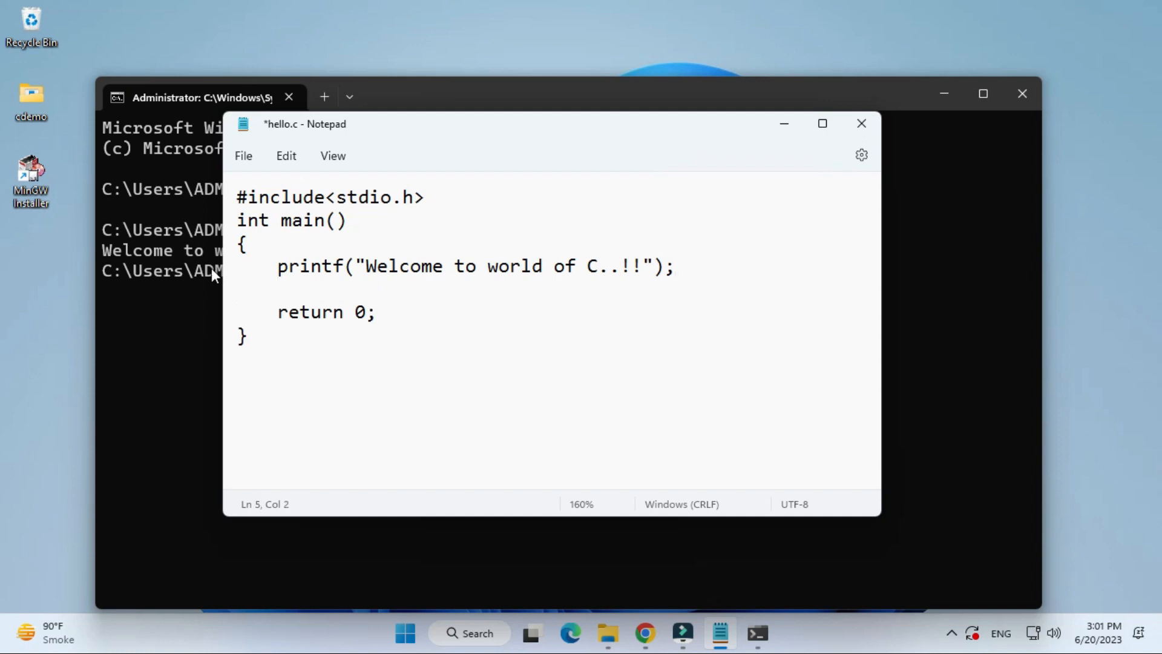
- Add printf("\nHappy Learning!!"); to hello.c, save it, and return to Command Prompt
type("printf(\"\\n")
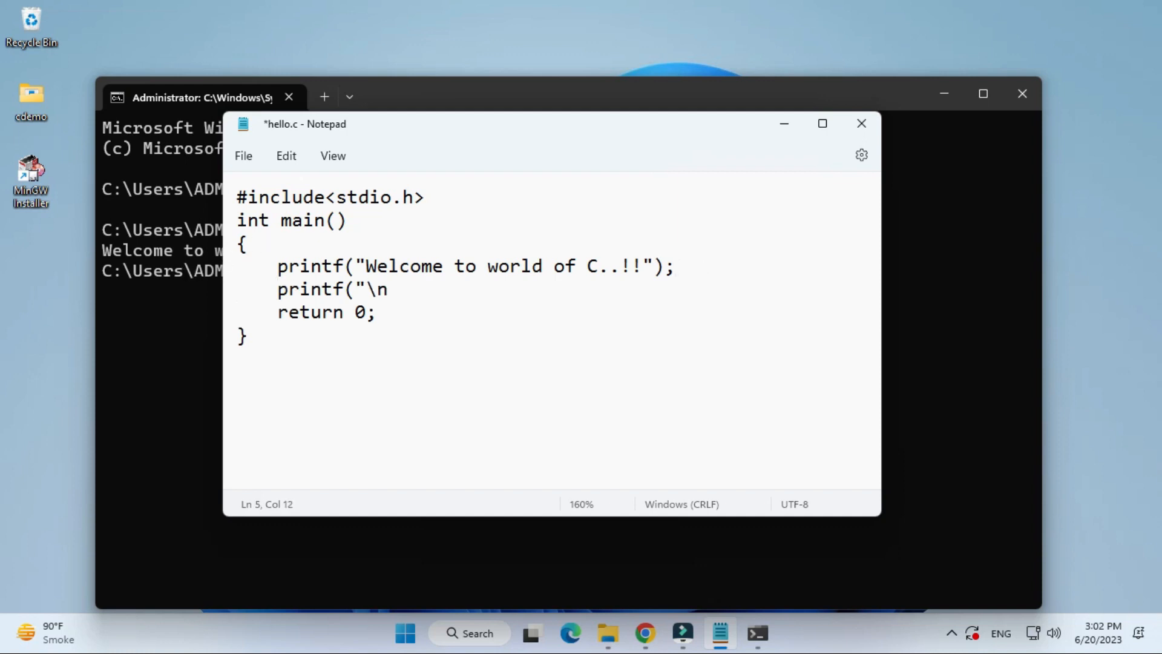
type("Happy Learning!!\");")
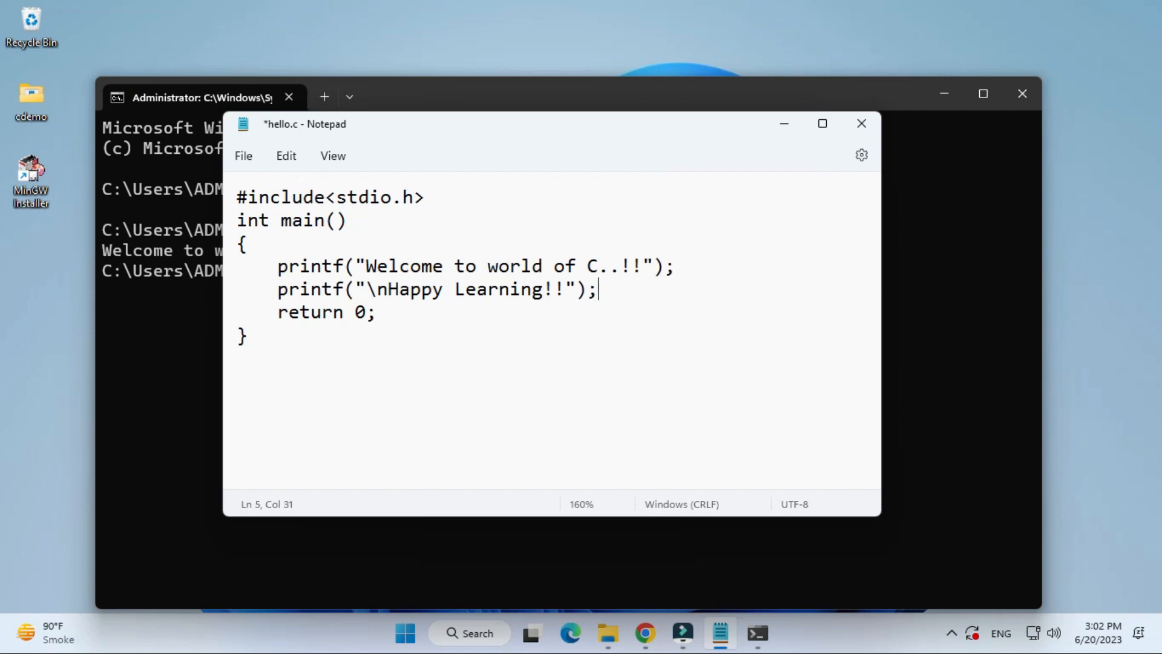
left_click(243, 156)
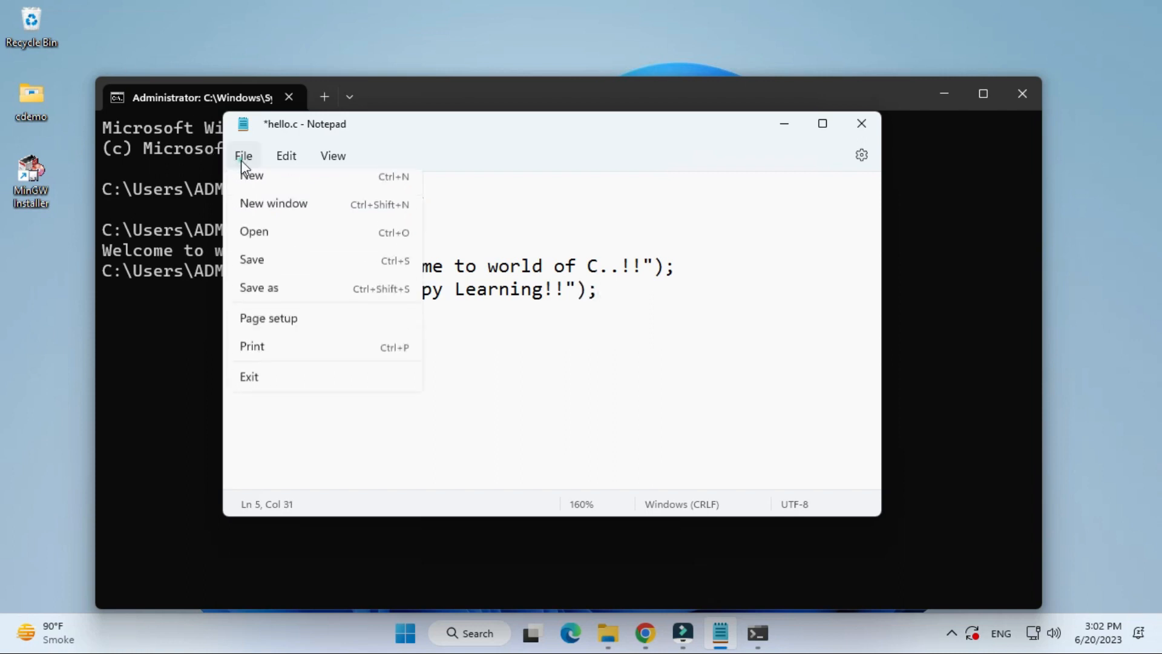
left_click(251, 259)
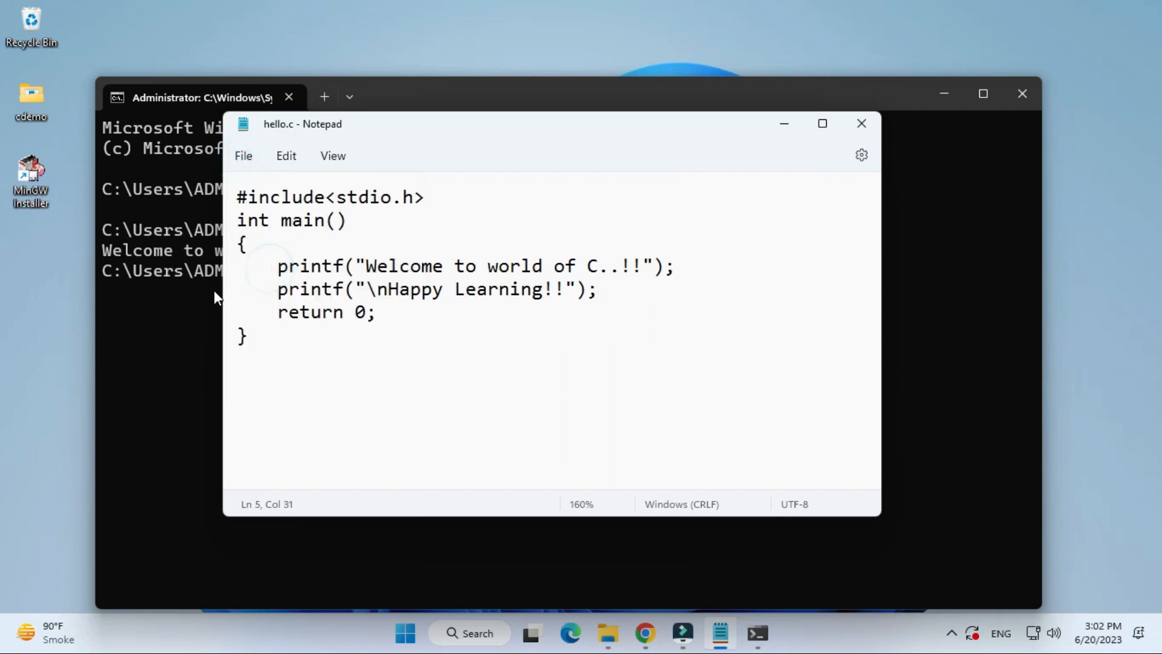
left_click(861, 124)
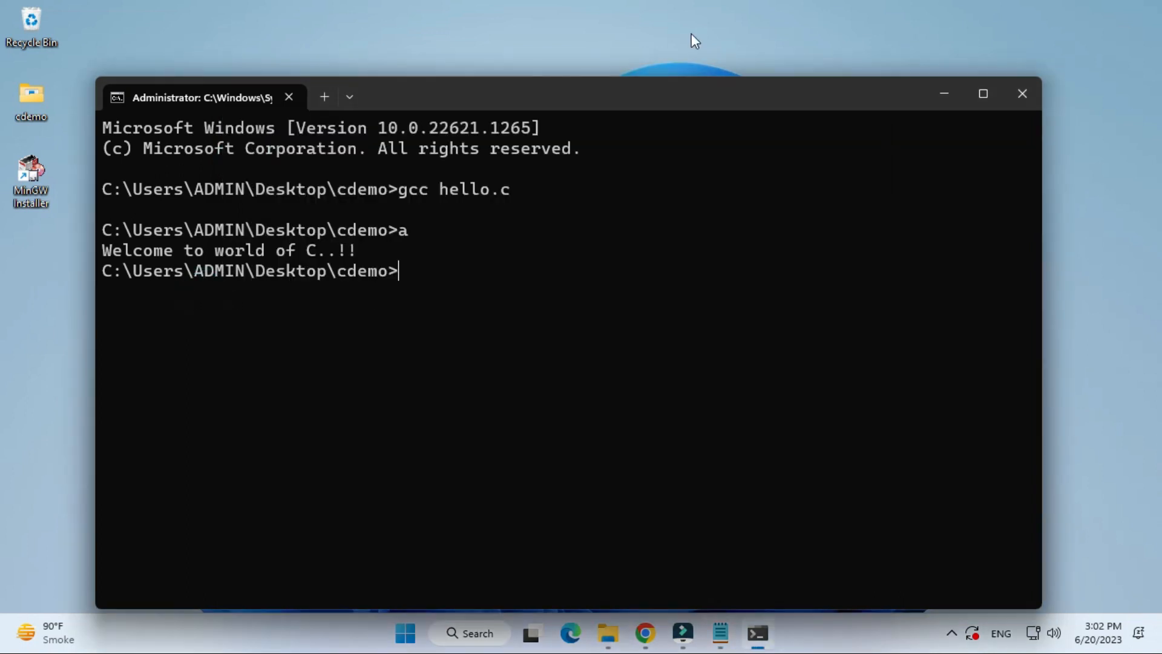
- Recompile with gcc hello.c and run a.exe to print both messages
type("gcc hello.c")
type("a")
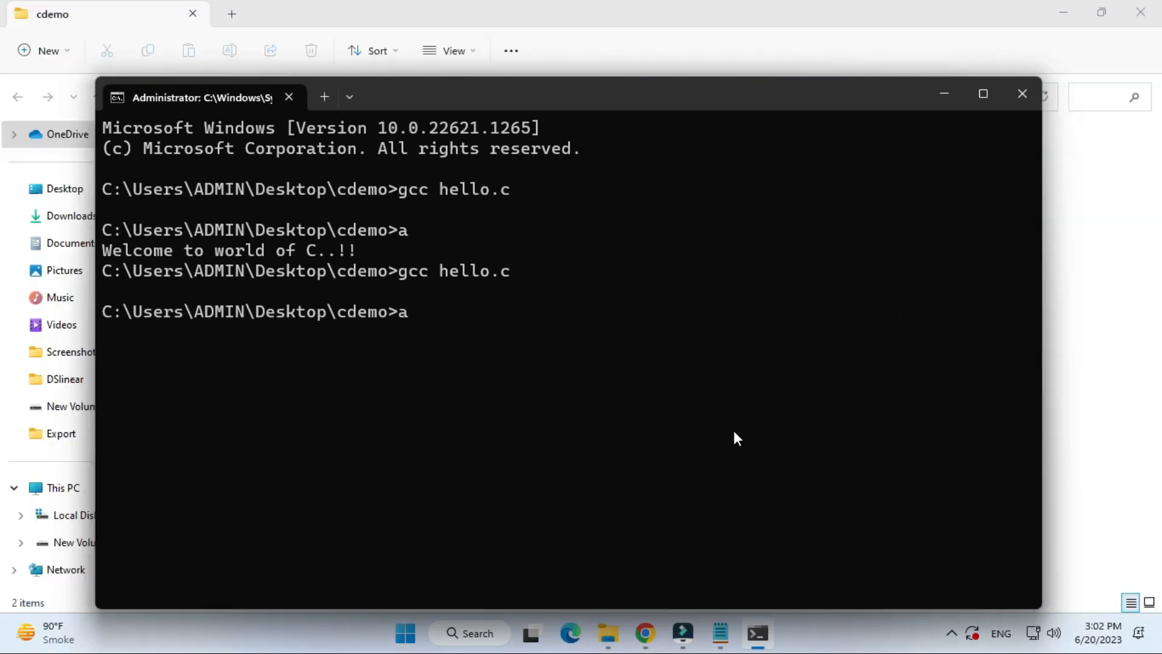
key("enter")
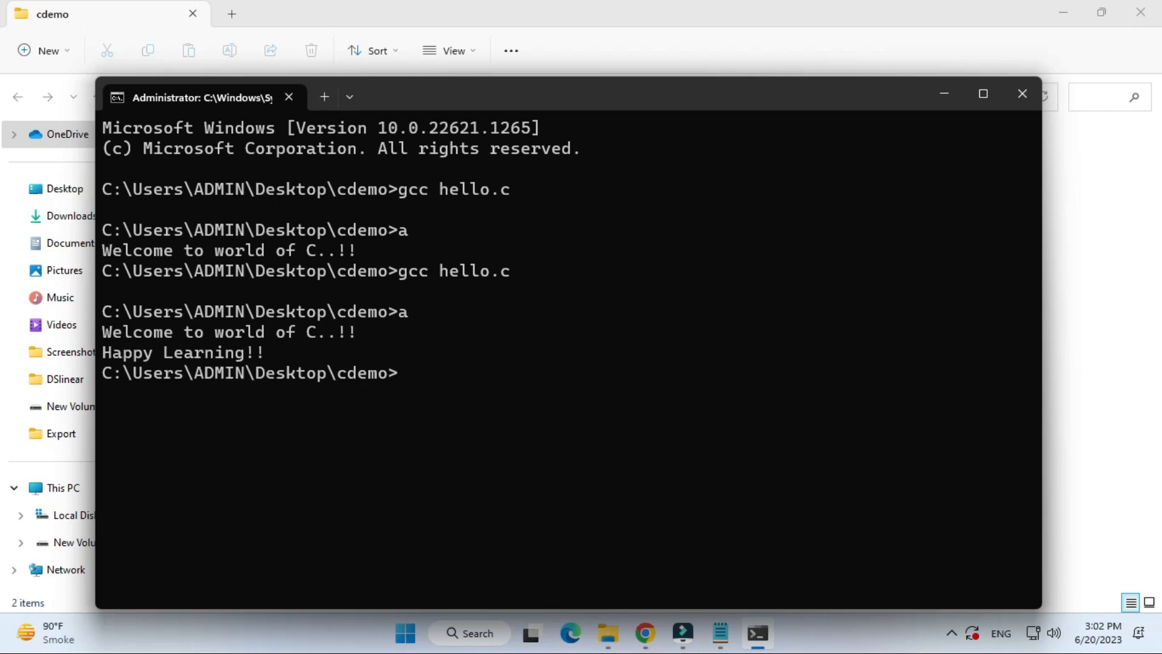